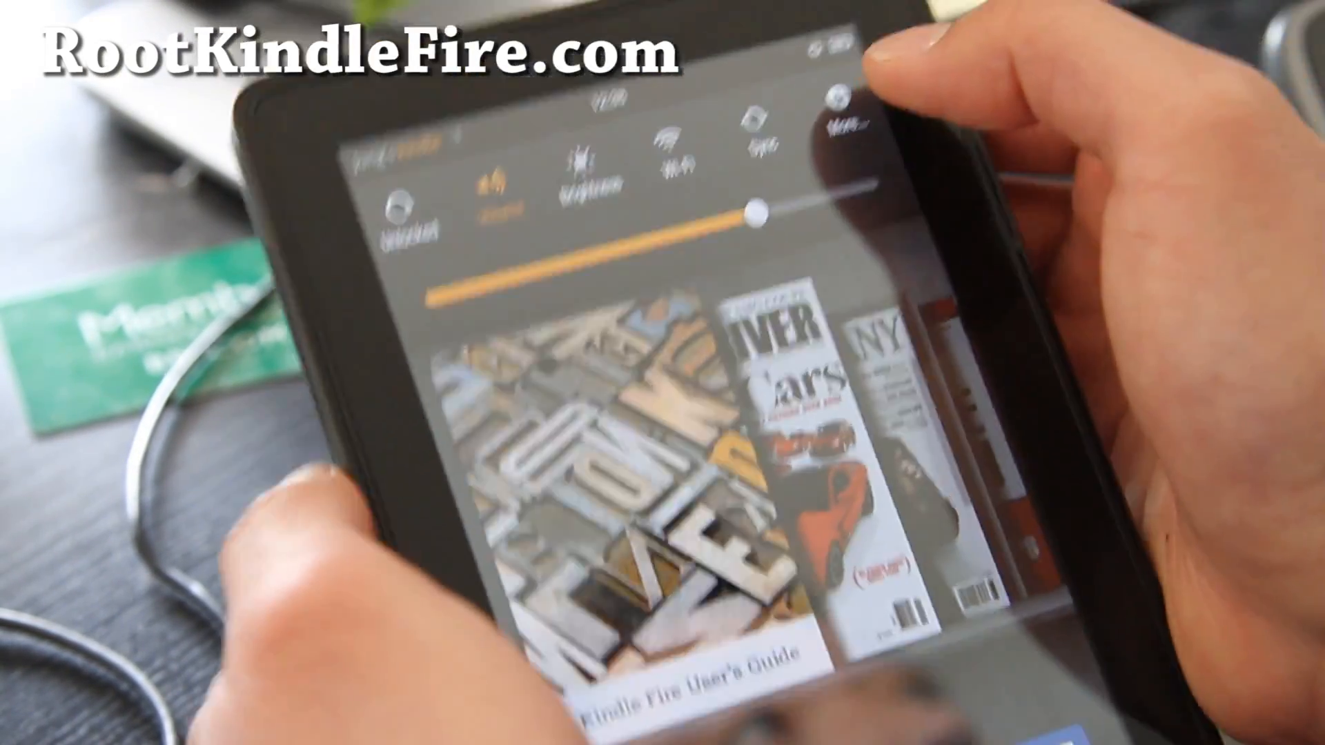
- Turn on Allow Installation of Applications in the tablet's Device settings and accept the warning
click(832, 101)
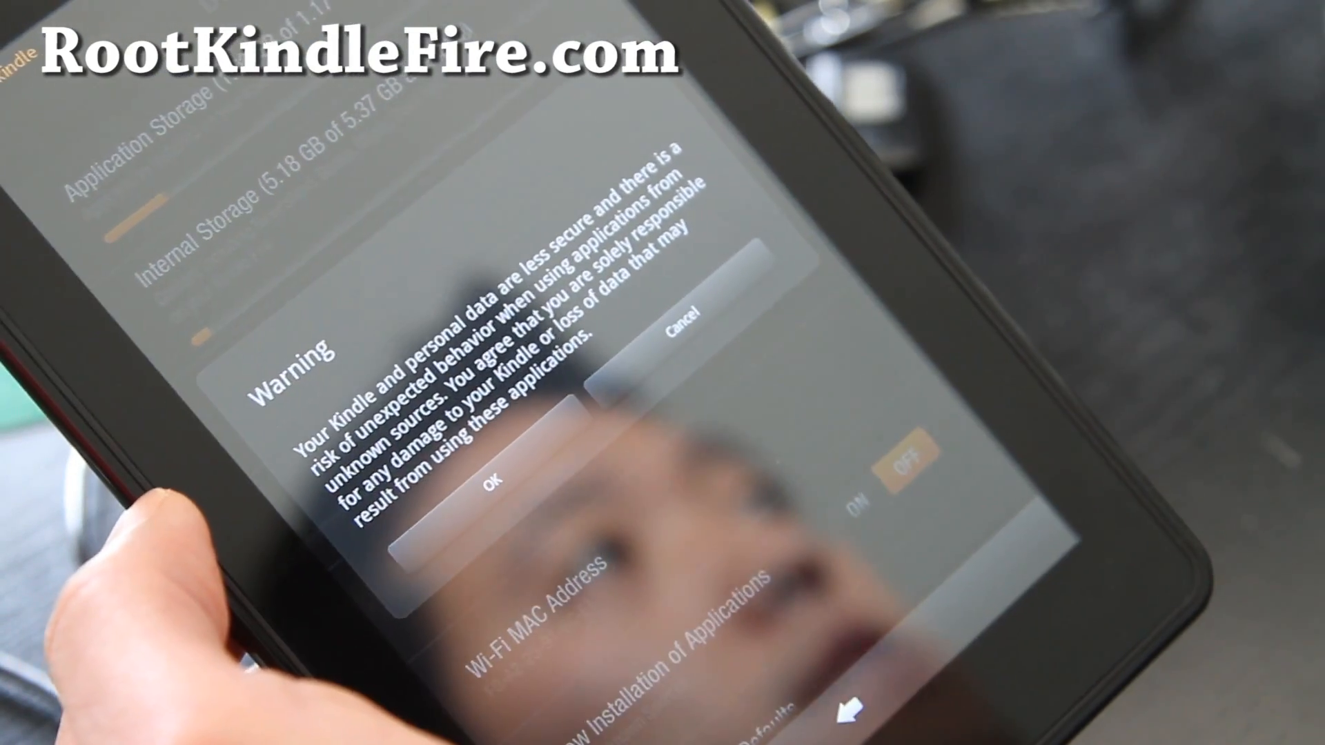
click(480, 471)
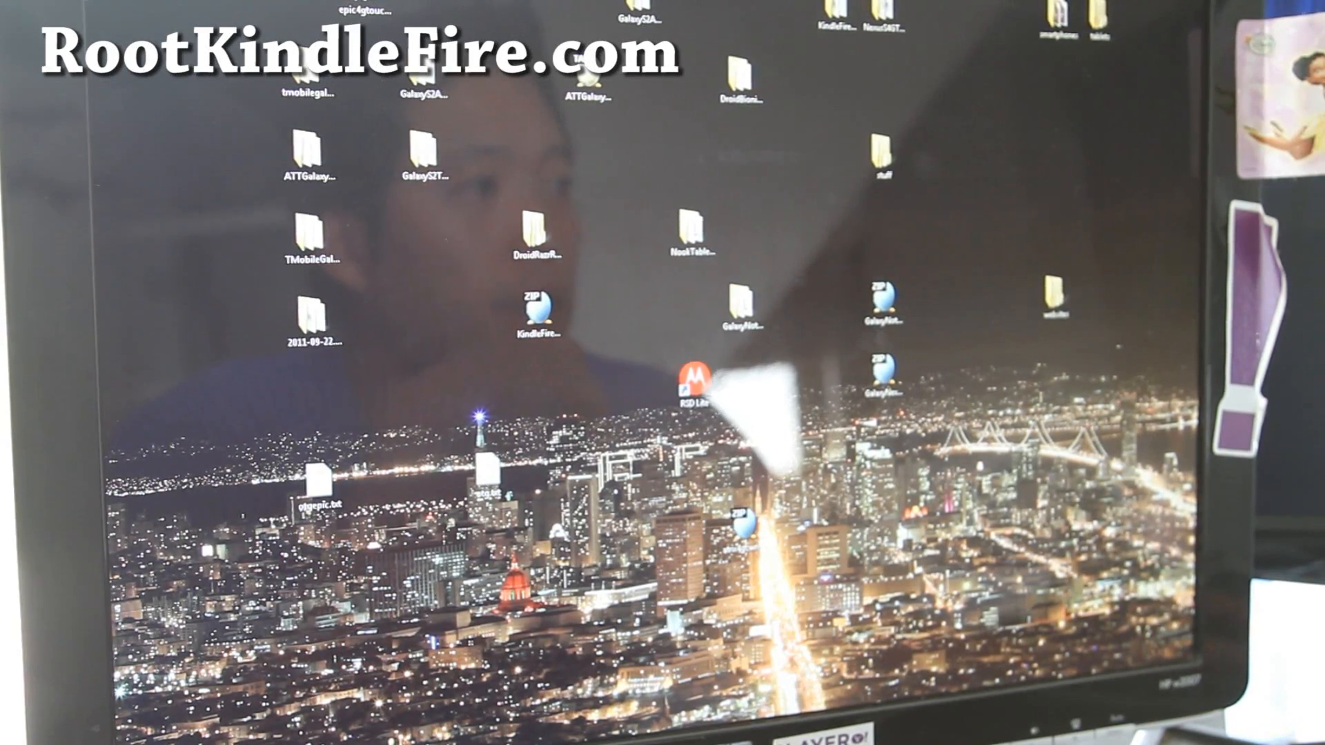
- Extract the KindleFireRootNew zip with ALZip into C:\KindleFireRootNew
double_click(531, 309)
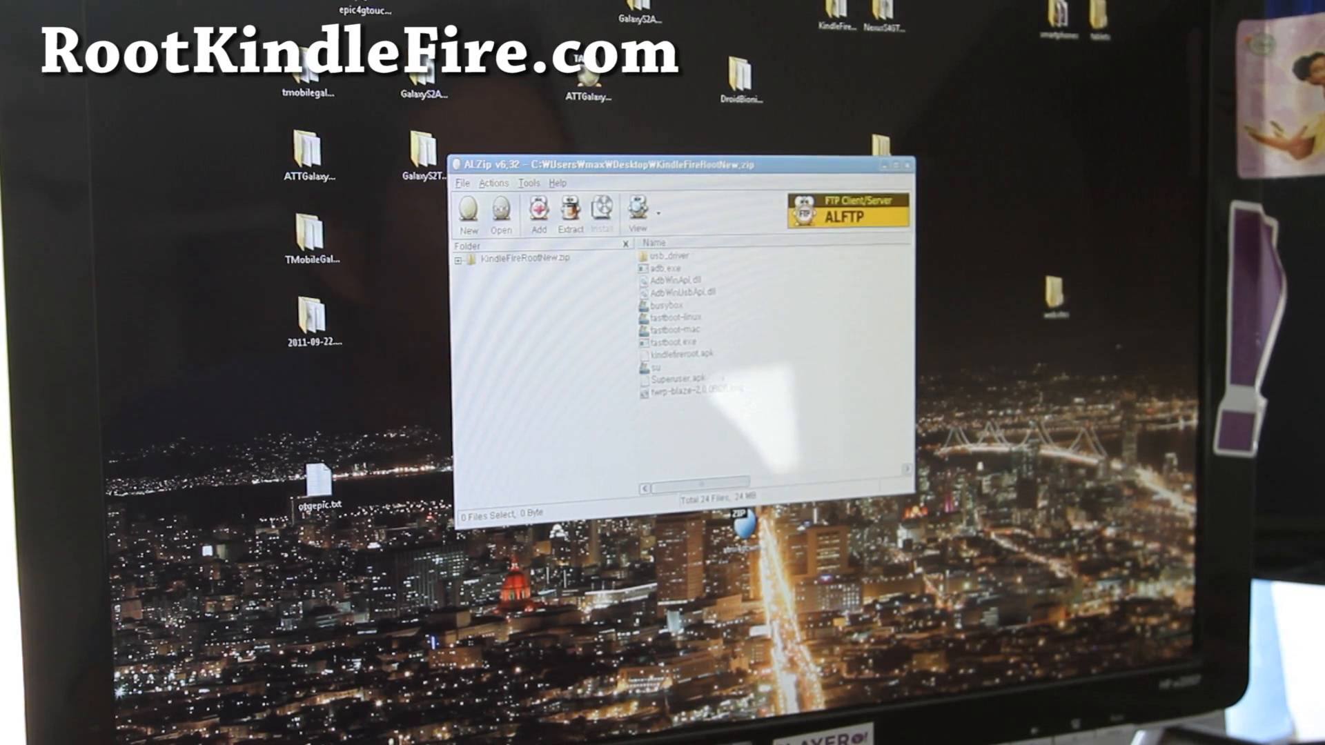
click(571, 211)
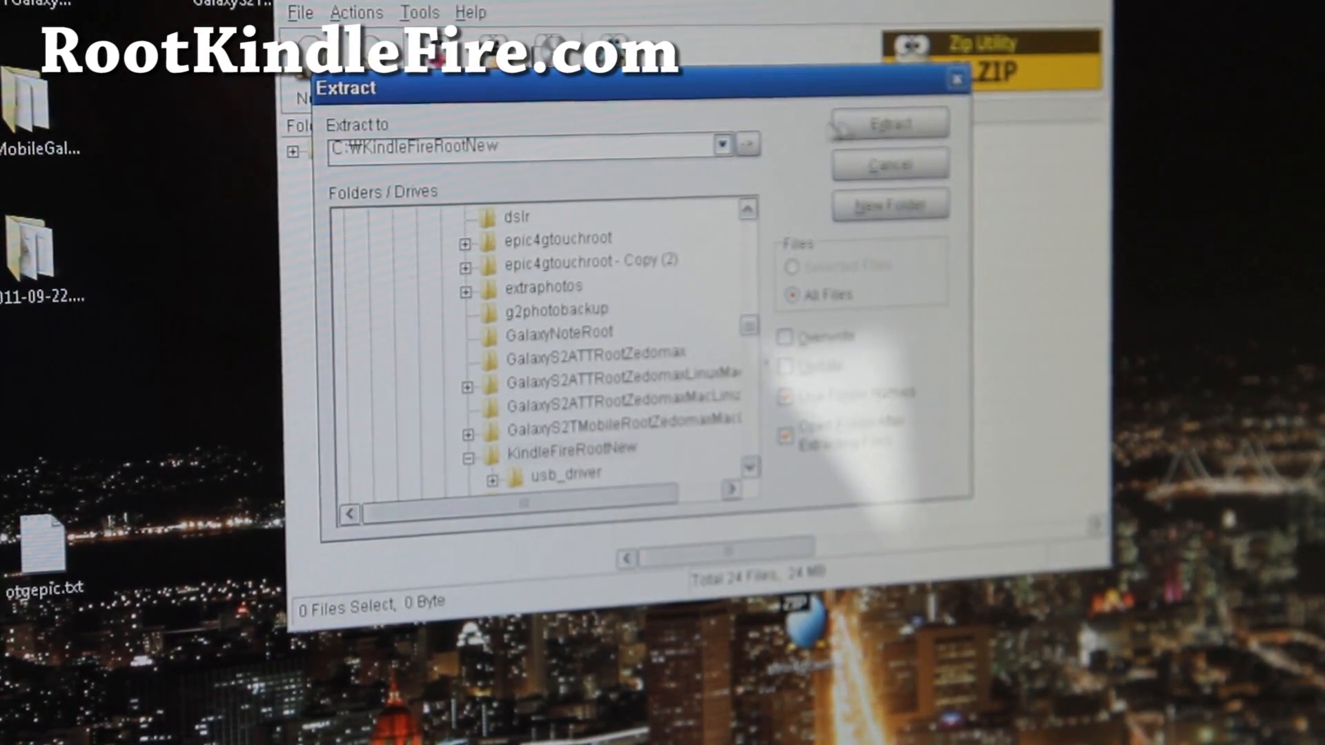
click(886, 125)
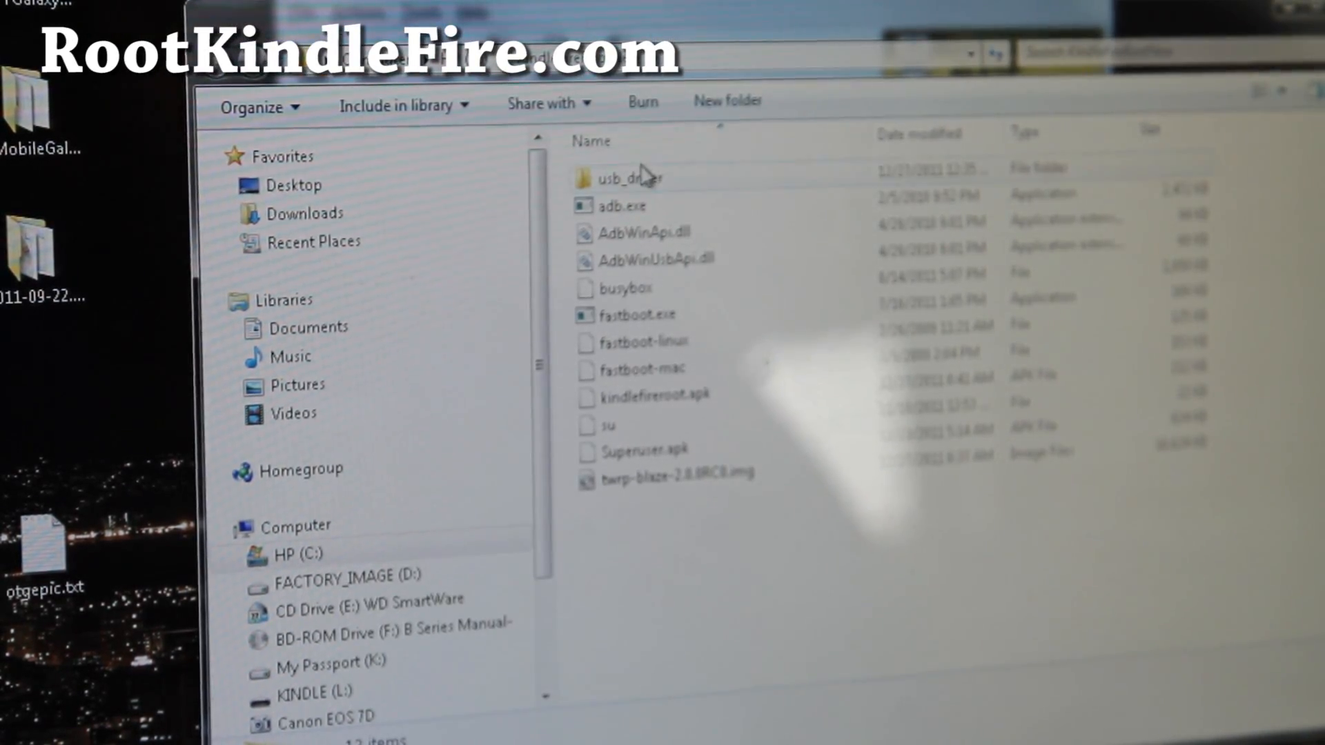
mouse_move(693, 398)
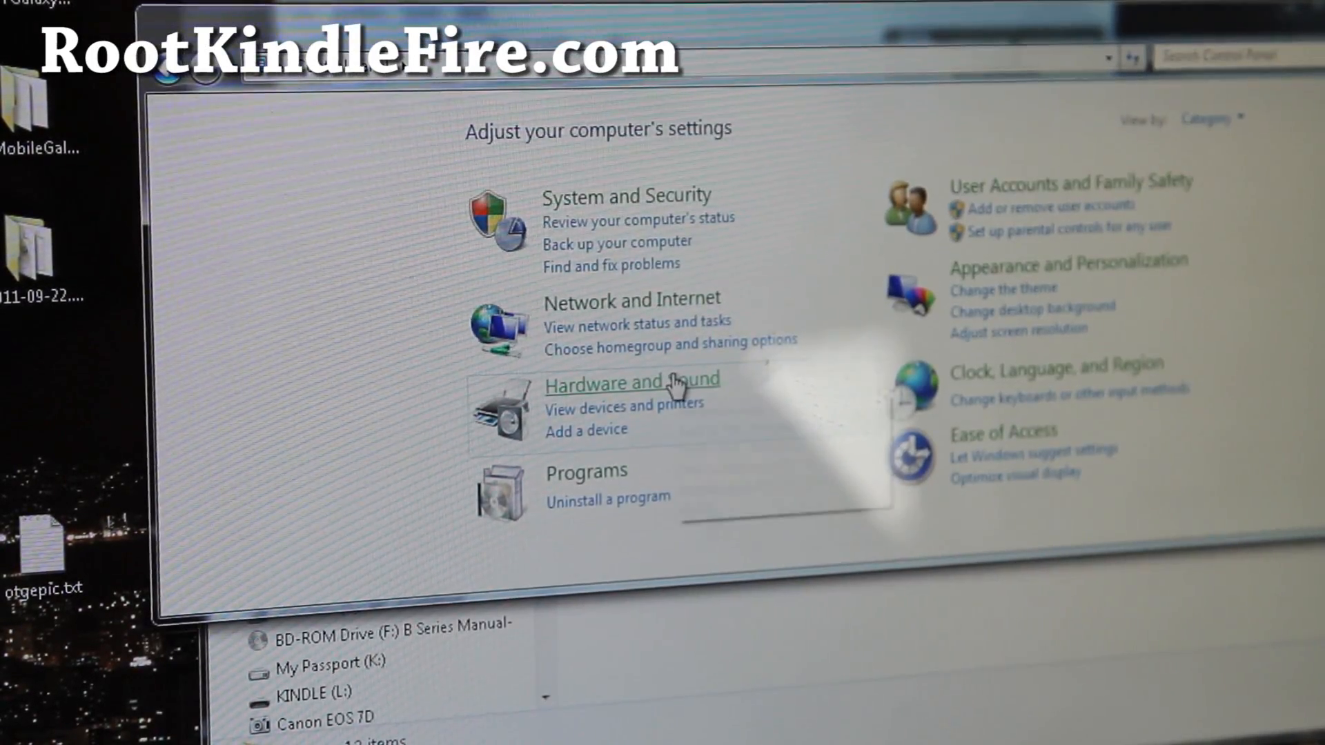
- Open Device Manager from Hardware and Sound and view the Kindle's properties under Other devices
click(632, 383)
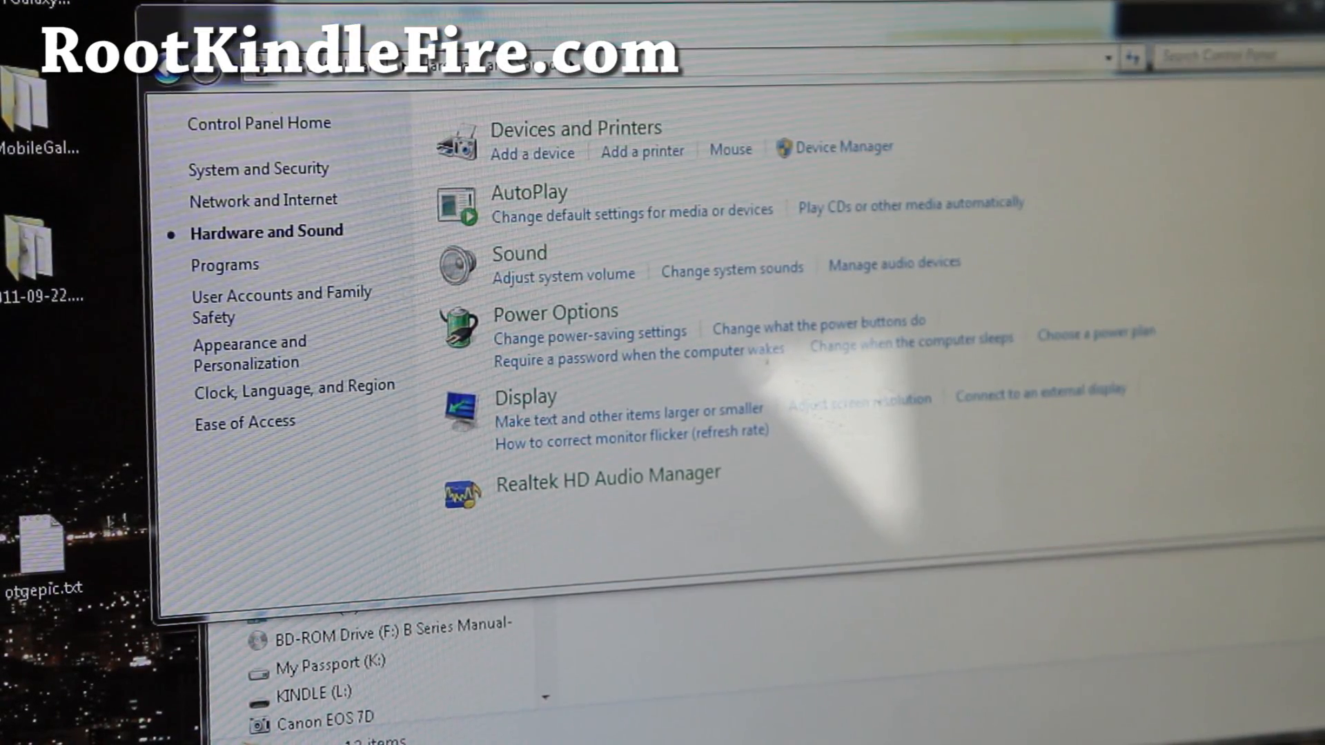
click(843, 146)
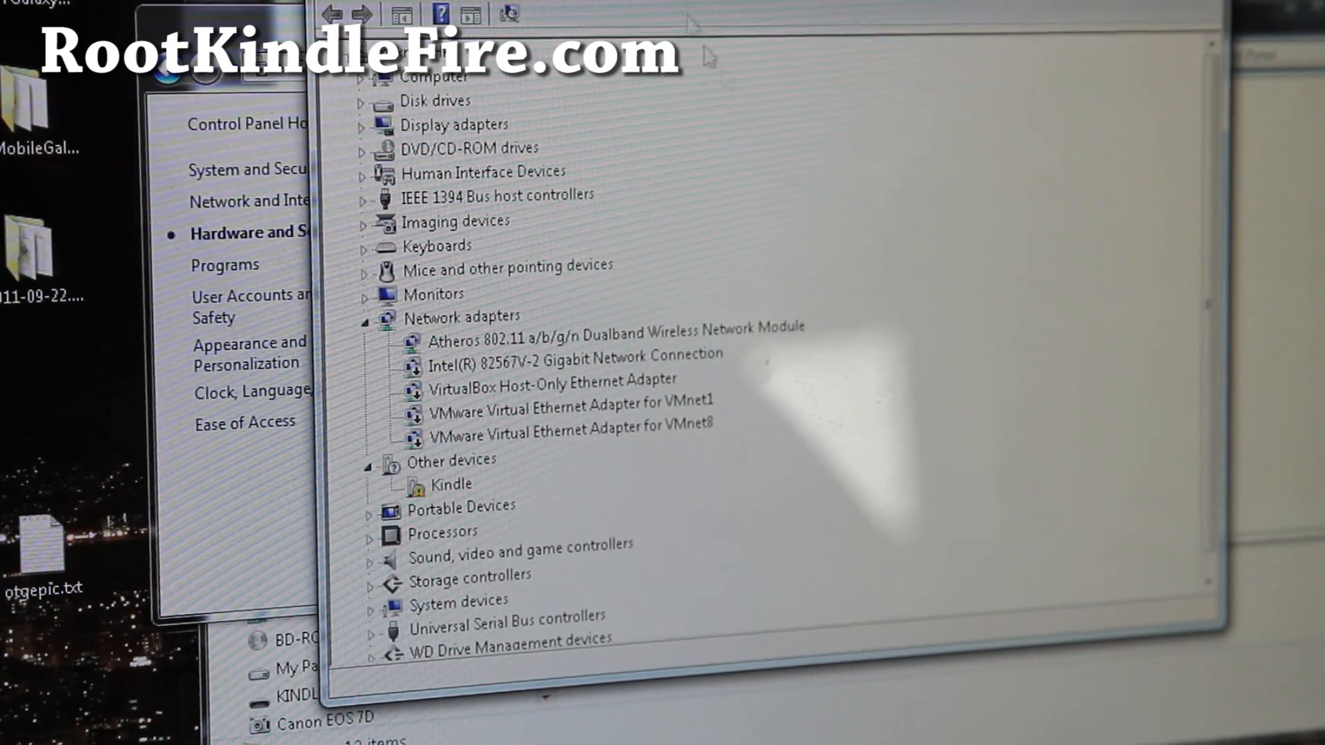
mouse_move(473, 493)
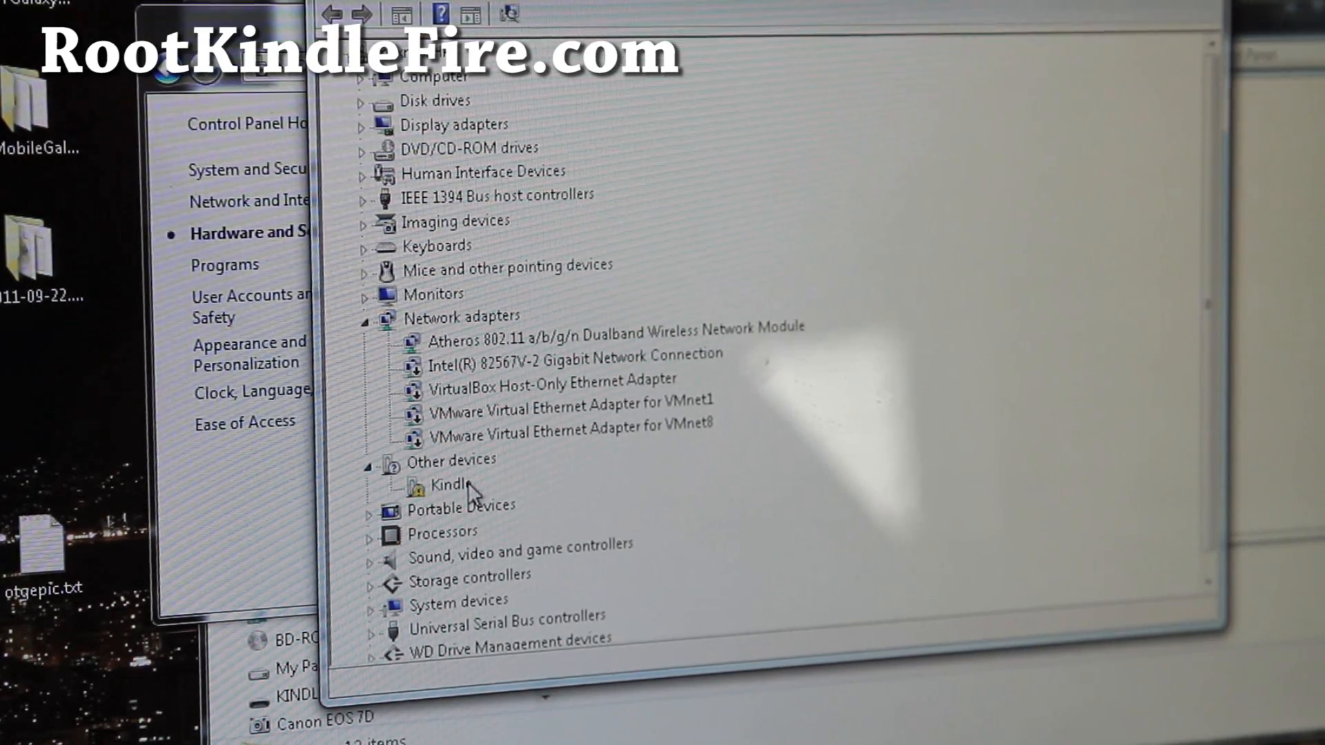
click(448, 485)
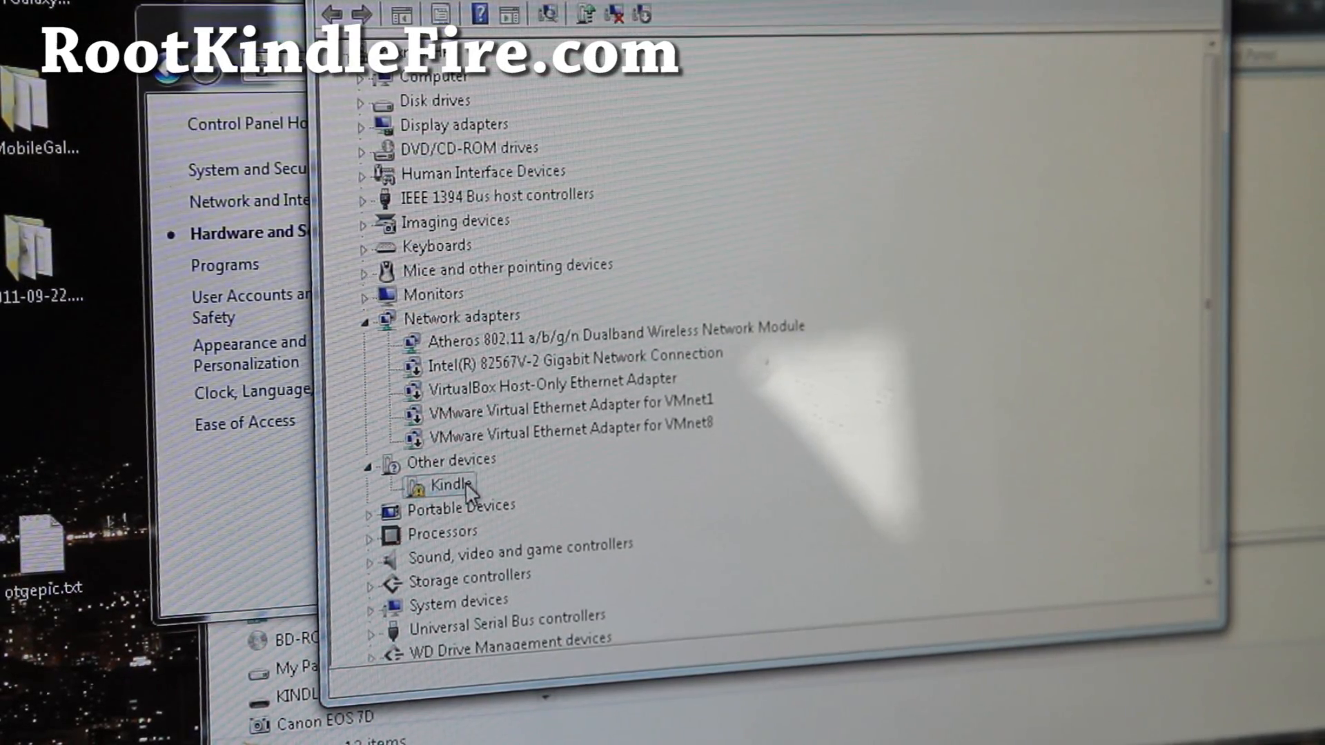
double_click(448, 485)
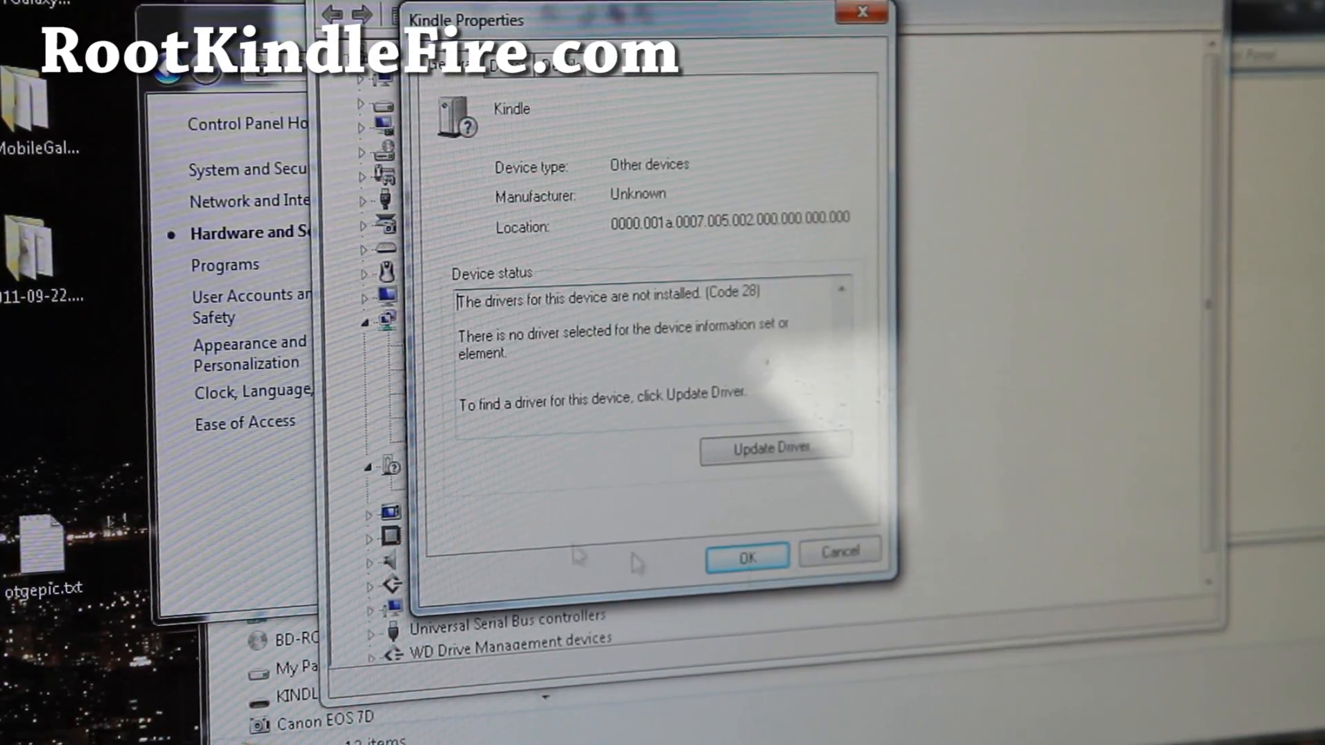
- Start a manual driver update for the Kindle, listing all devices and choosing Have Disk
click(773, 447)
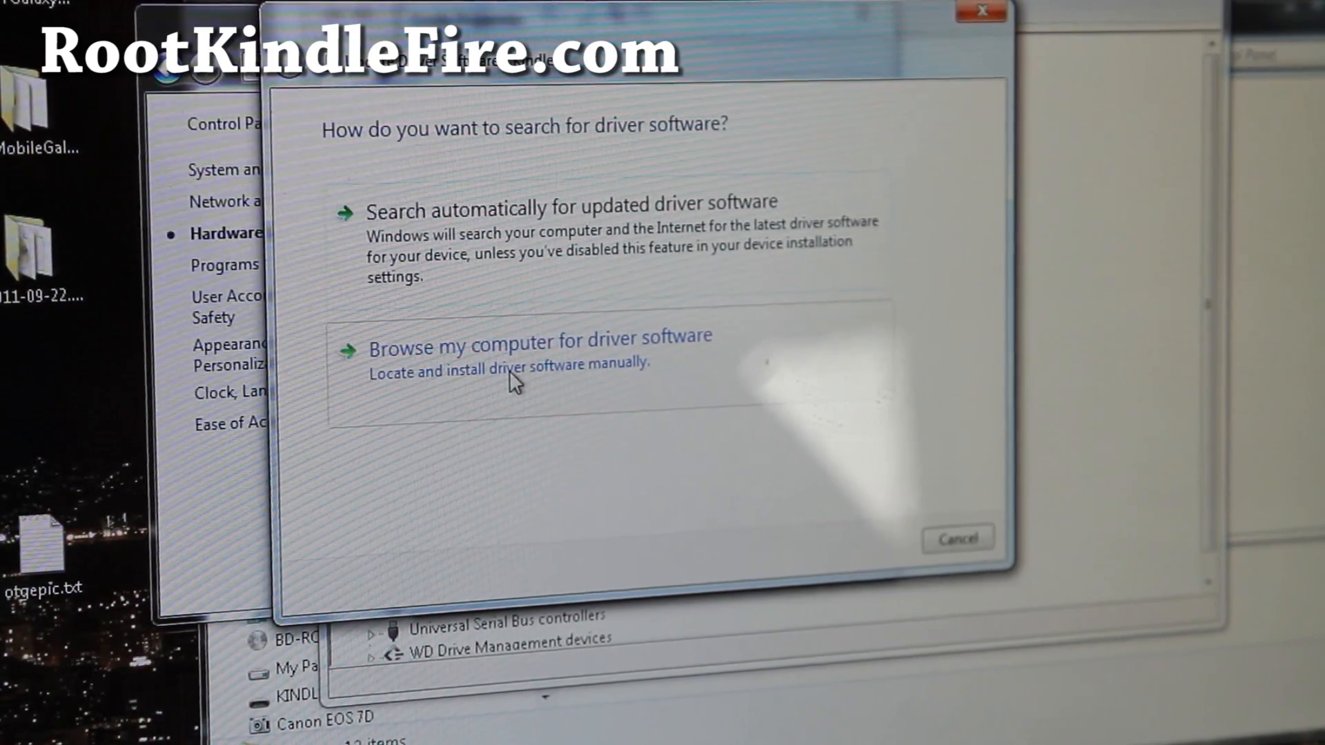
click(540, 336)
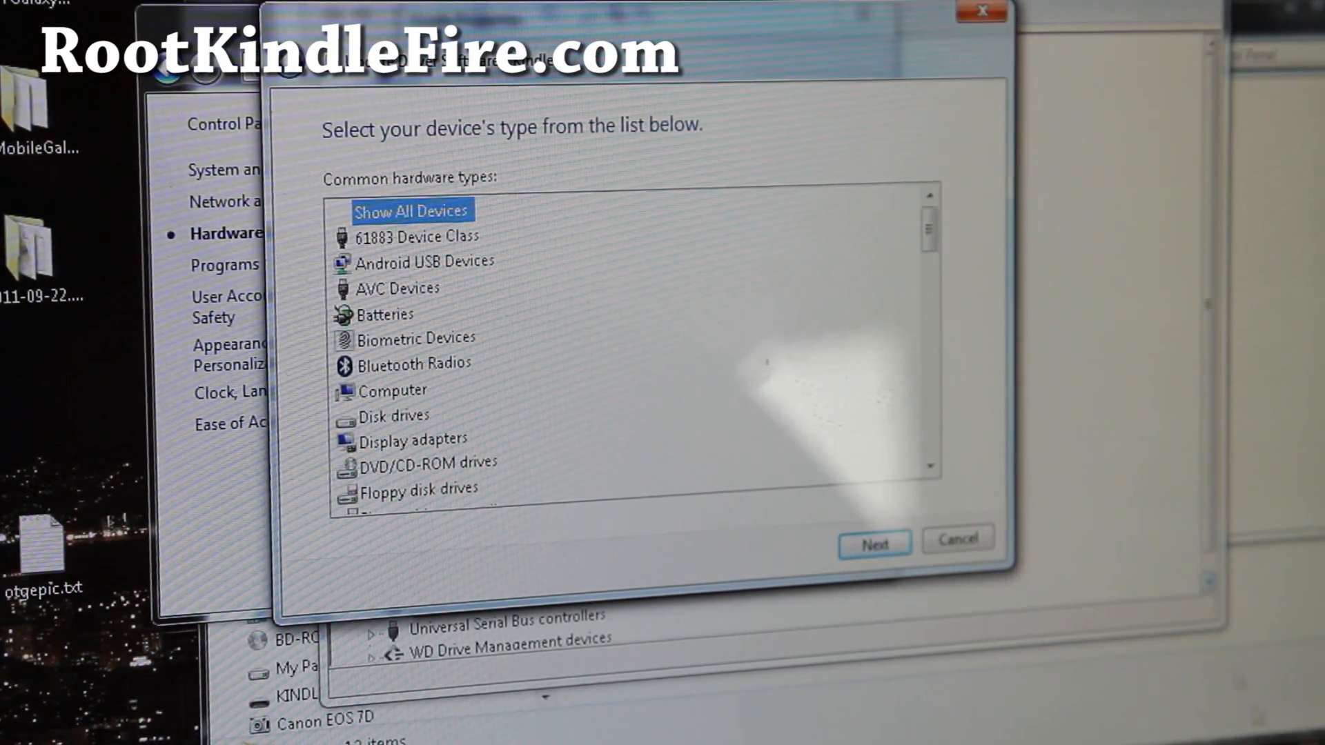
click(873, 542)
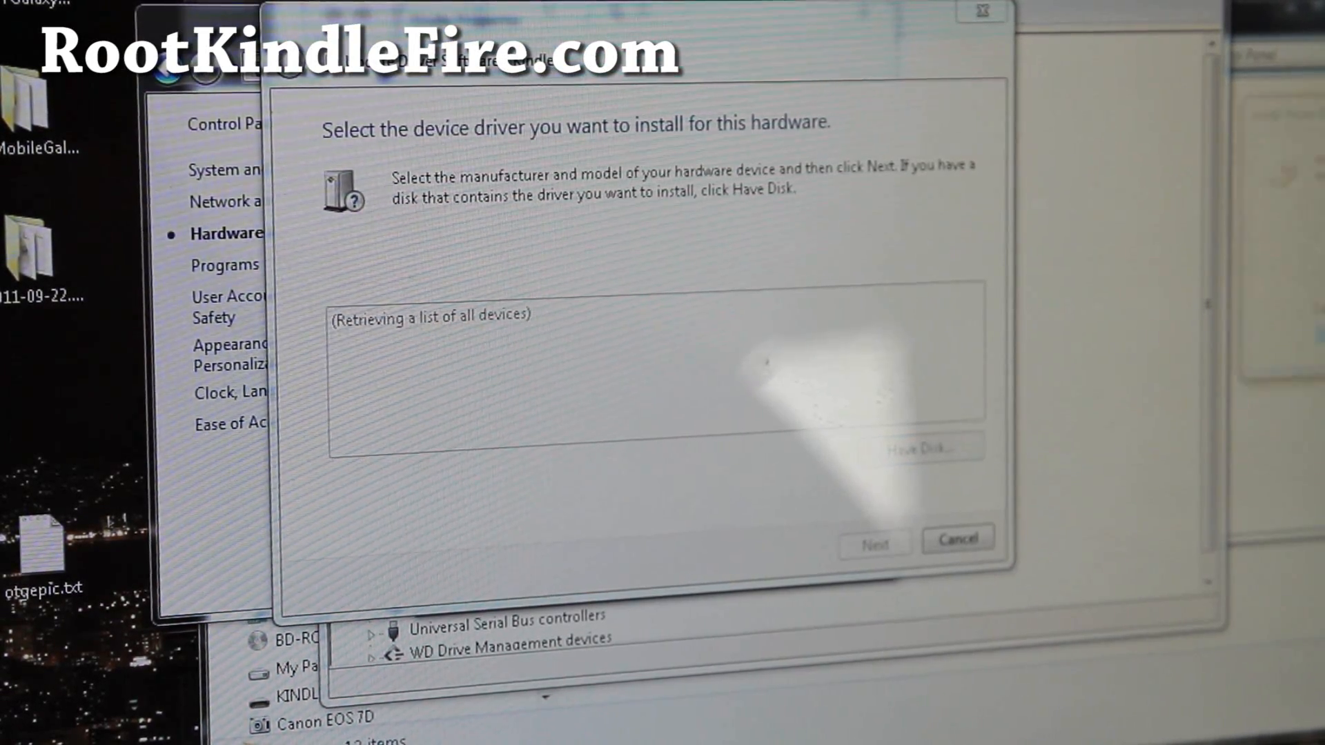
click(919, 447)
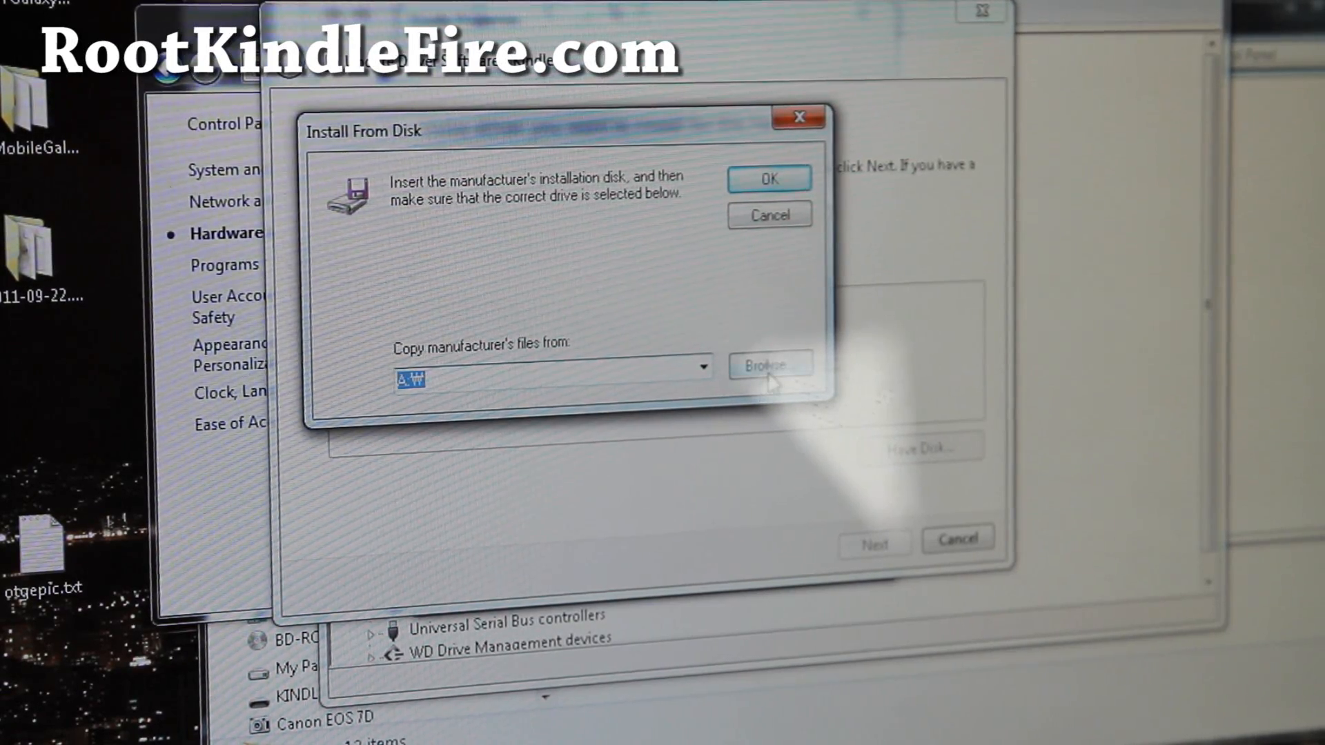
- Browse to C:\KindleFireRootNew\usb_driver and select android_winusb.inf
click(767, 365)
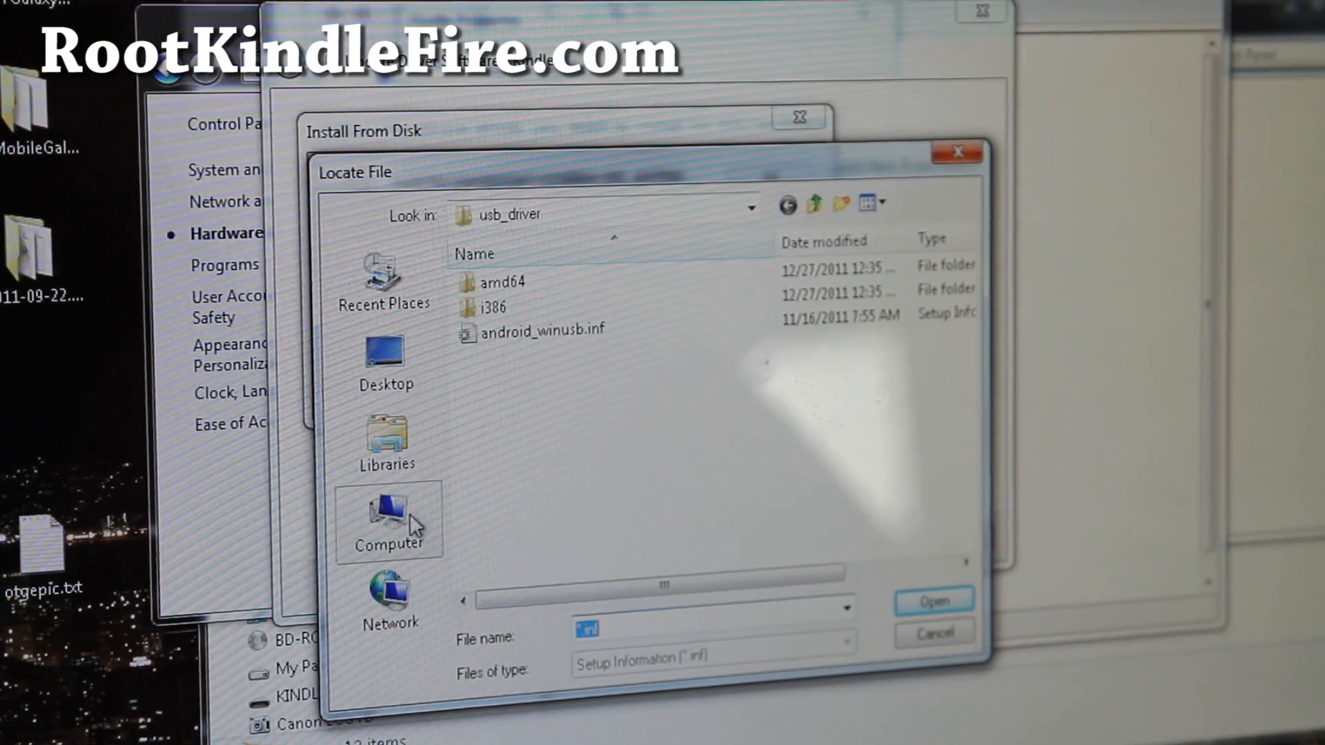
click(389, 522)
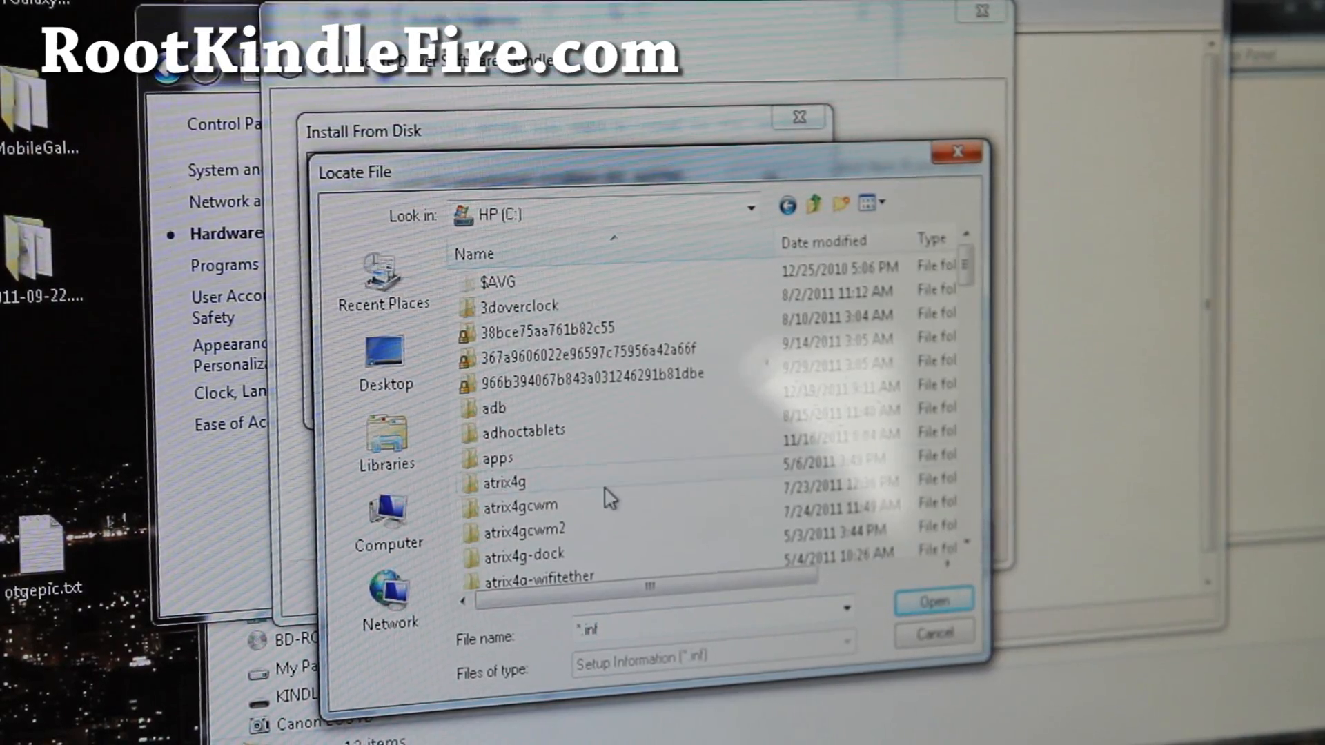
scroll(down, 3)
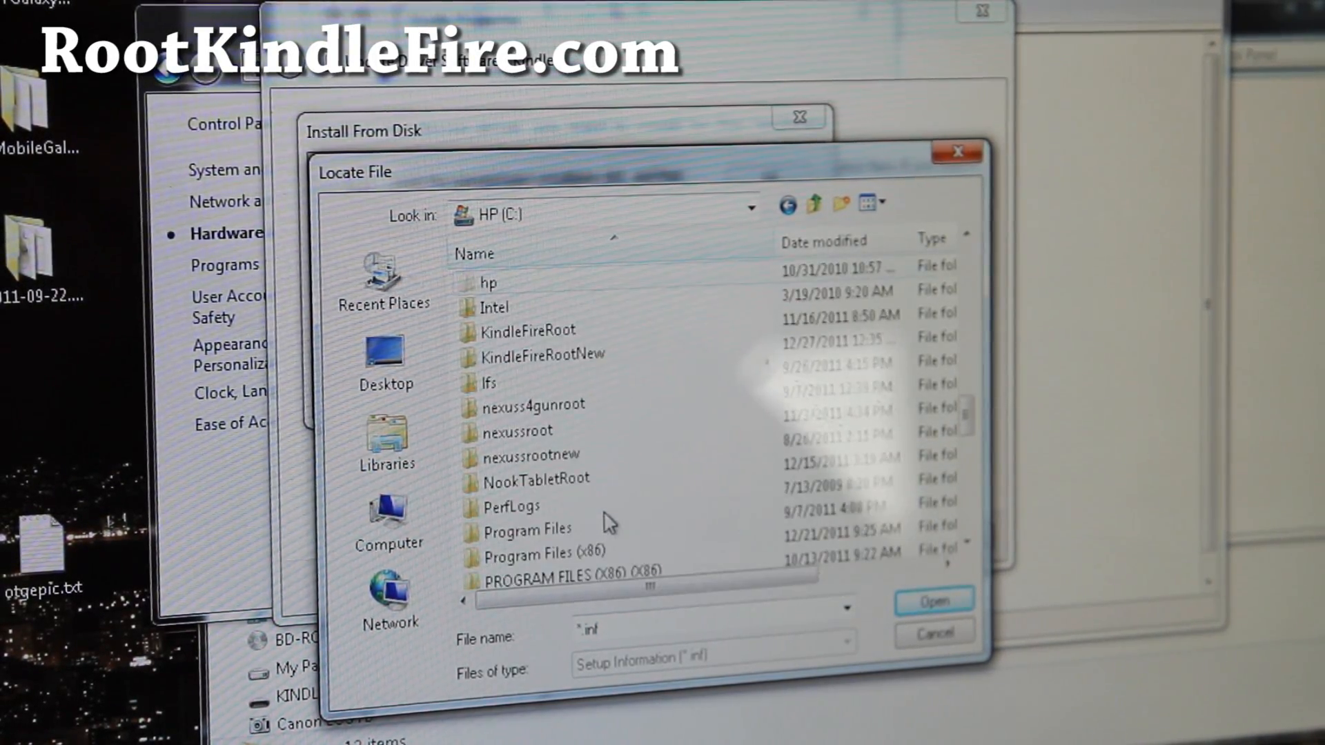
click(542, 354)
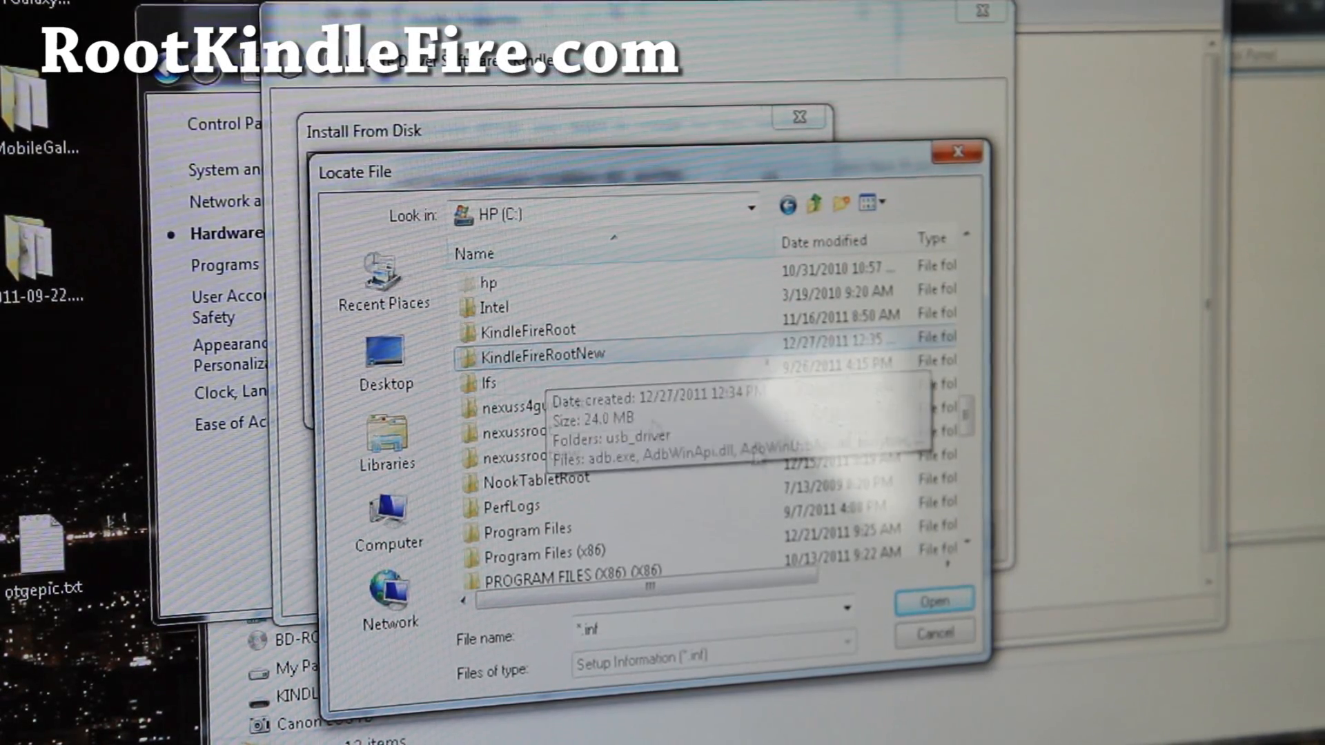
double_click(545, 354)
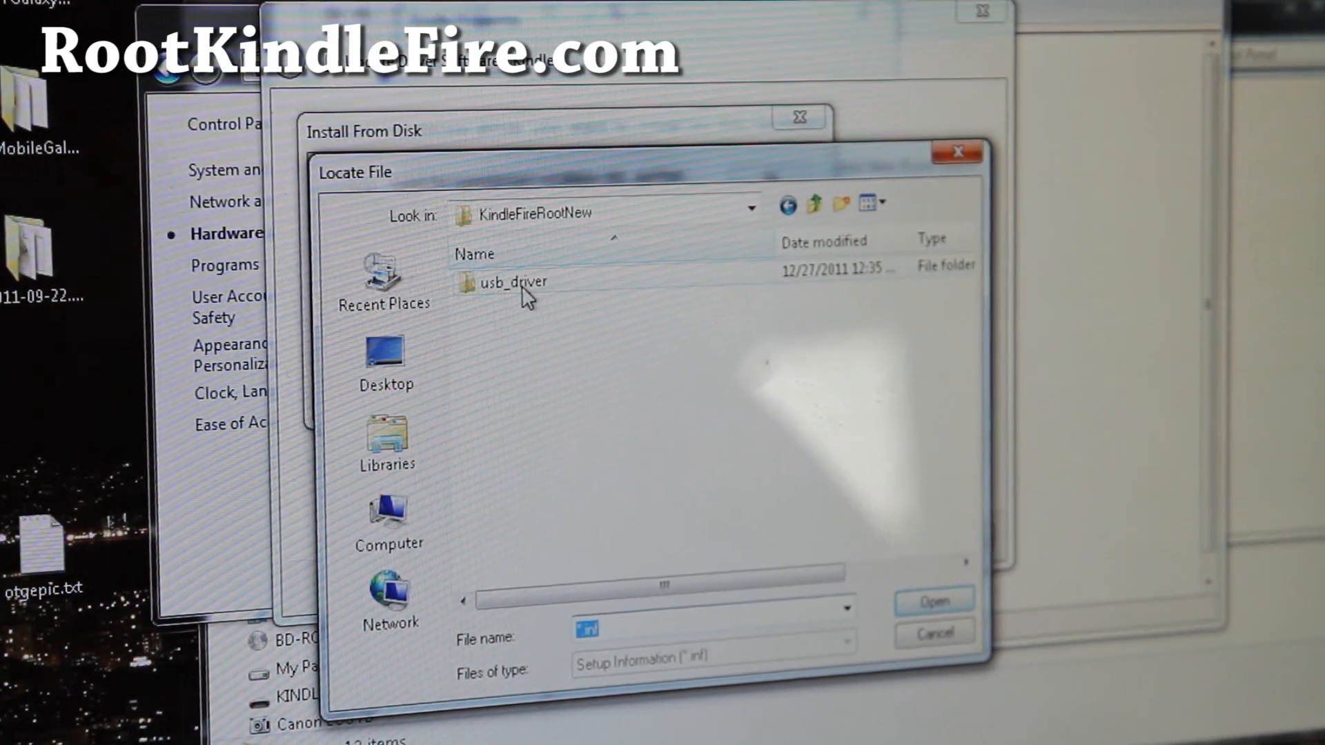
mouse_move(514, 282)
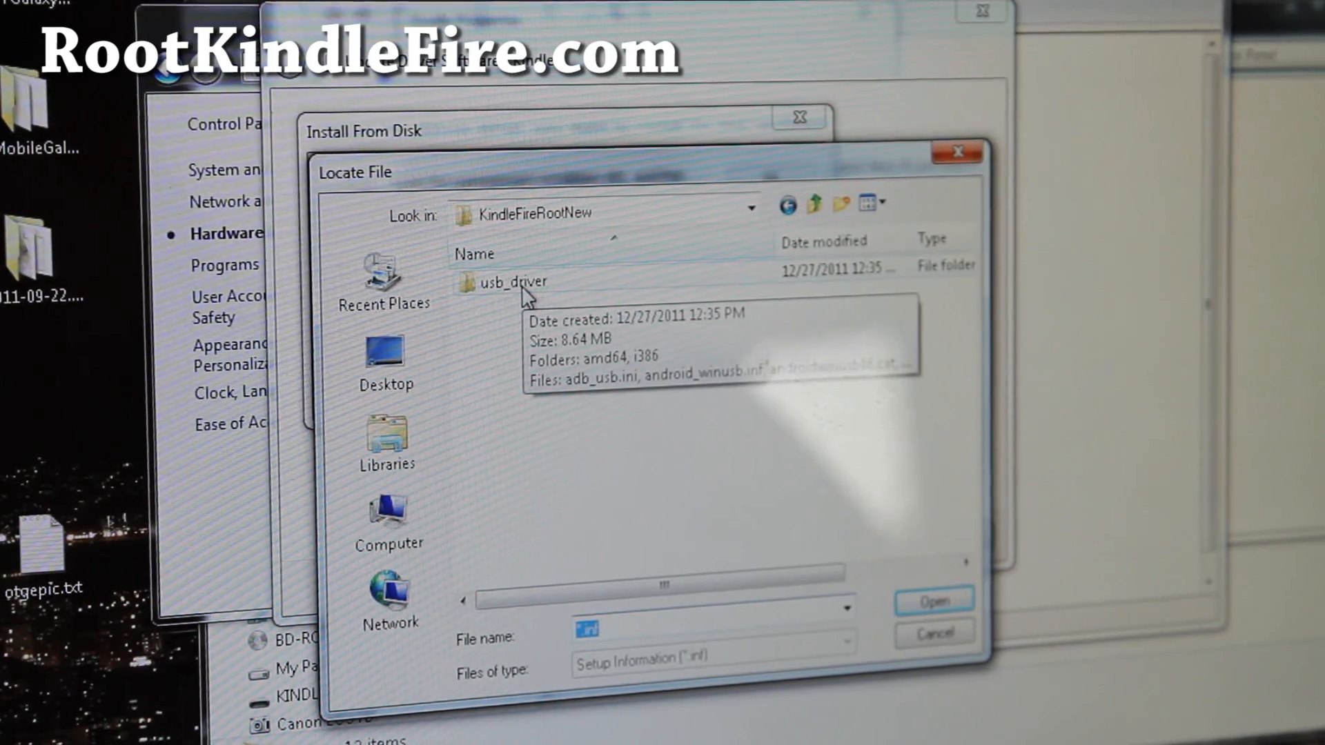
double_click(514, 281)
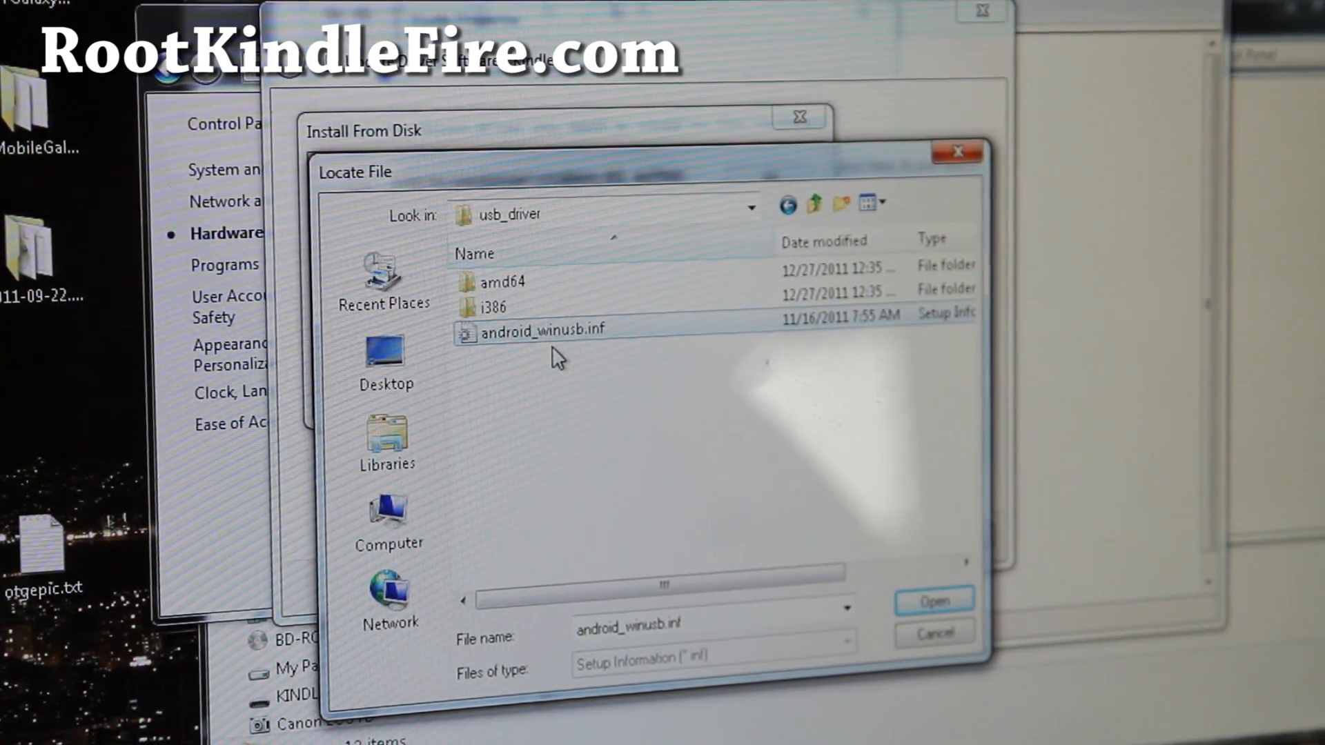
click(933, 600)
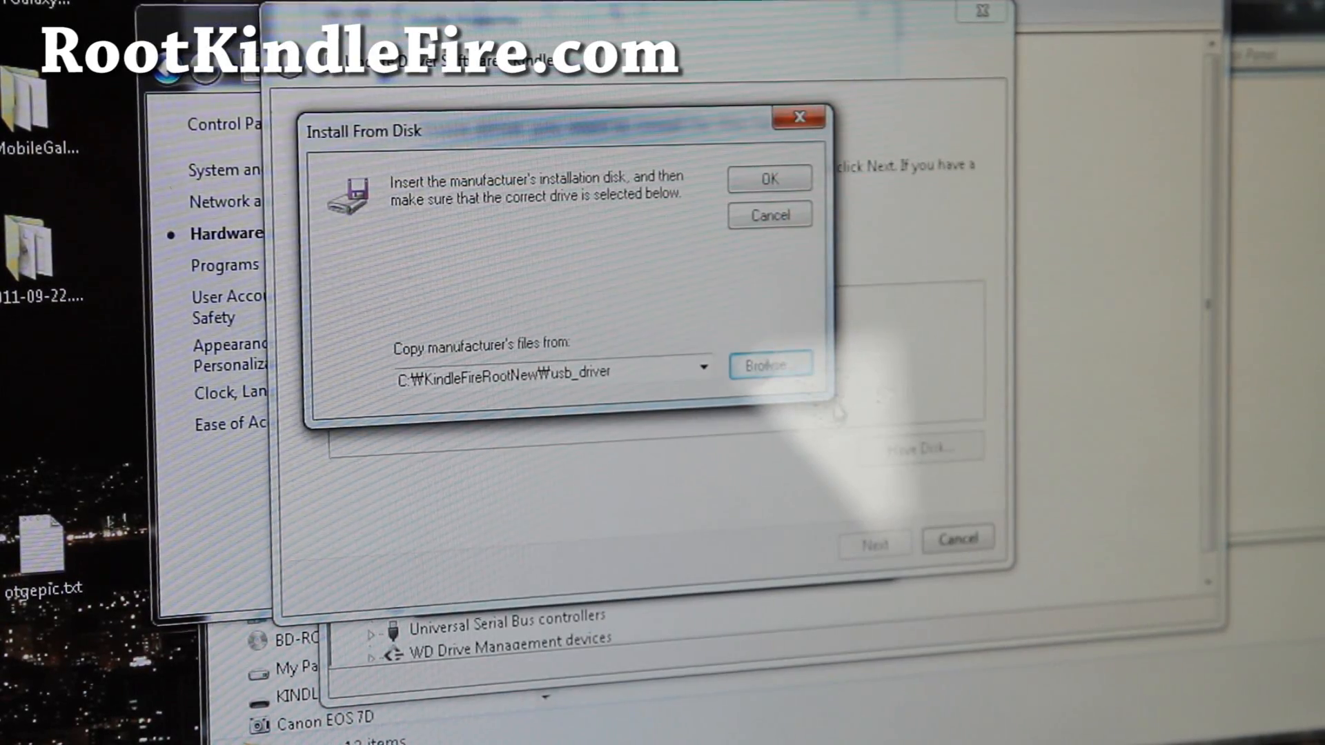
- Install the Android ADB Interface driver despite the unsigned-driver warning, then close the windows
click(768, 179)
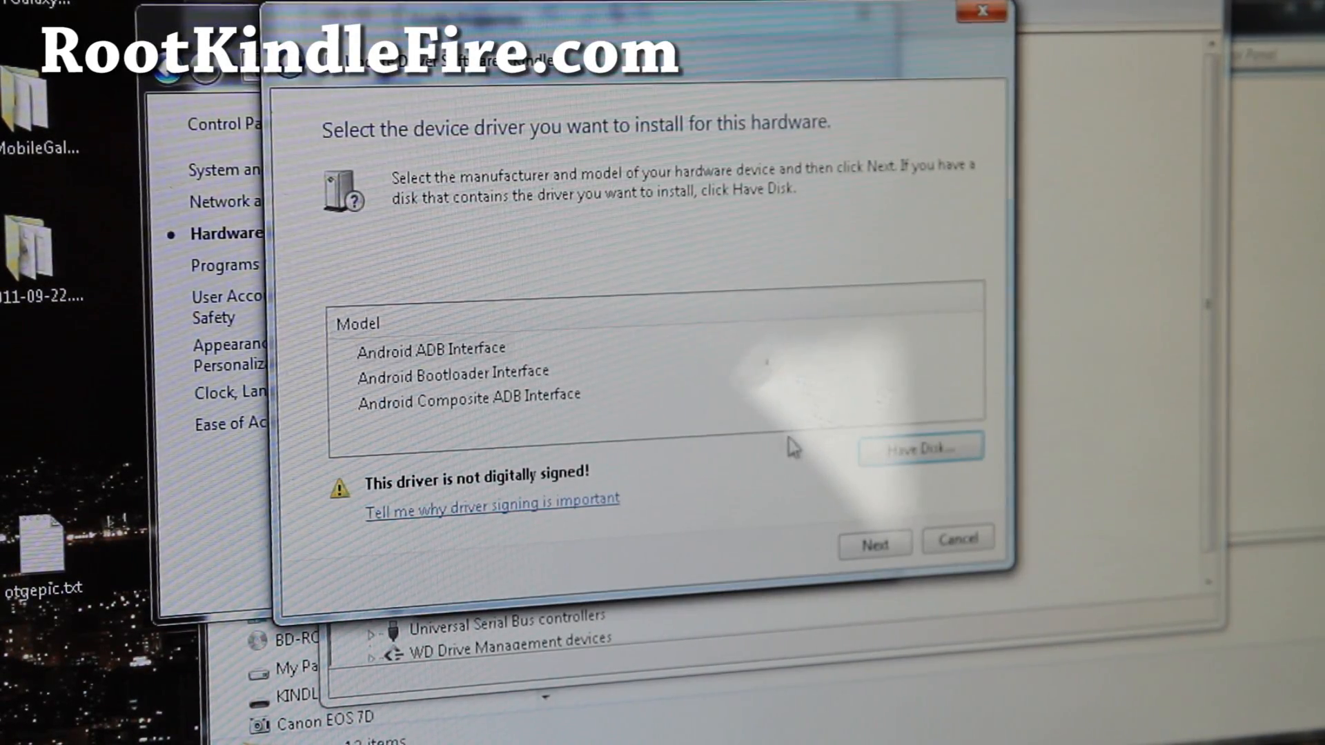
click(430, 350)
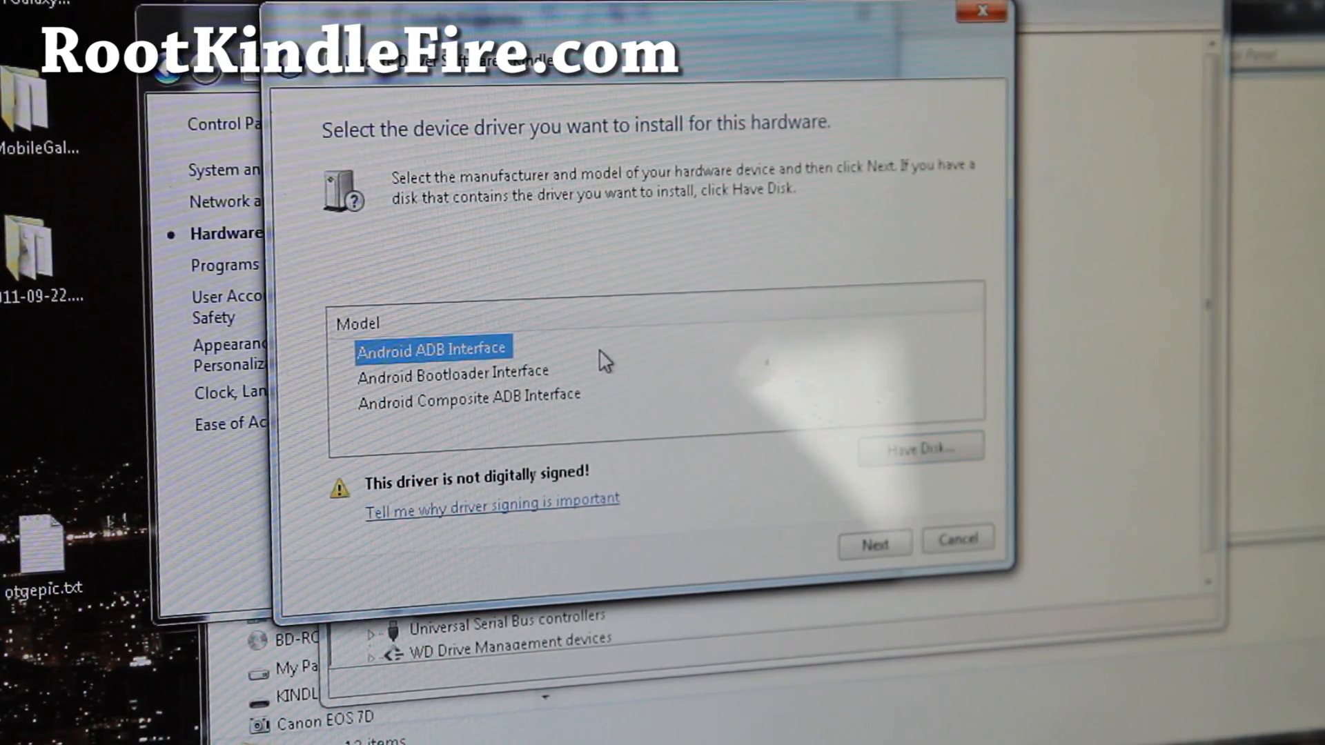
click(874, 542)
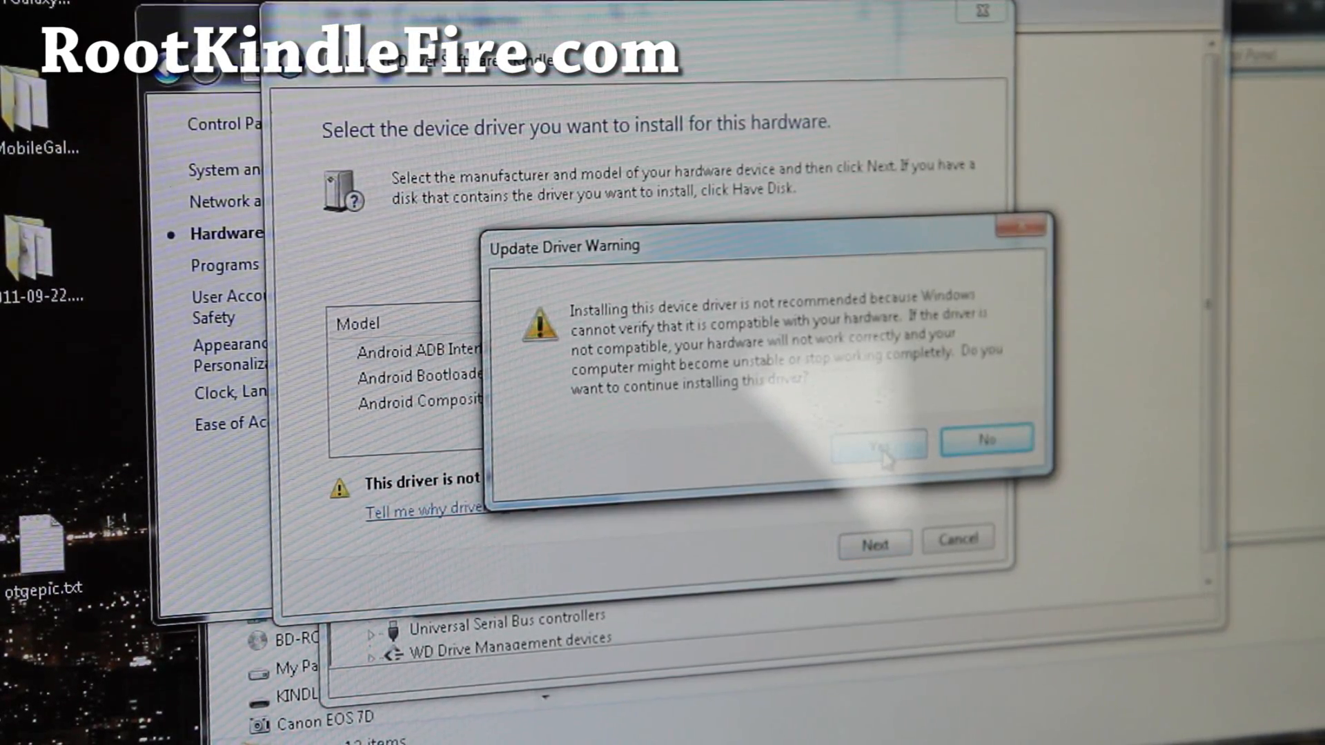
click(876, 444)
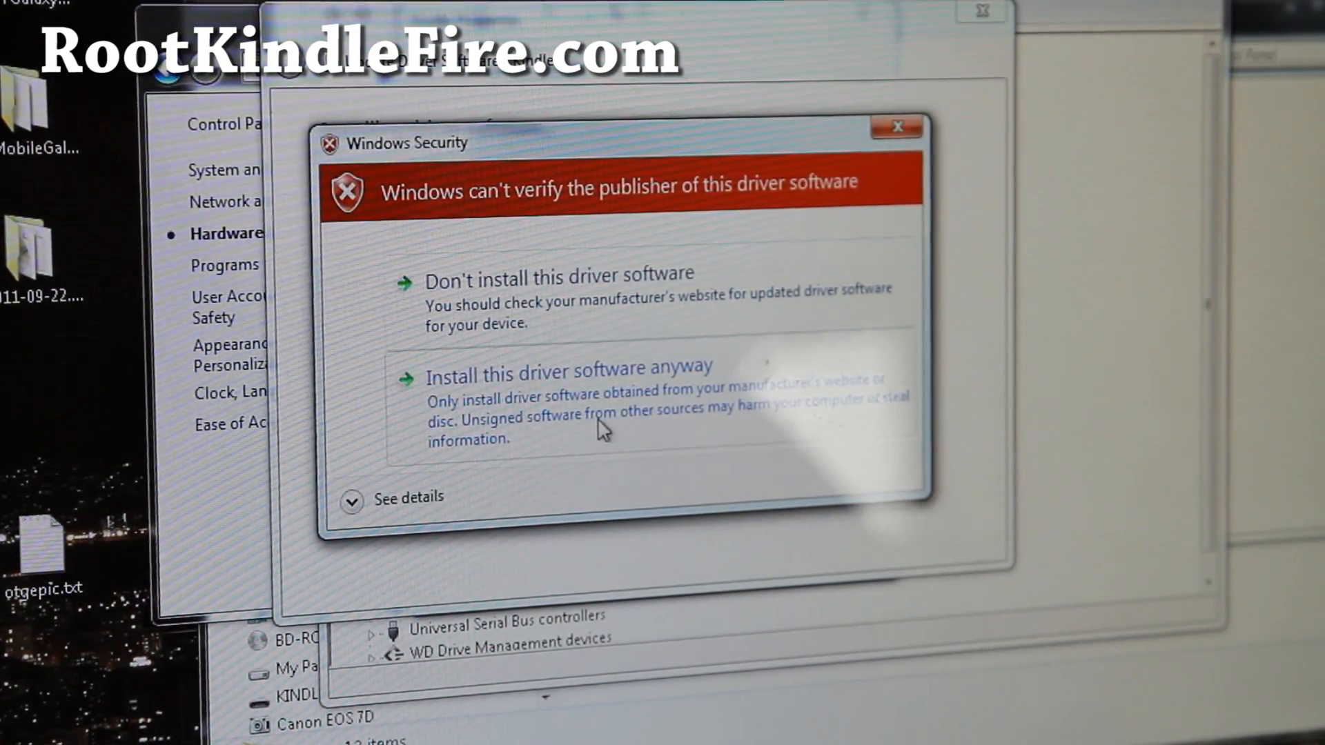
click(568, 368)
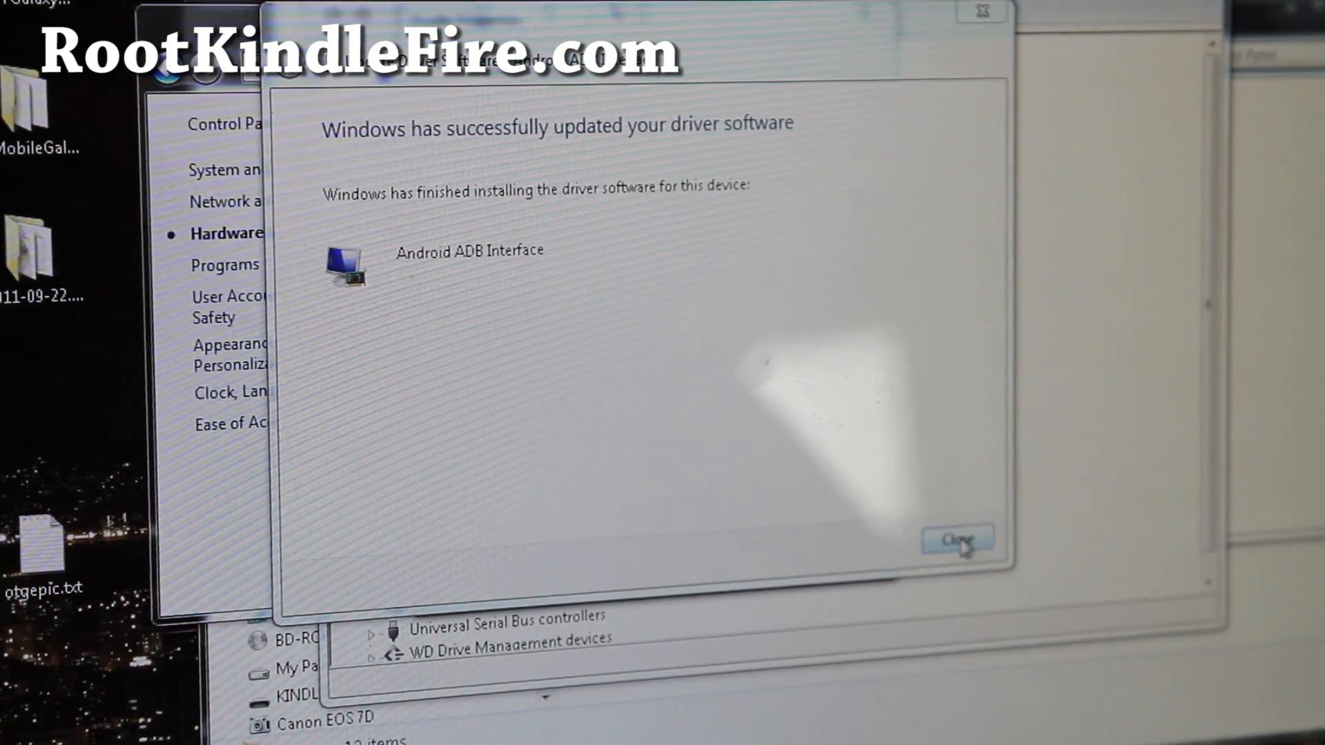
click(958, 539)
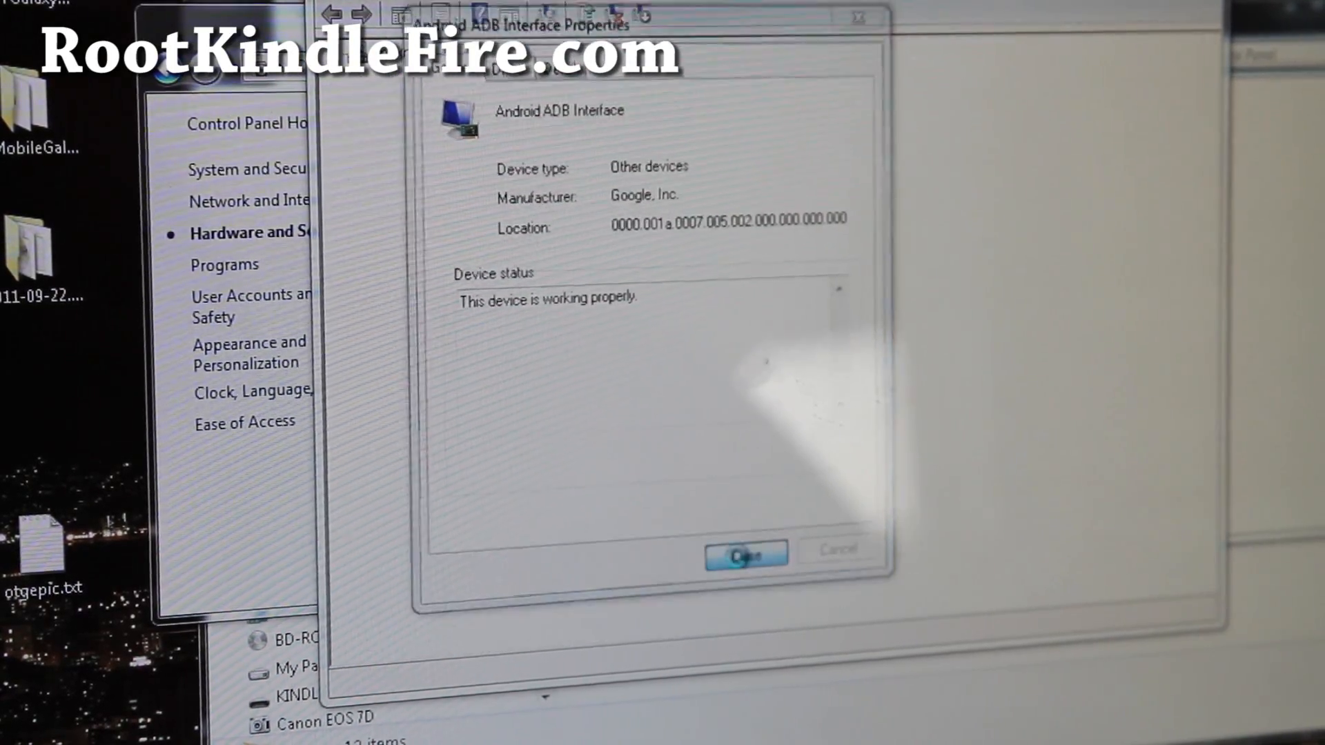
click(745, 555)
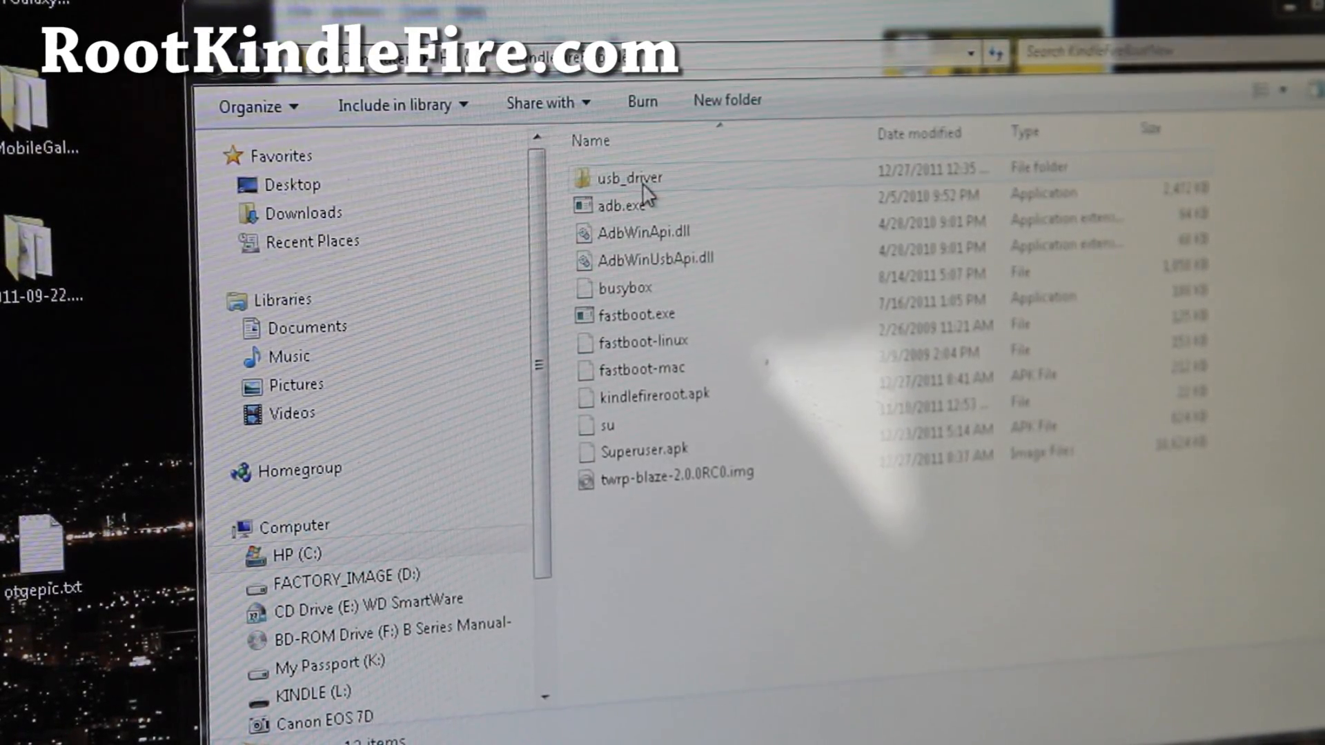
- Copy adb_usb.ini from the usb_driver folder into the user's .android folder
double_click(630, 177)
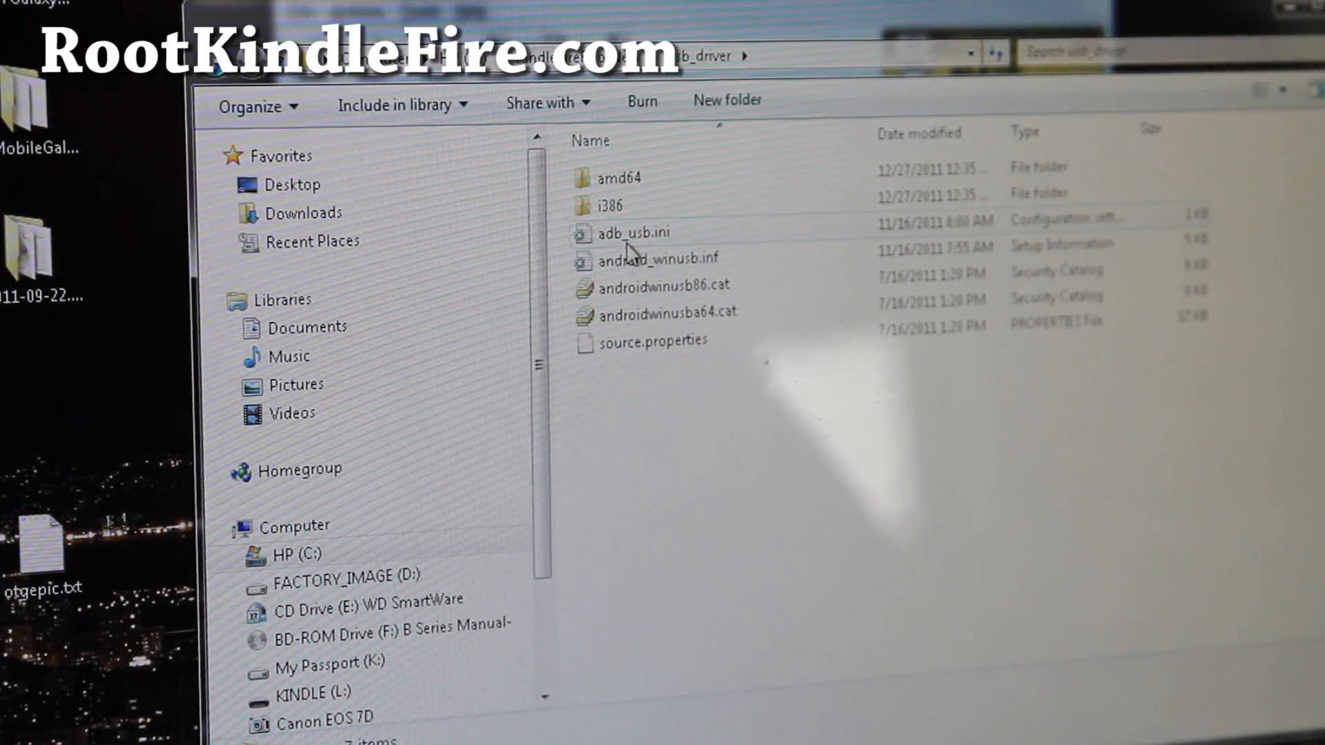
mouse_move(711, 241)
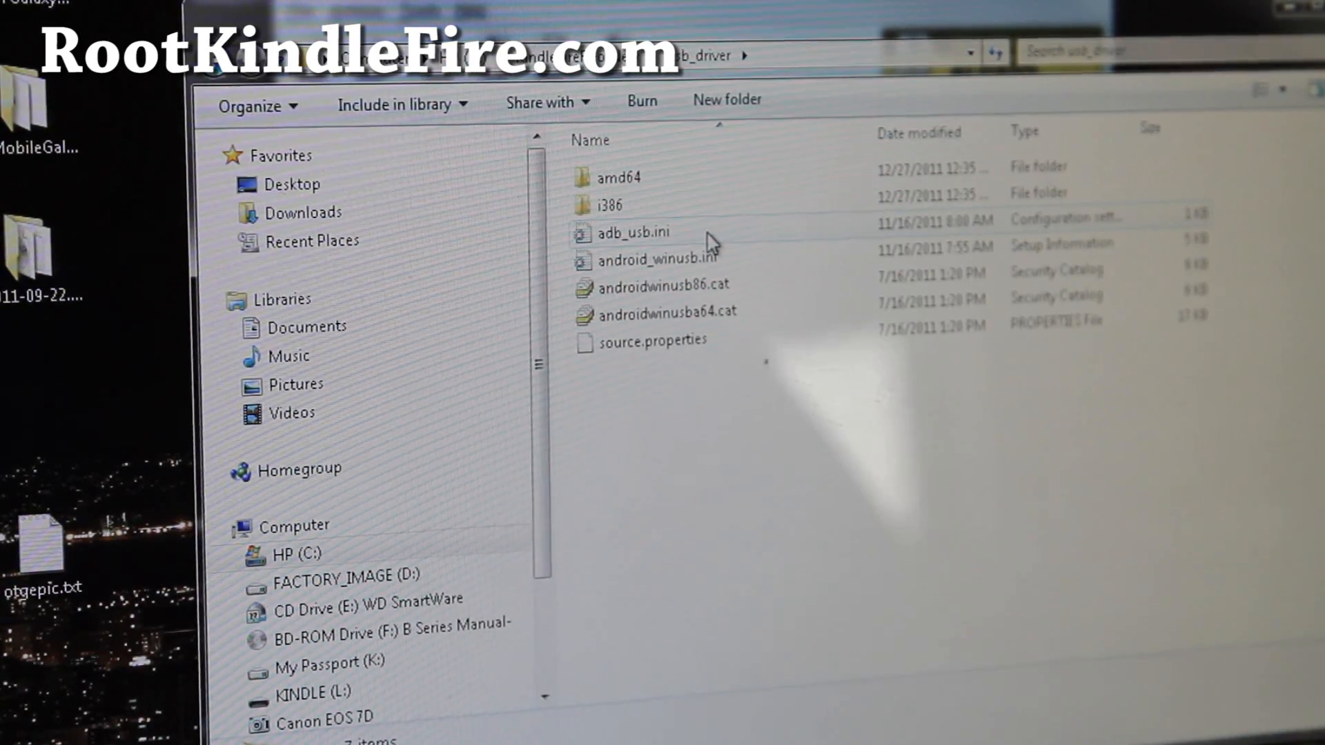
click(633, 233)
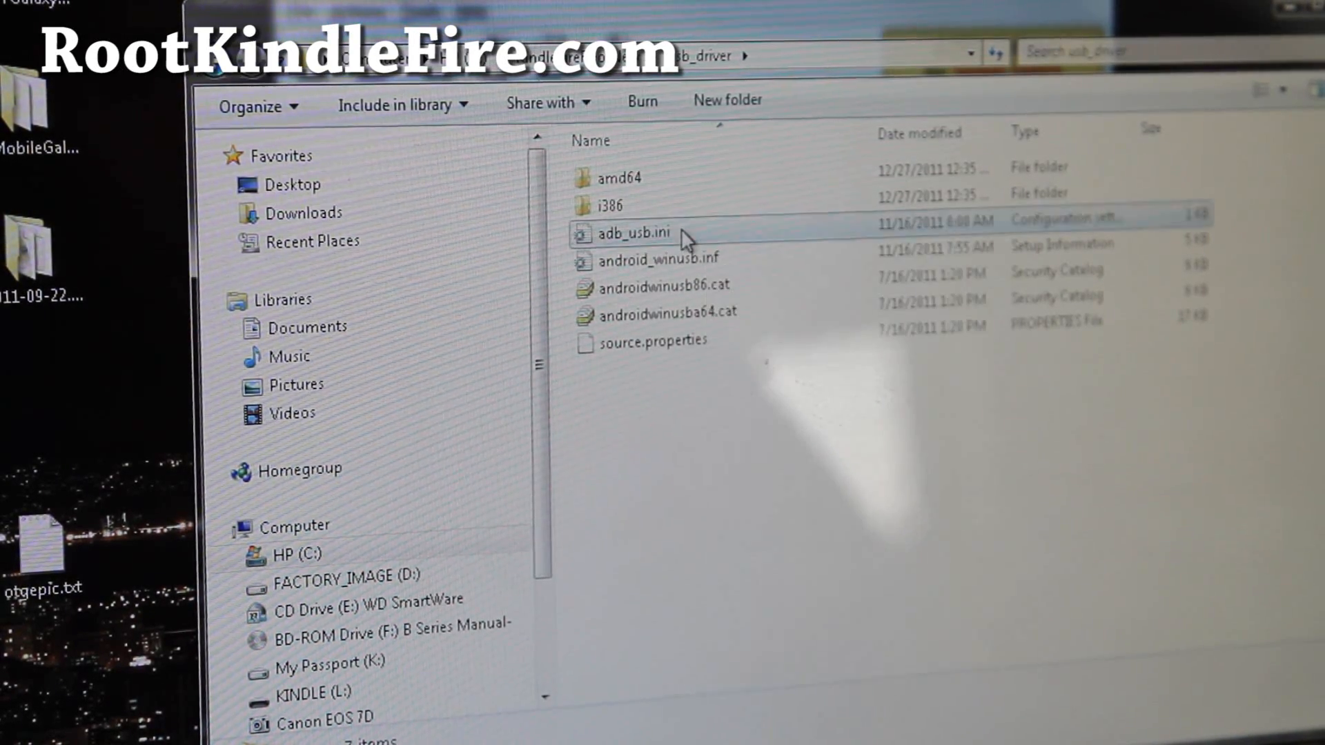
right_click(632, 233)
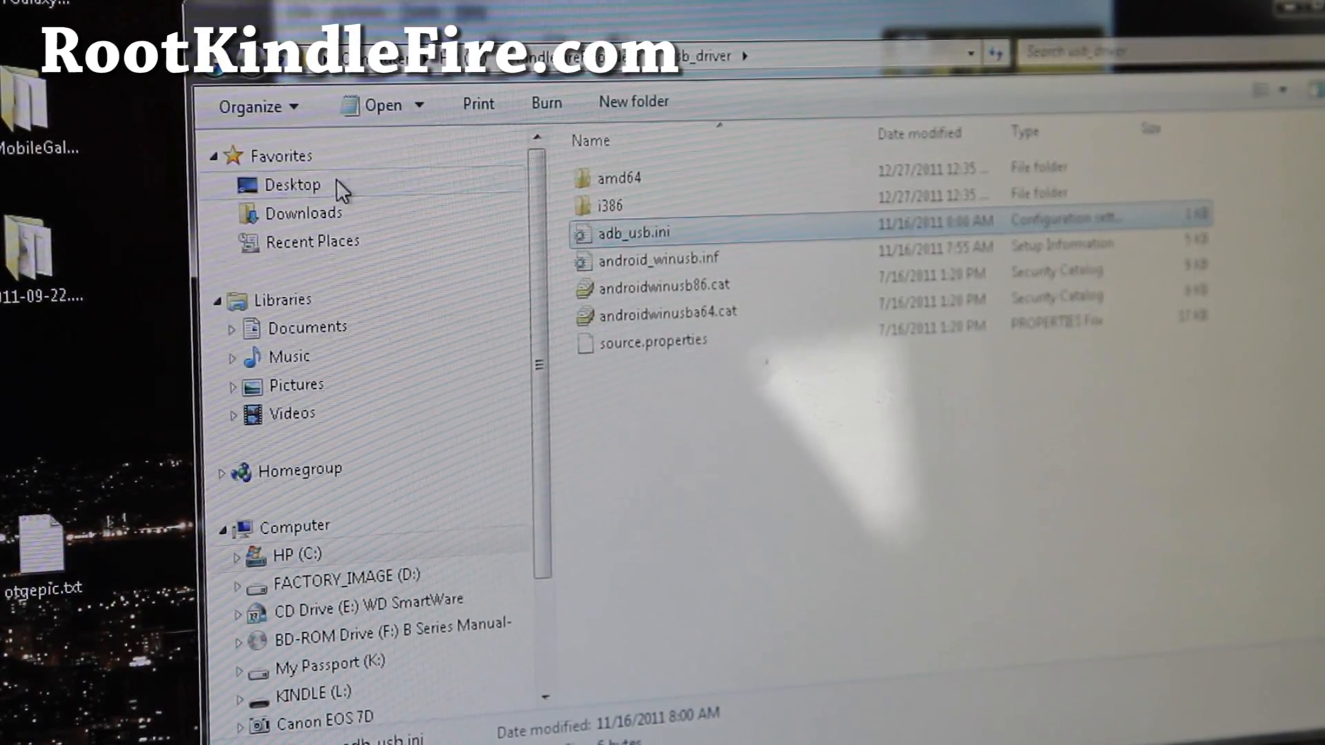
click(293, 184)
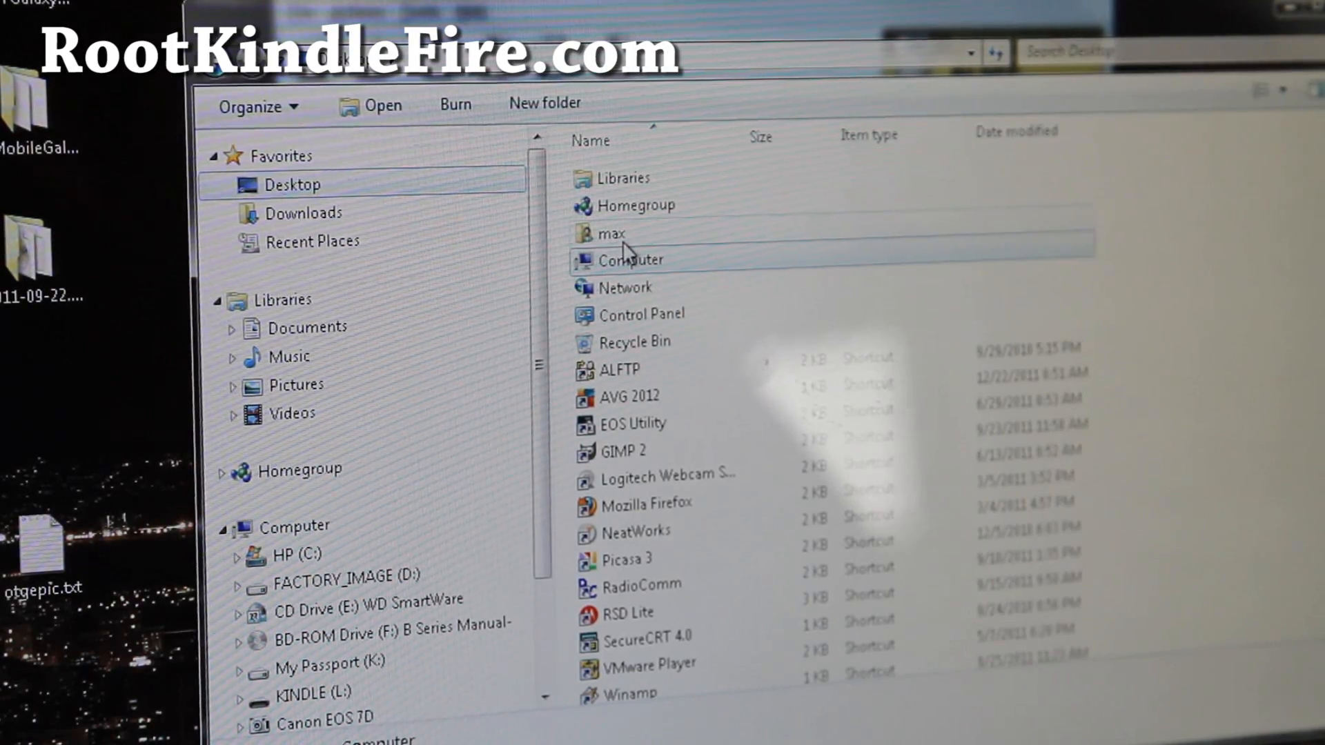
click(610, 234)
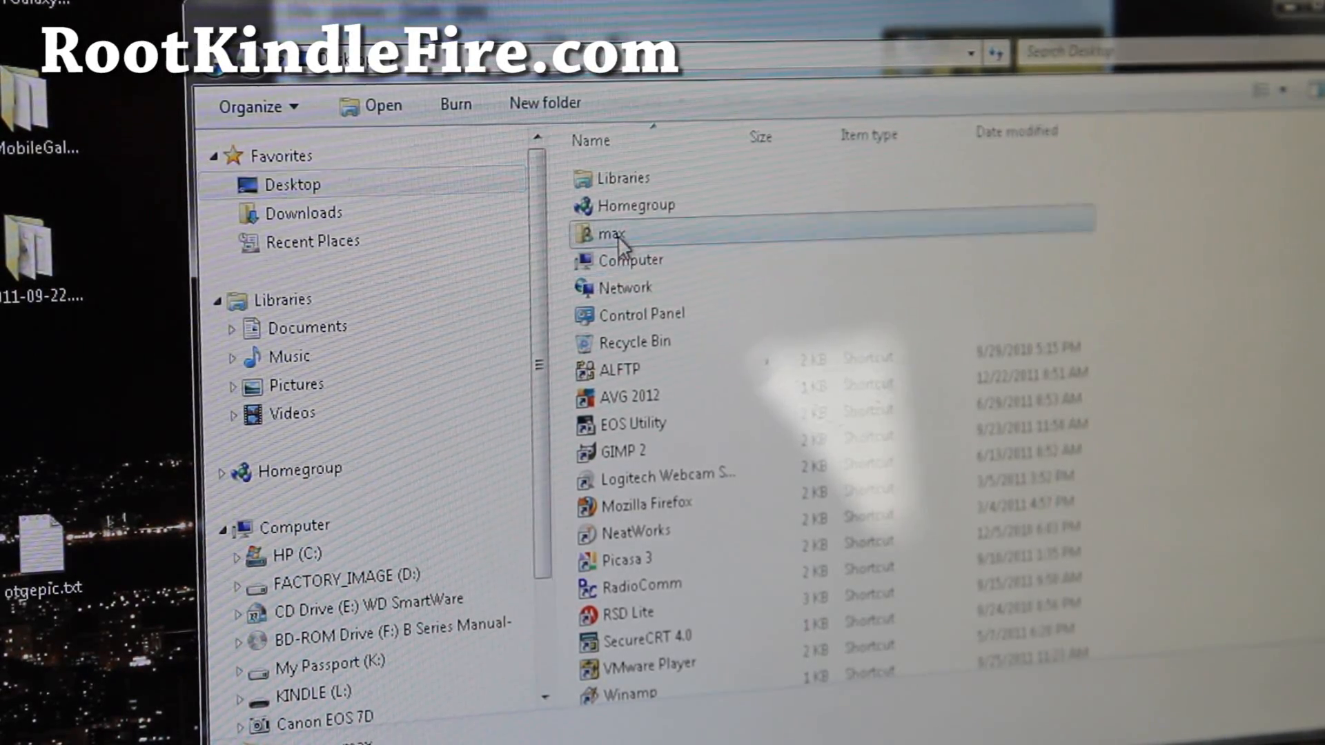
double_click(613, 233)
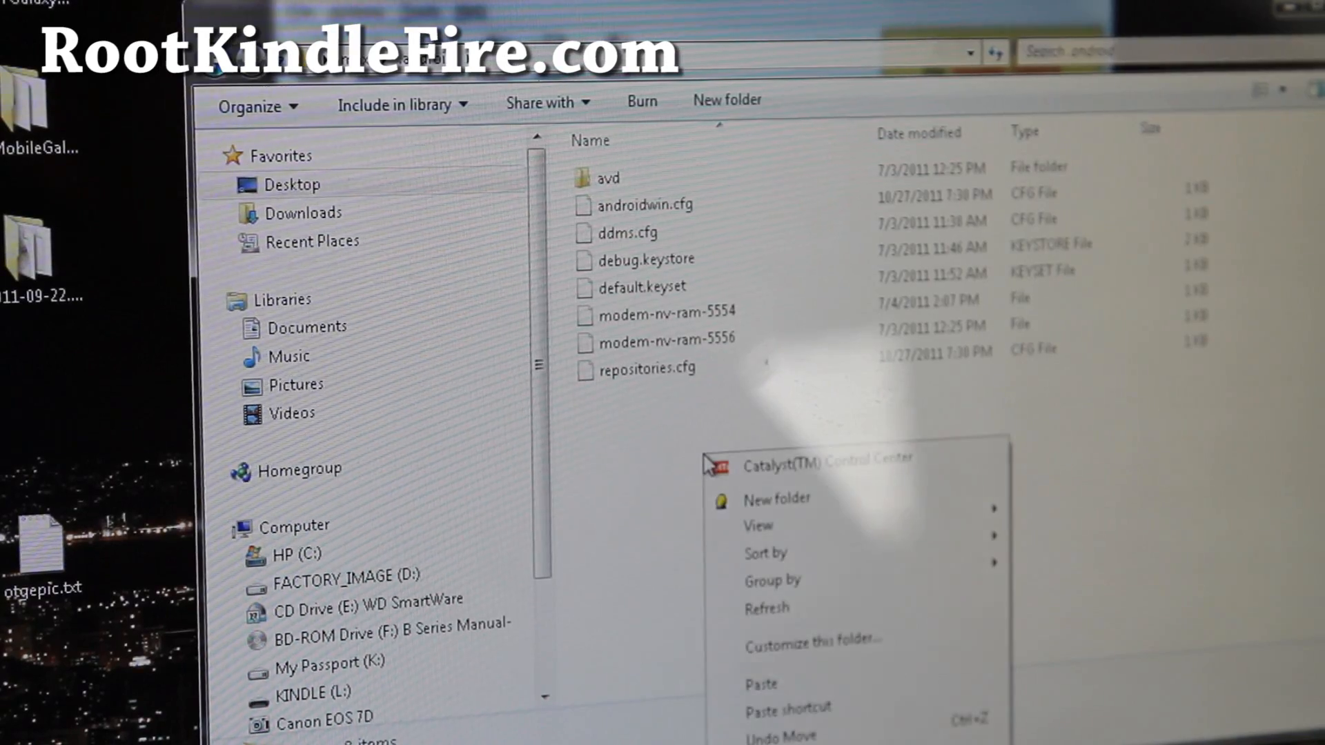
click(760, 684)
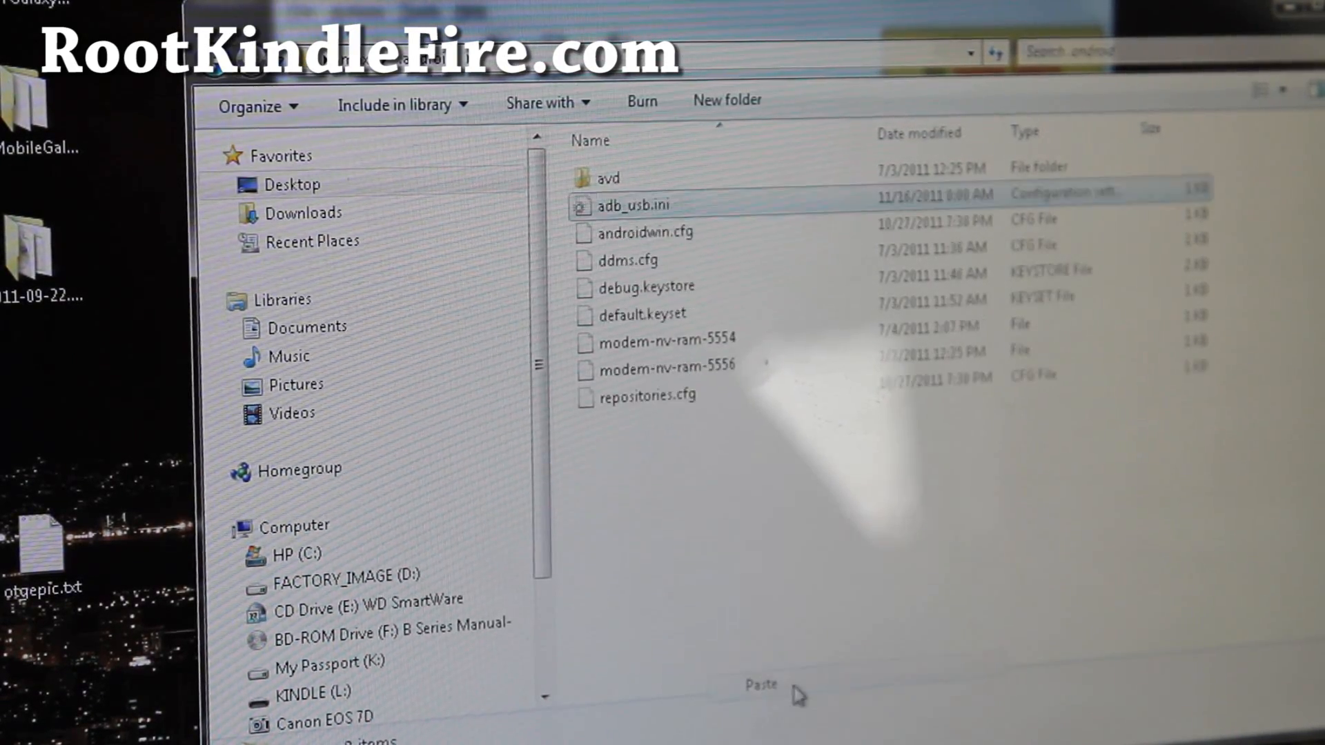
click(632, 204)
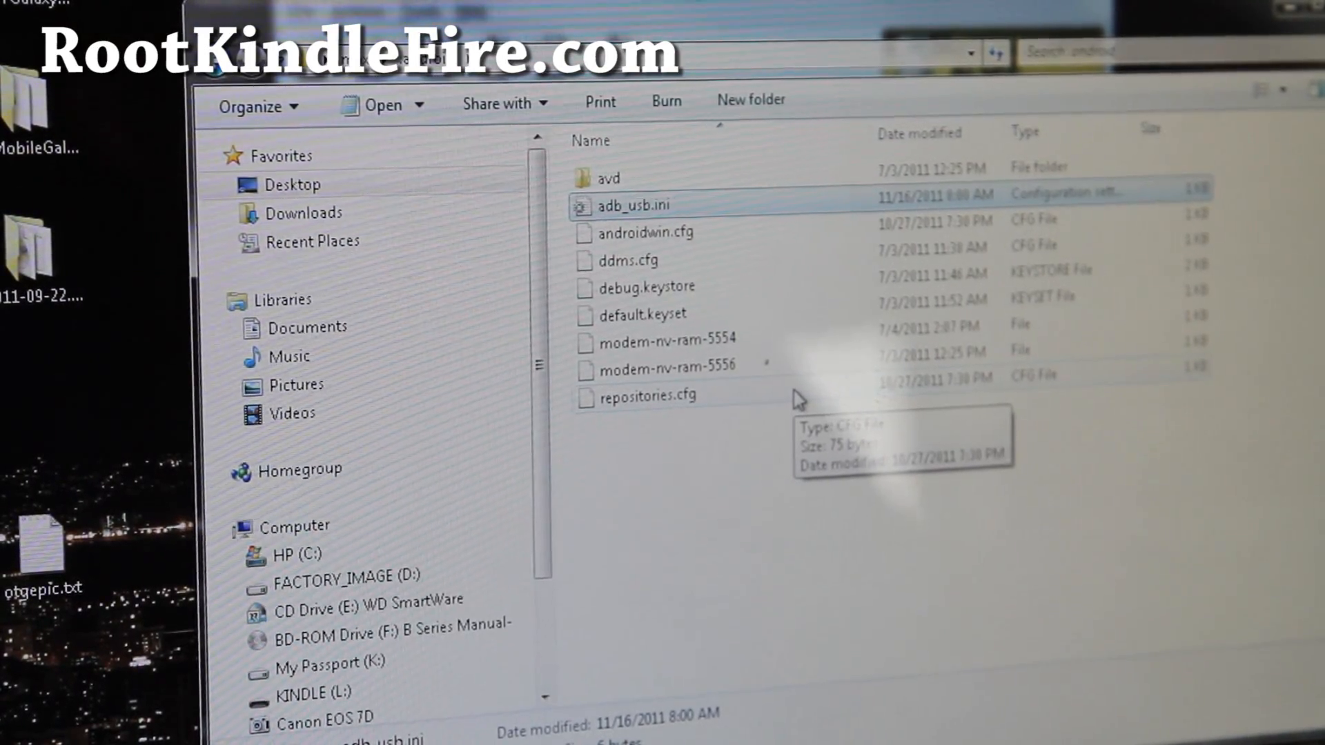
mouse_move(761, 363)
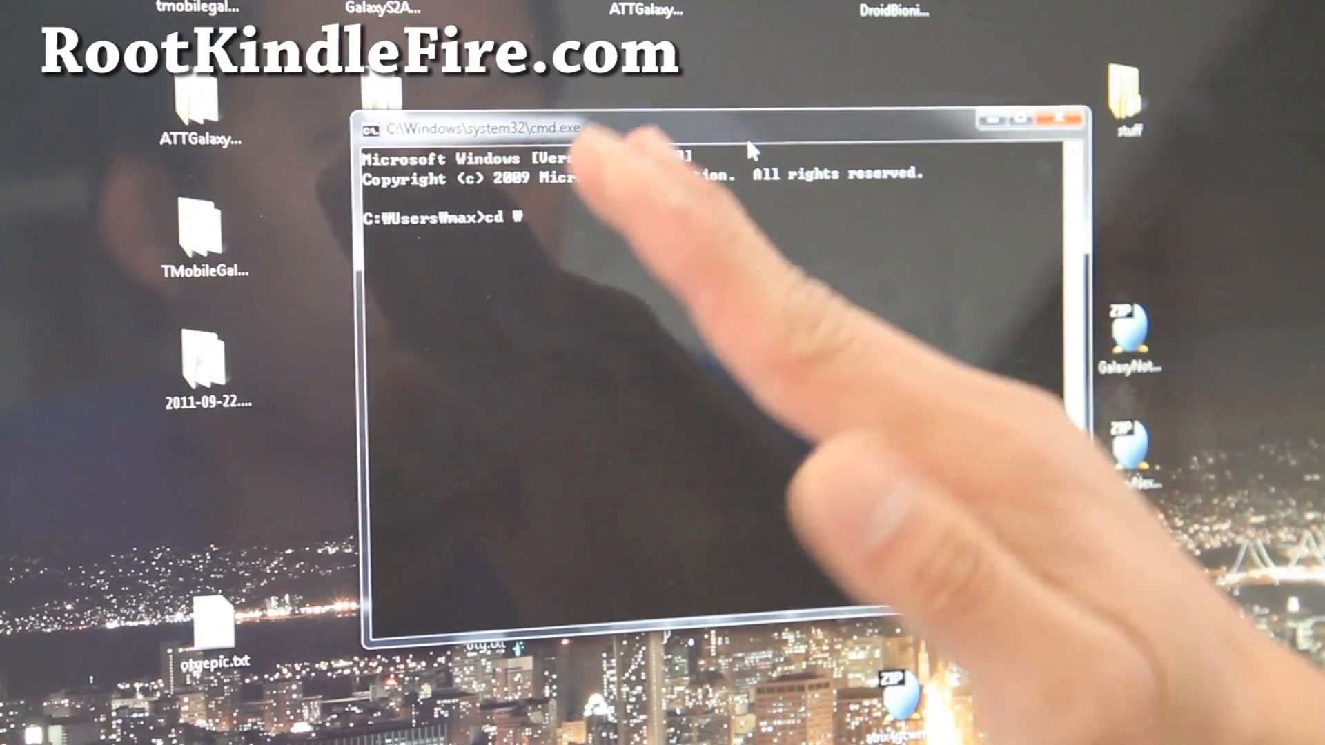
- Change the Command Prompt directory to C:\KindleFireRootNew with cd \KindleFireRootNew
text(/)
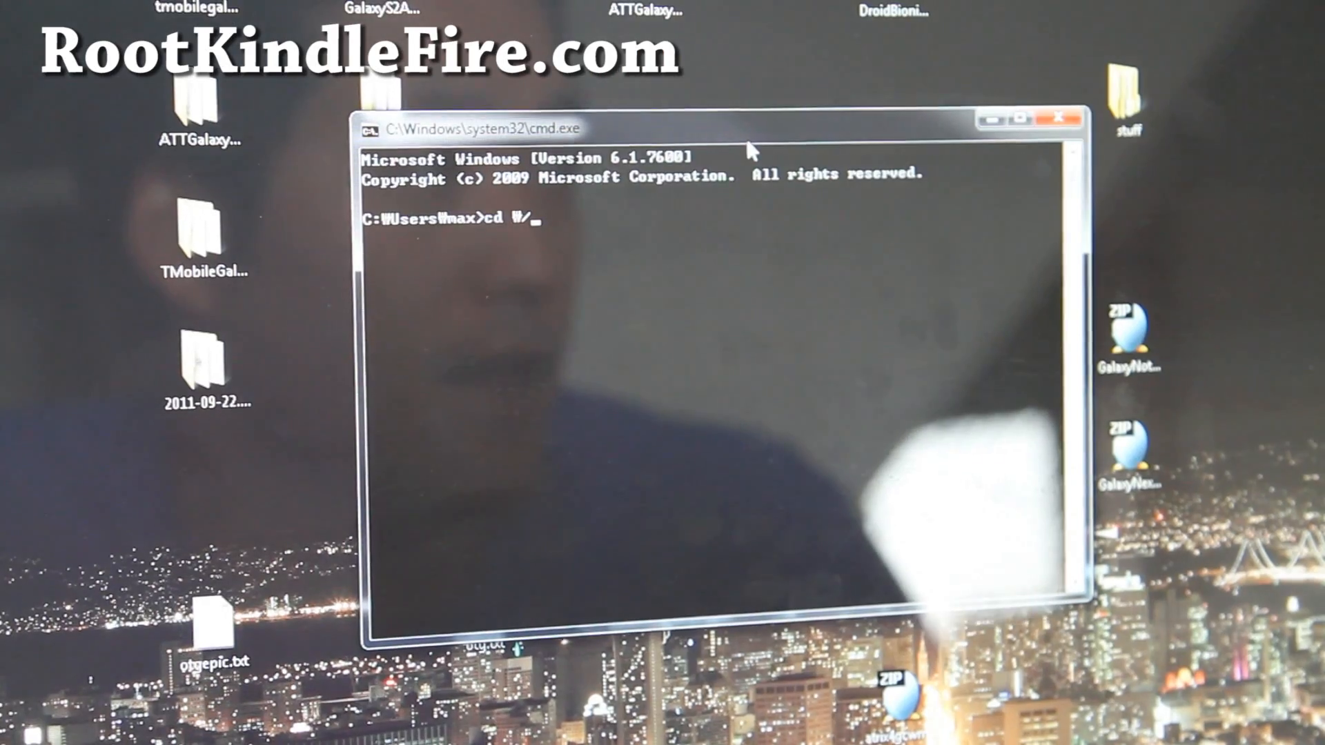
text(K)
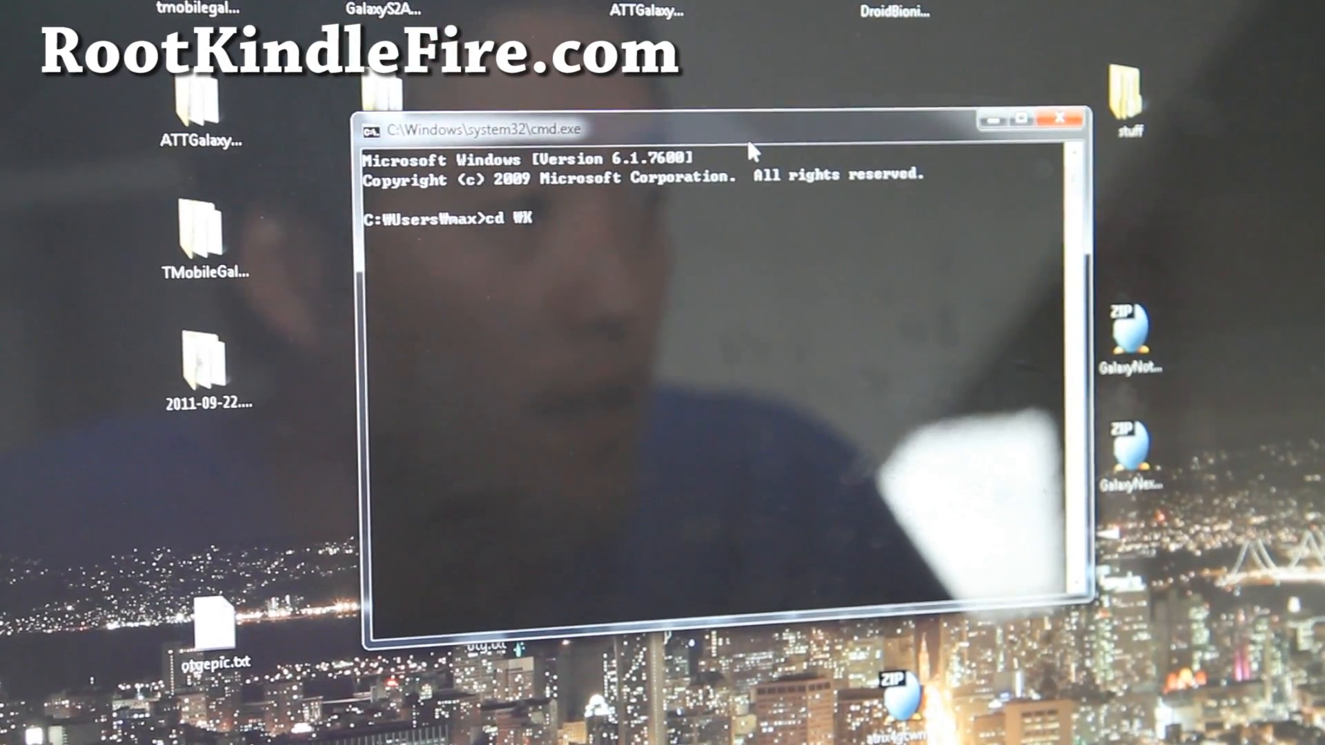
text(KindleFireRootNew)
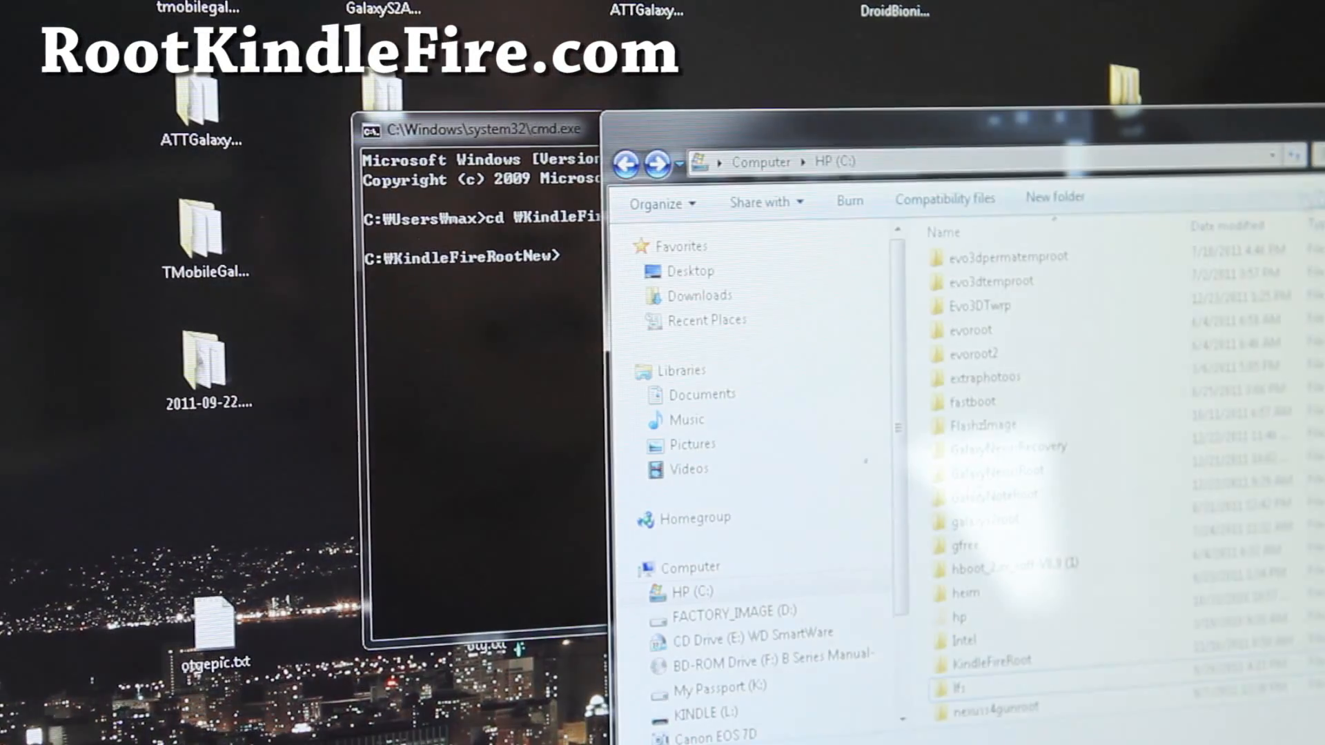
- Copy kindlefireroot.apk from C:\KindleFireRootNew onto the KINDLE (L:) drive
click(963, 640)
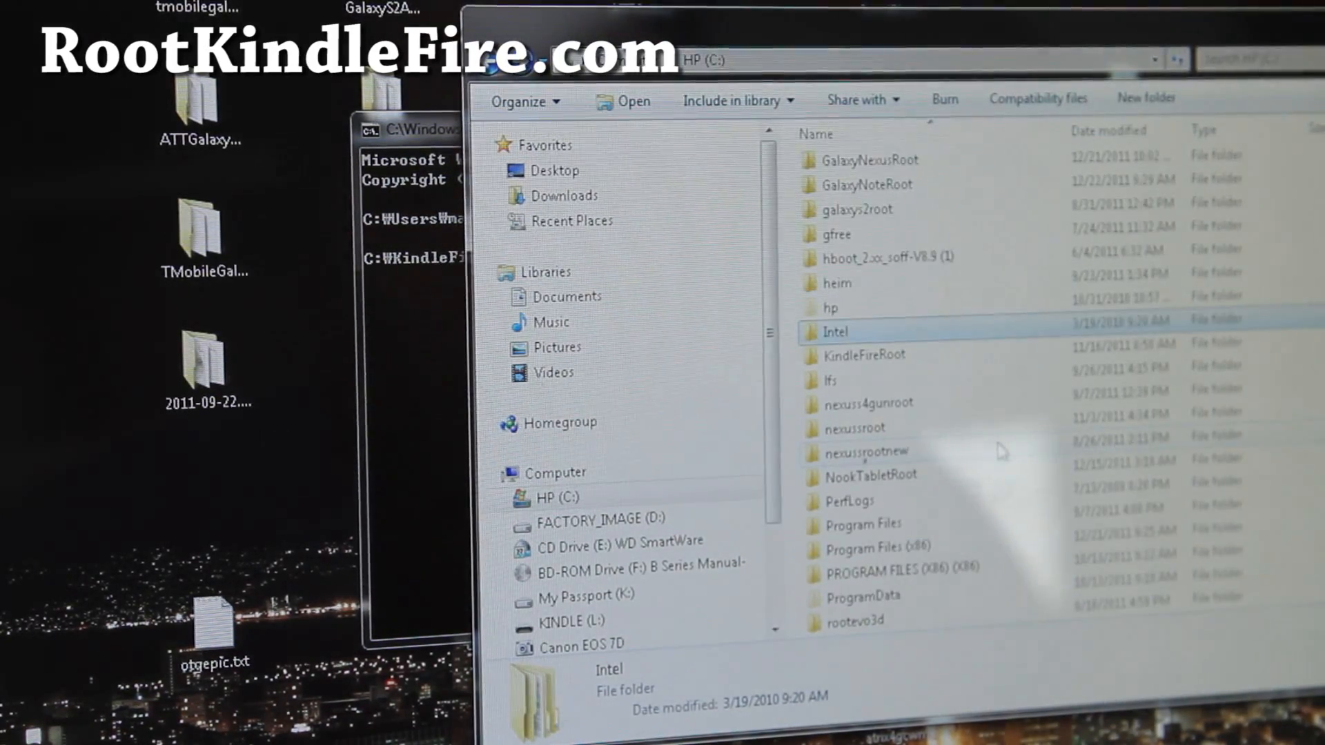
click(862, 354)
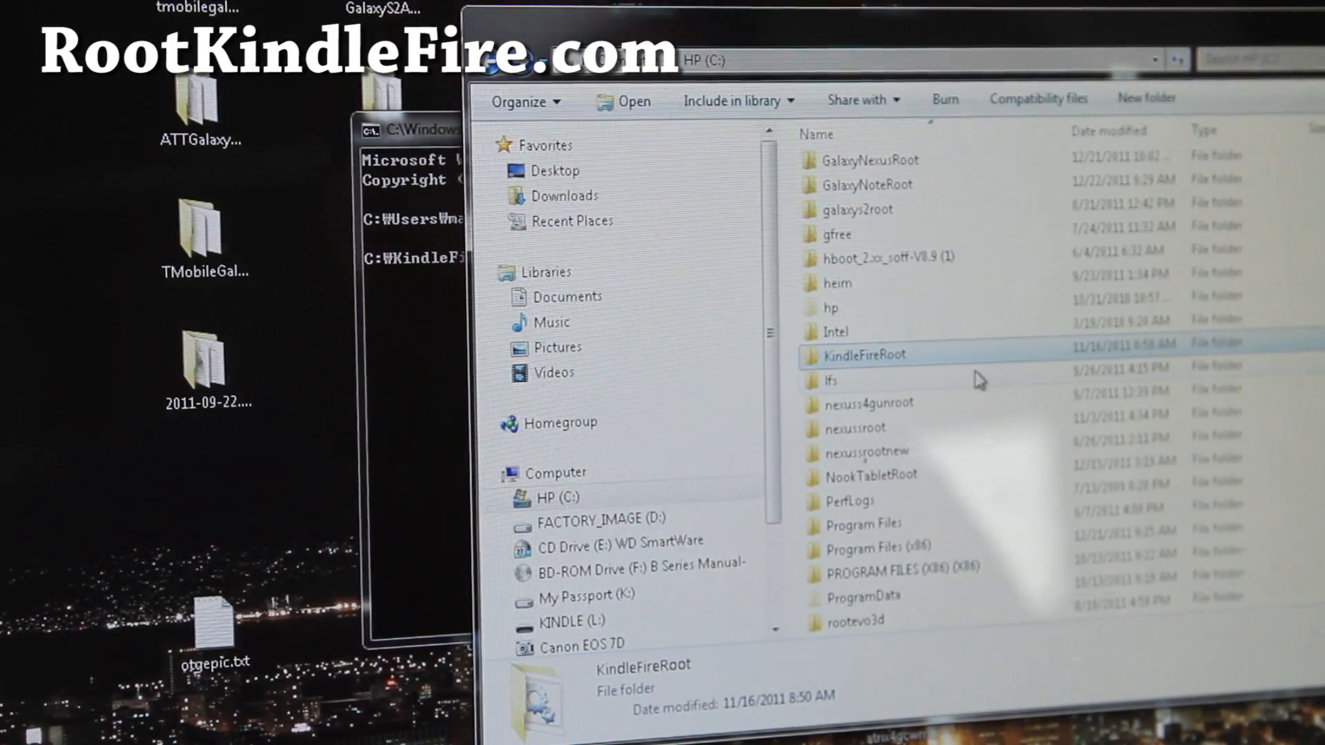
double_click(862, 355)
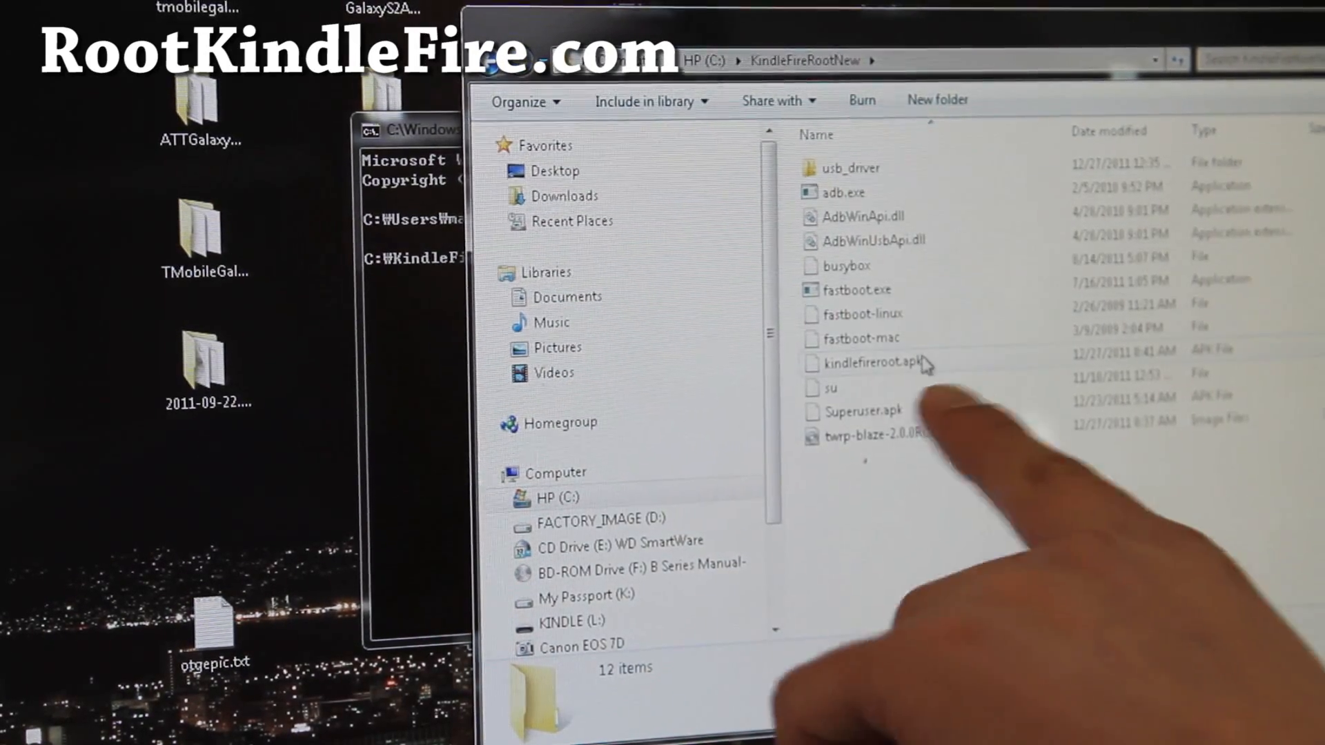
mouse_move(878, 364)
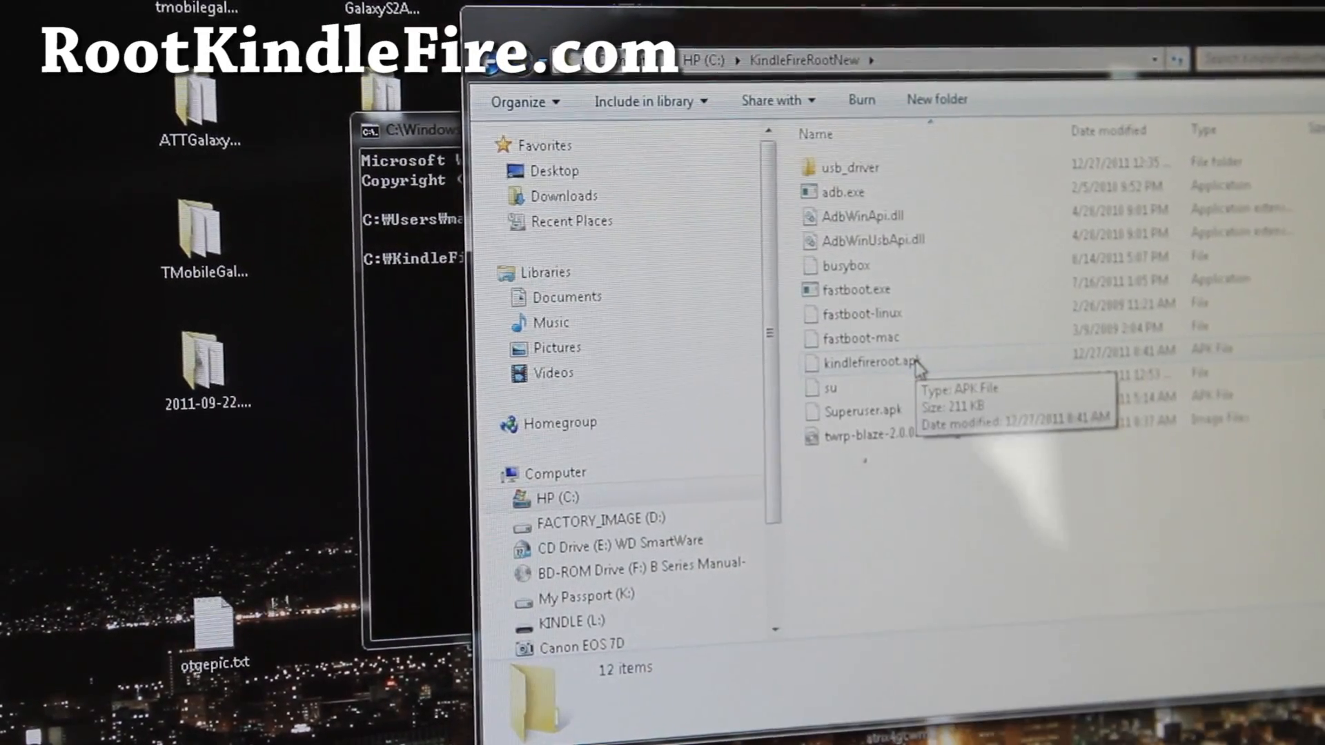
right_click(863, 363)
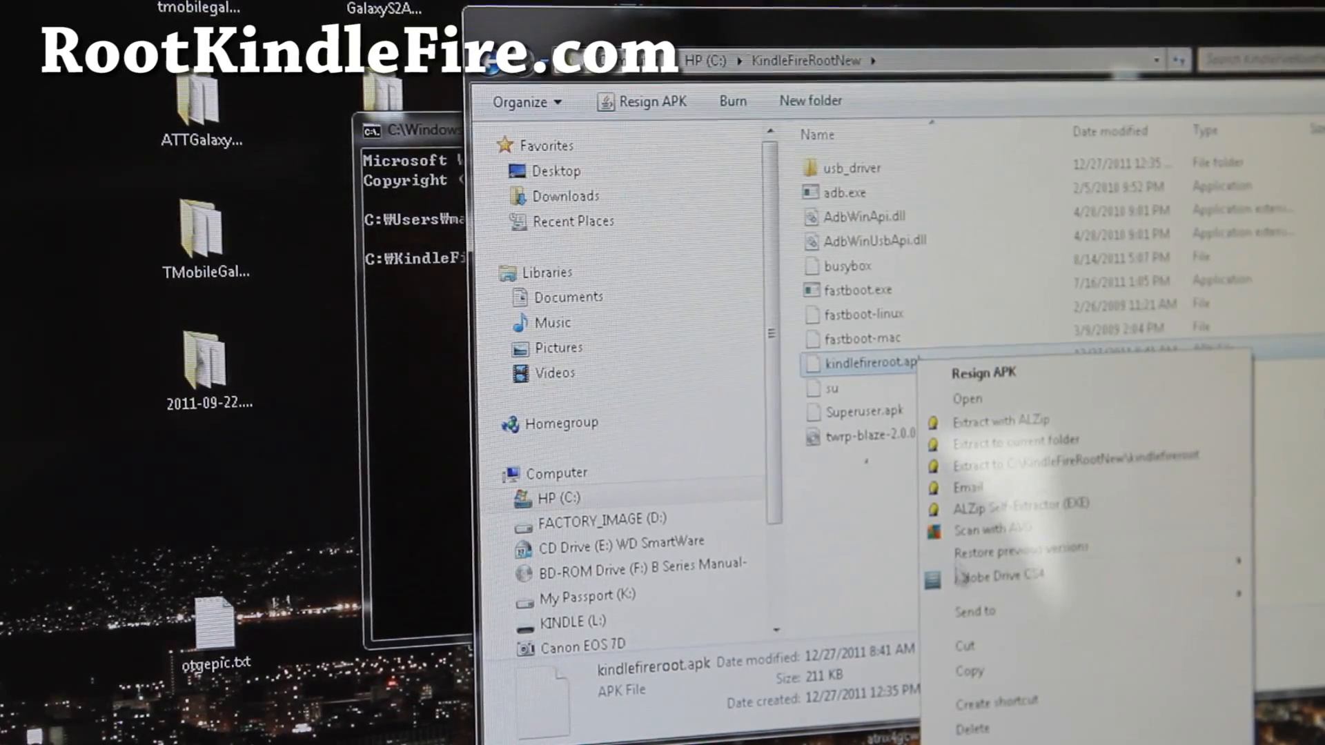
mouse_move(995, 658)
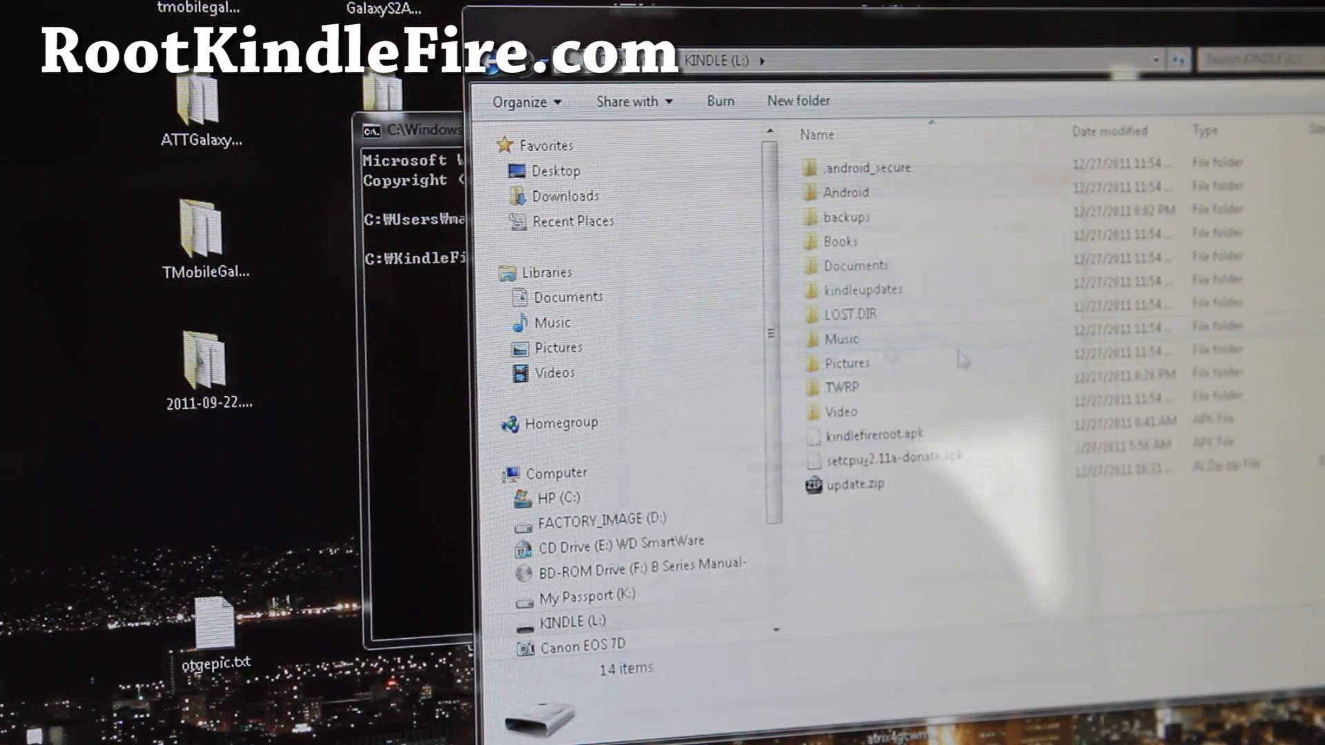
click(873, 434)
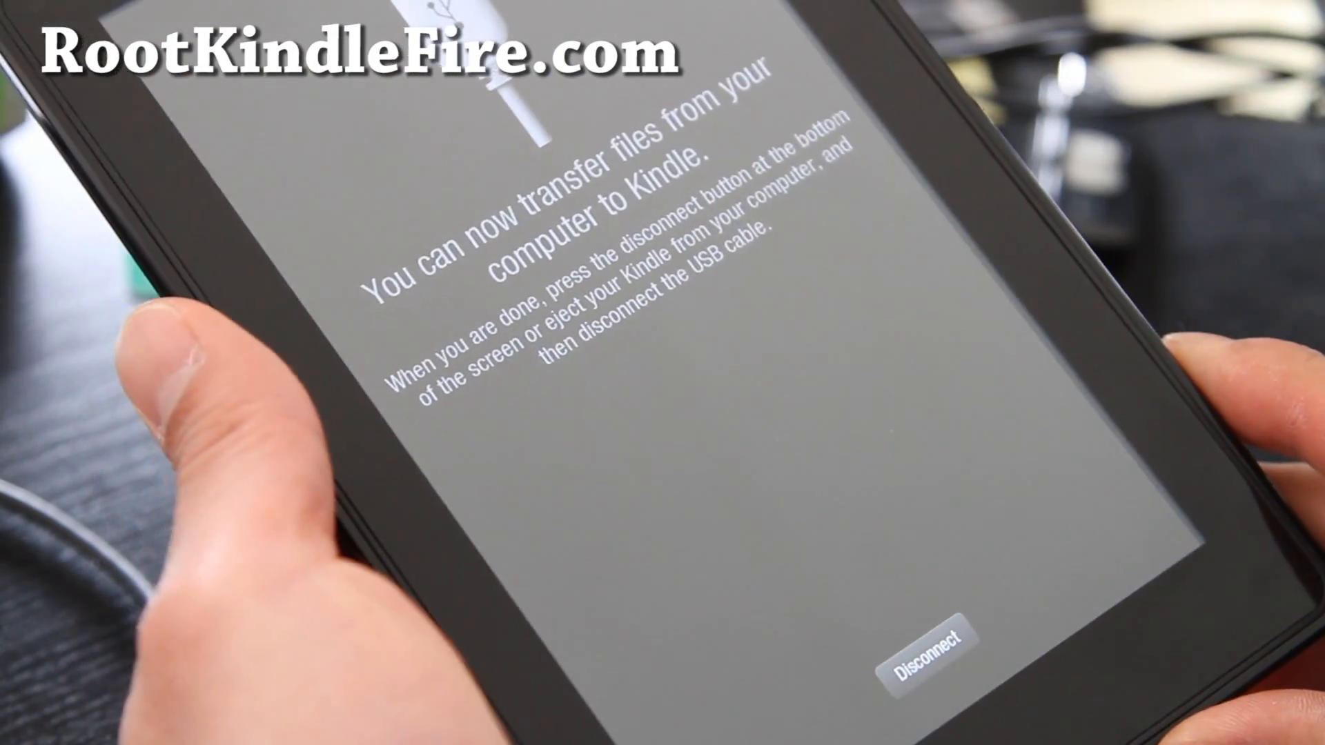
- Disconnect the tablet, search 'es' in Appstore, then install and open ES File Explorer
click(929, 642)
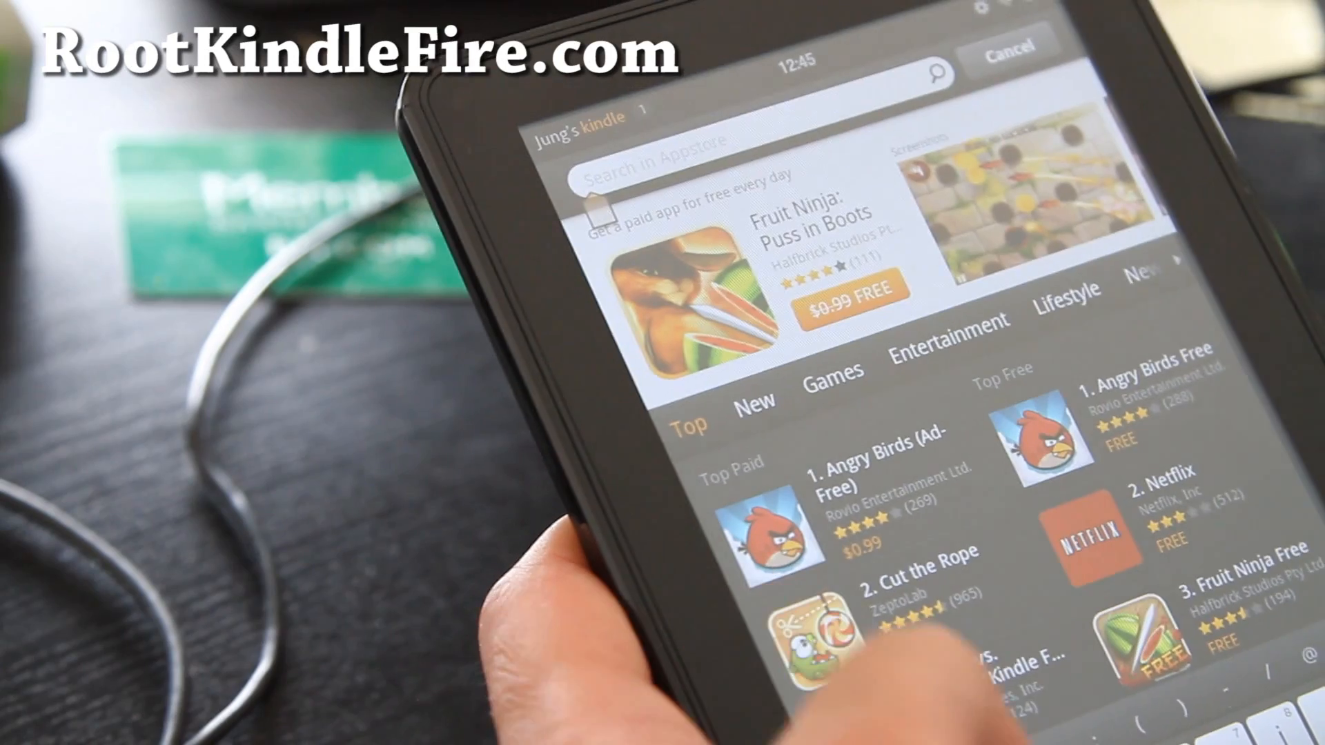
text(es)
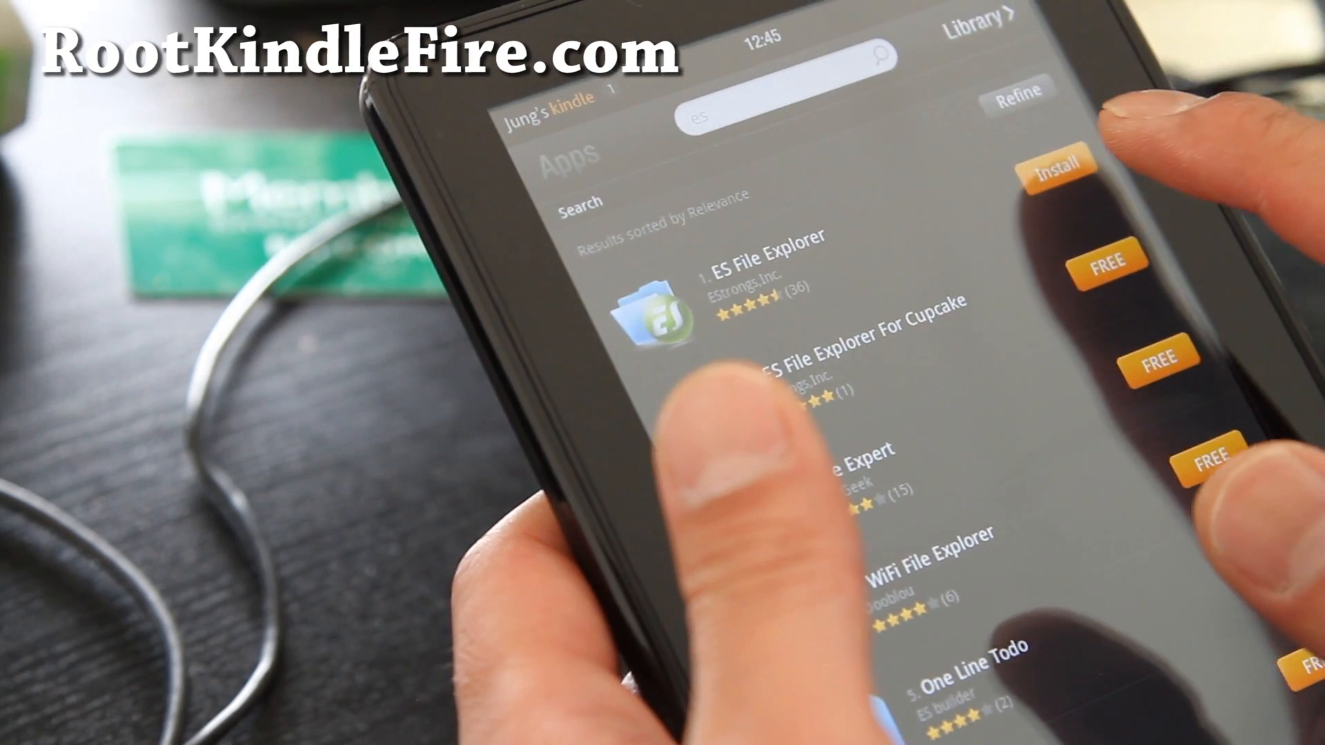
click(761, 262)
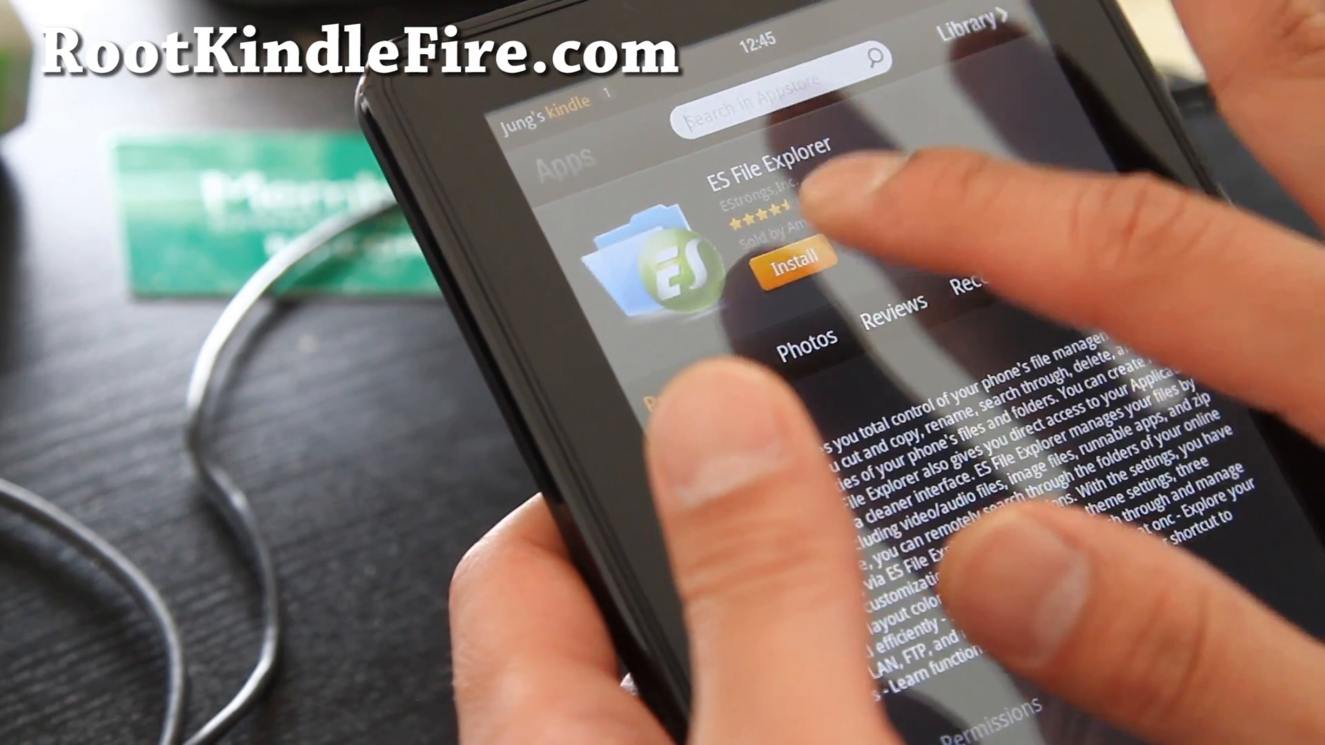
click(790, 268)
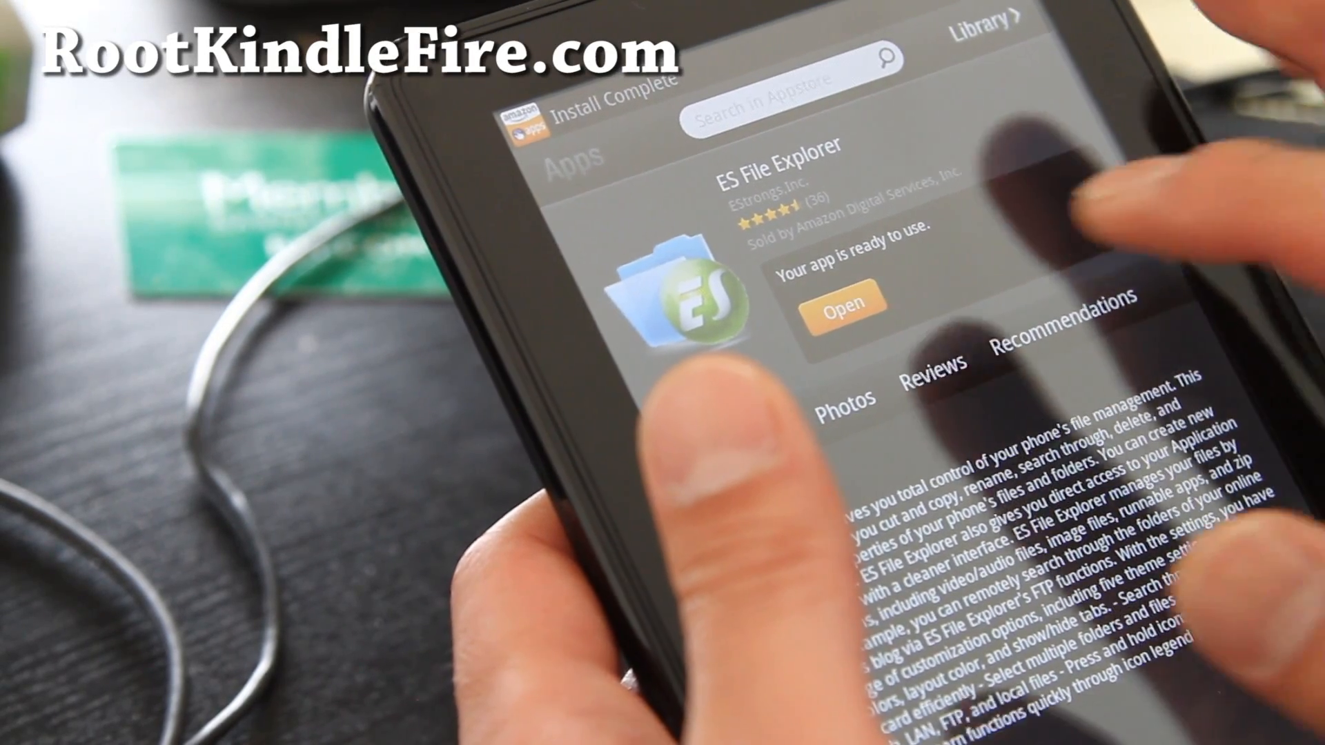
click(837, 297)
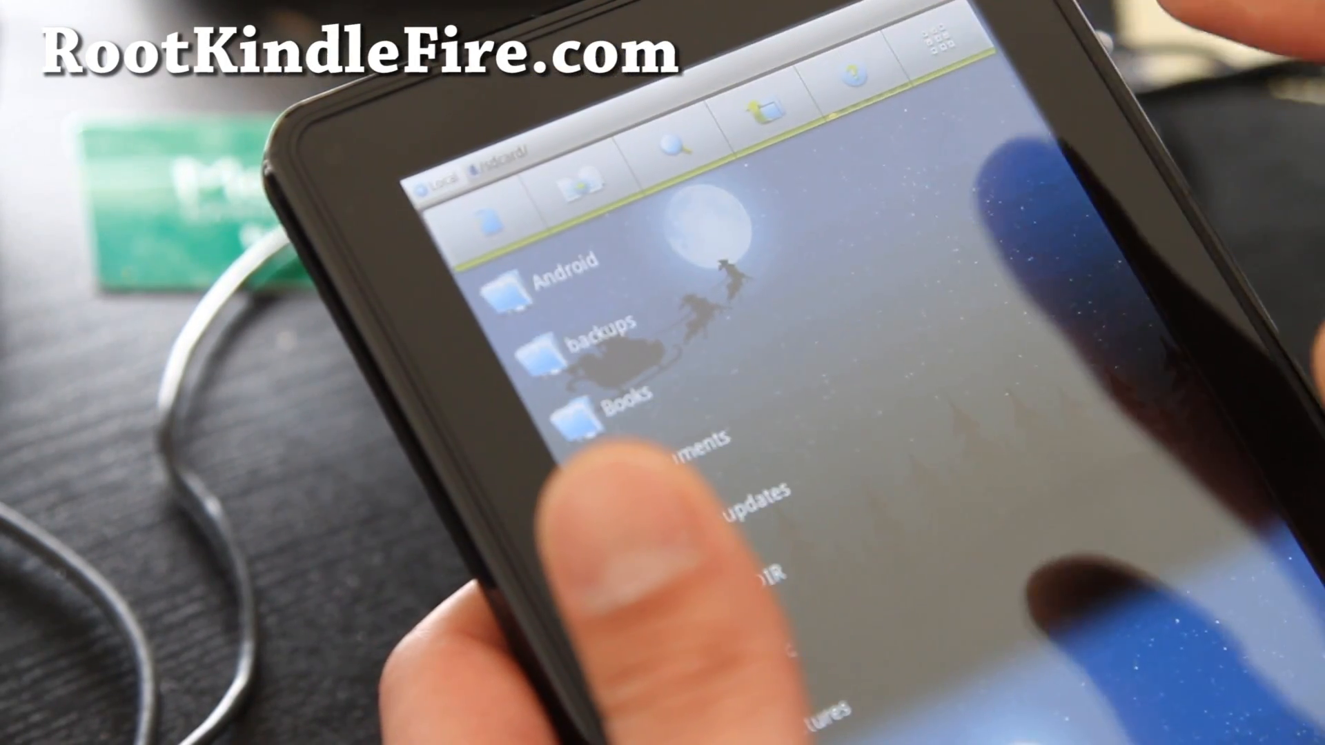
- Install BurritoRoot from kindlefireroot.apk on the sdcard, agree to its disclaimer, and start Root
scroll(down, 3)
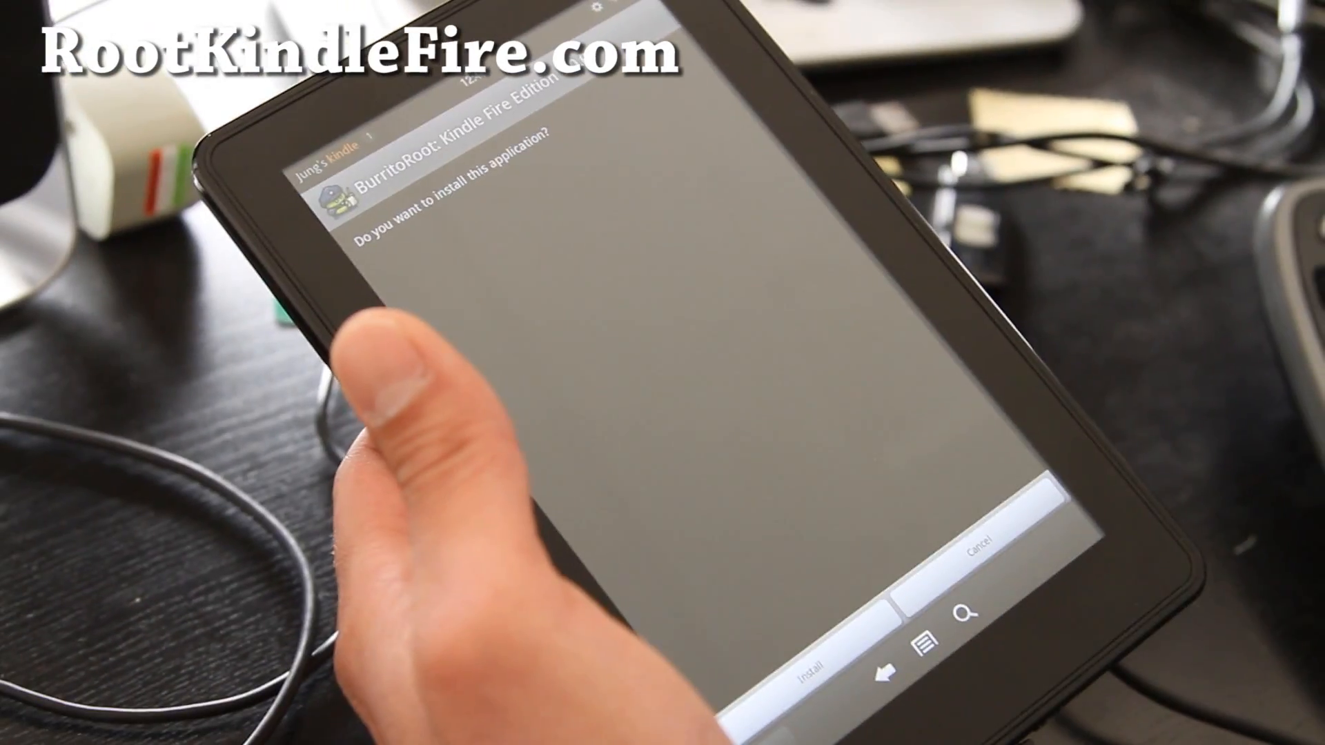
click(801, 679)
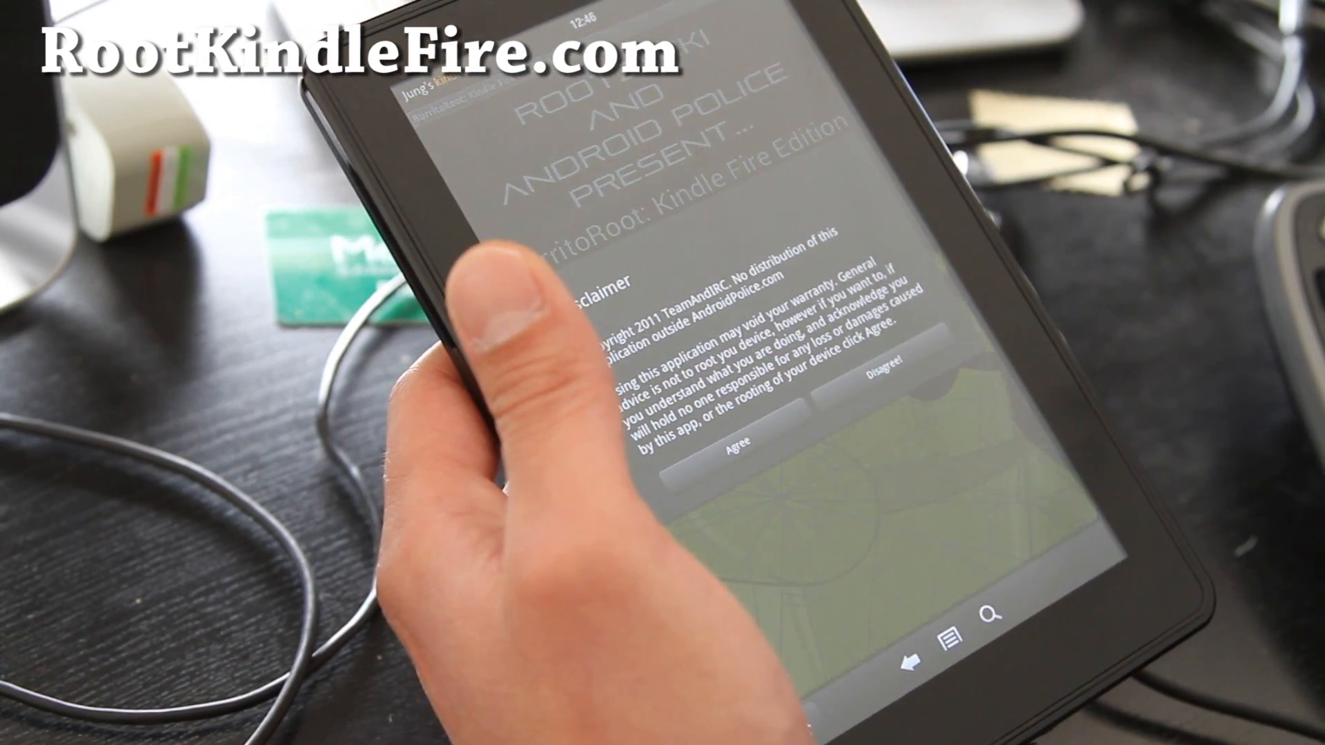
click(735, 441)
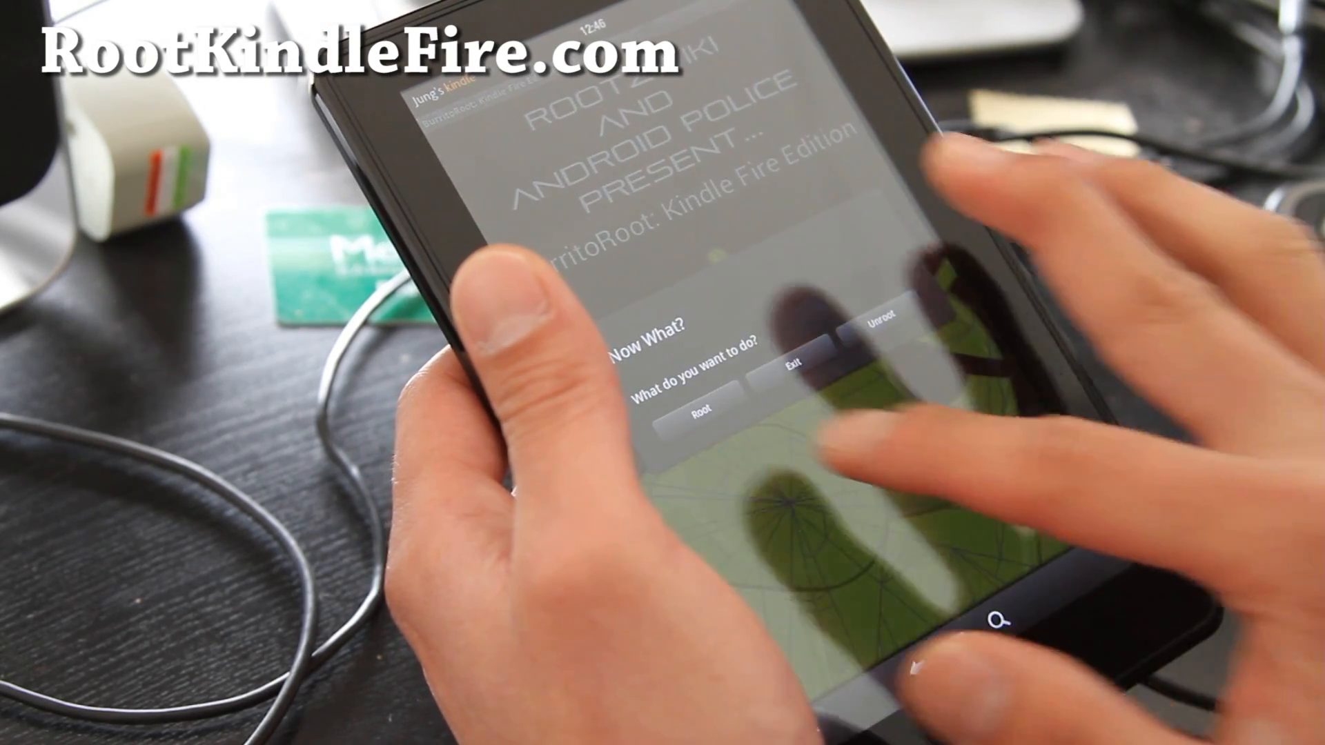
click(700, 410)
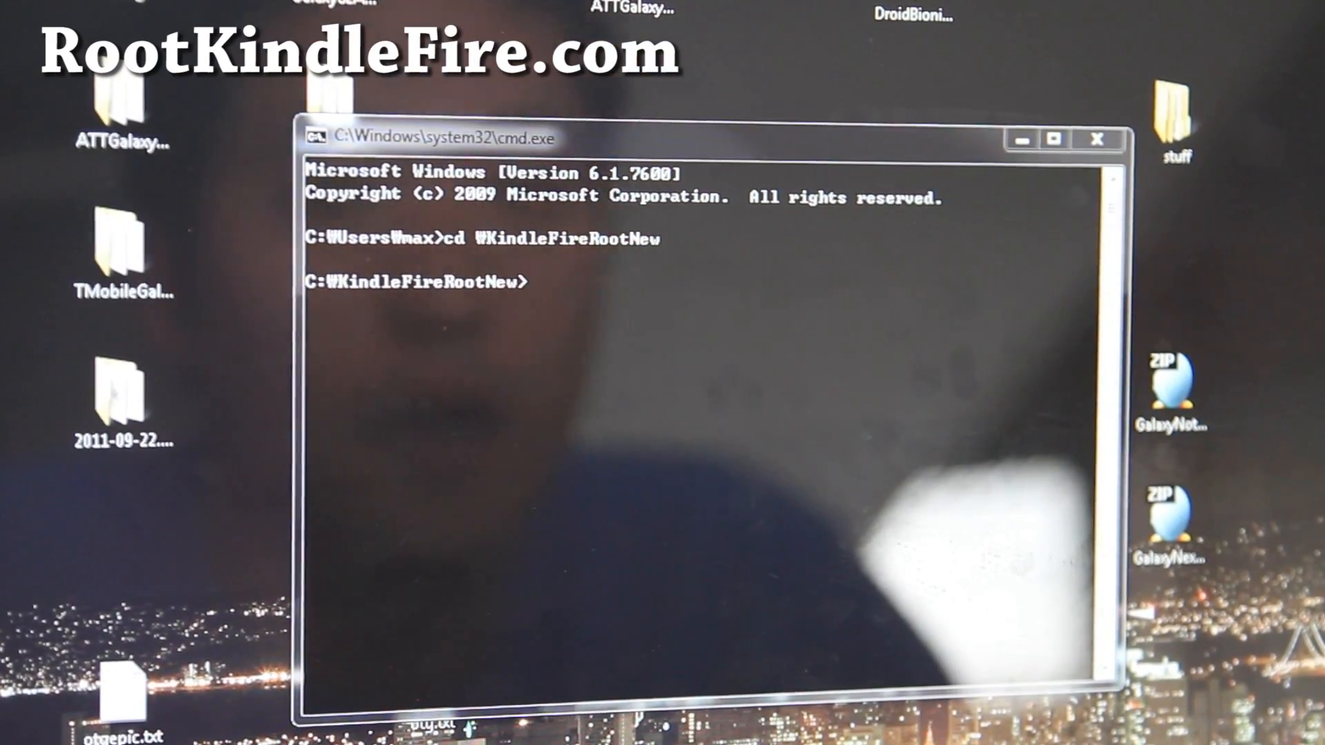
- Run adb root so adbd restarts as root, then remount the system partition
text(a)
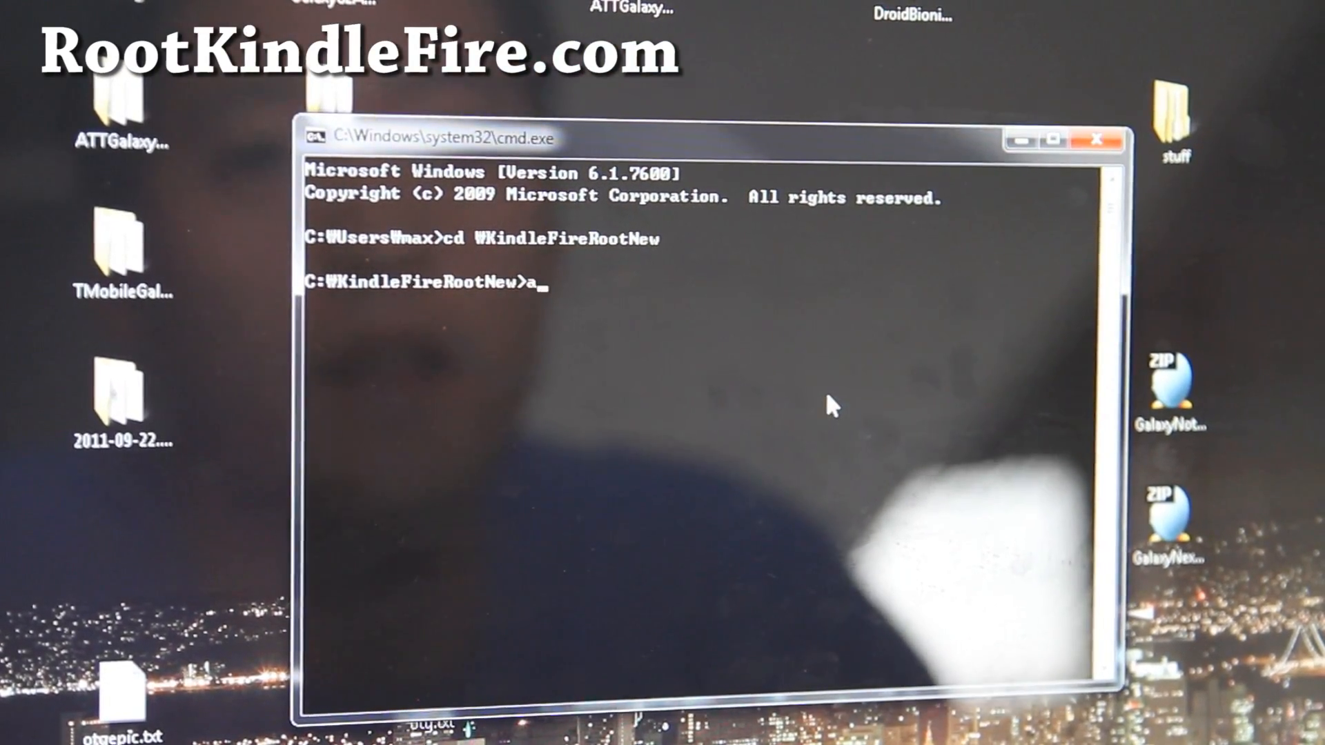
text(db root)
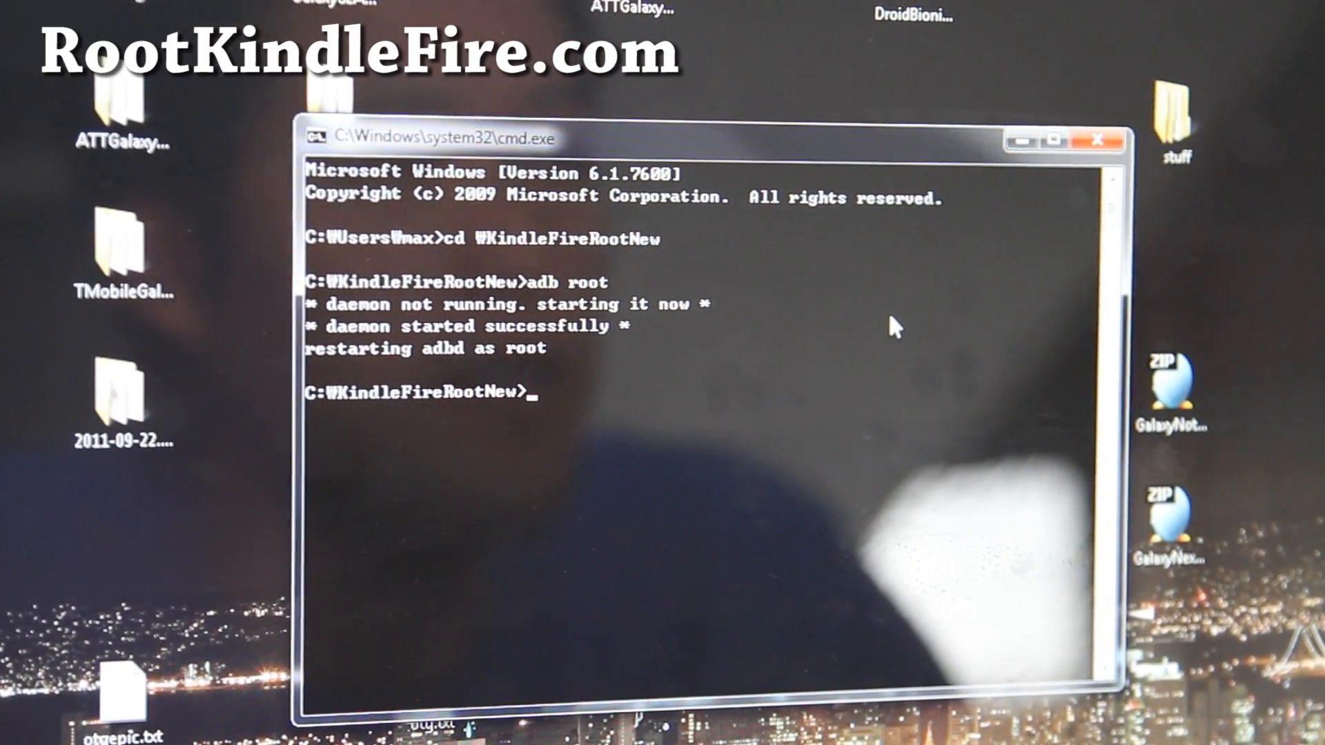
text(adb ren)
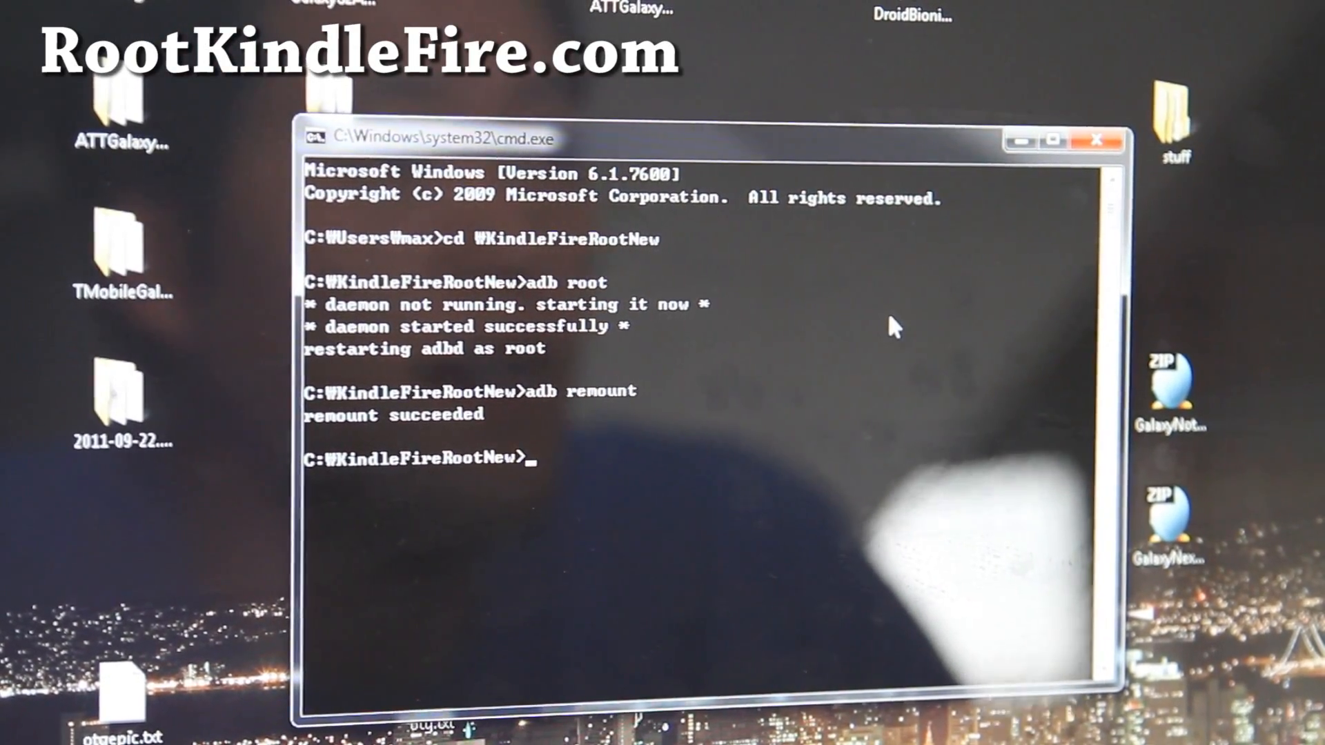
- Push the su binary to /system/xbin/su on the tablet
text(adb p)
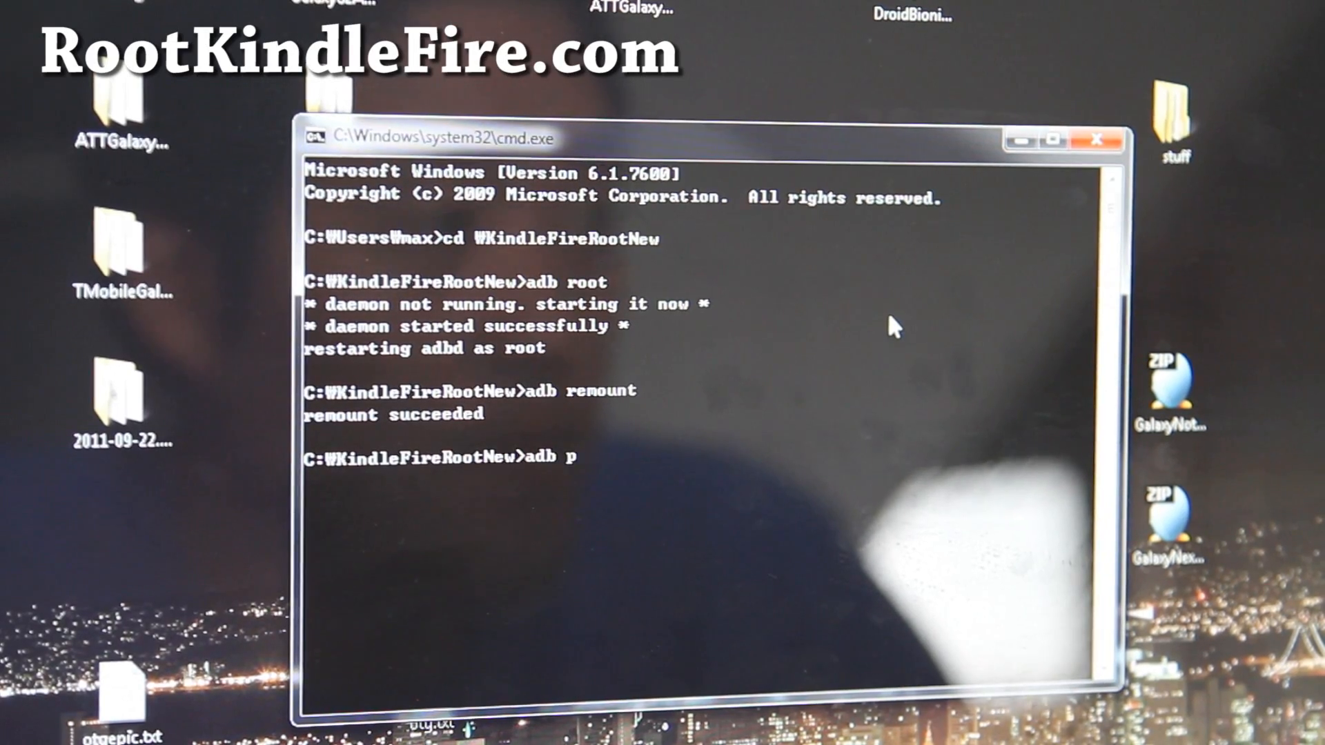
text(ush su)
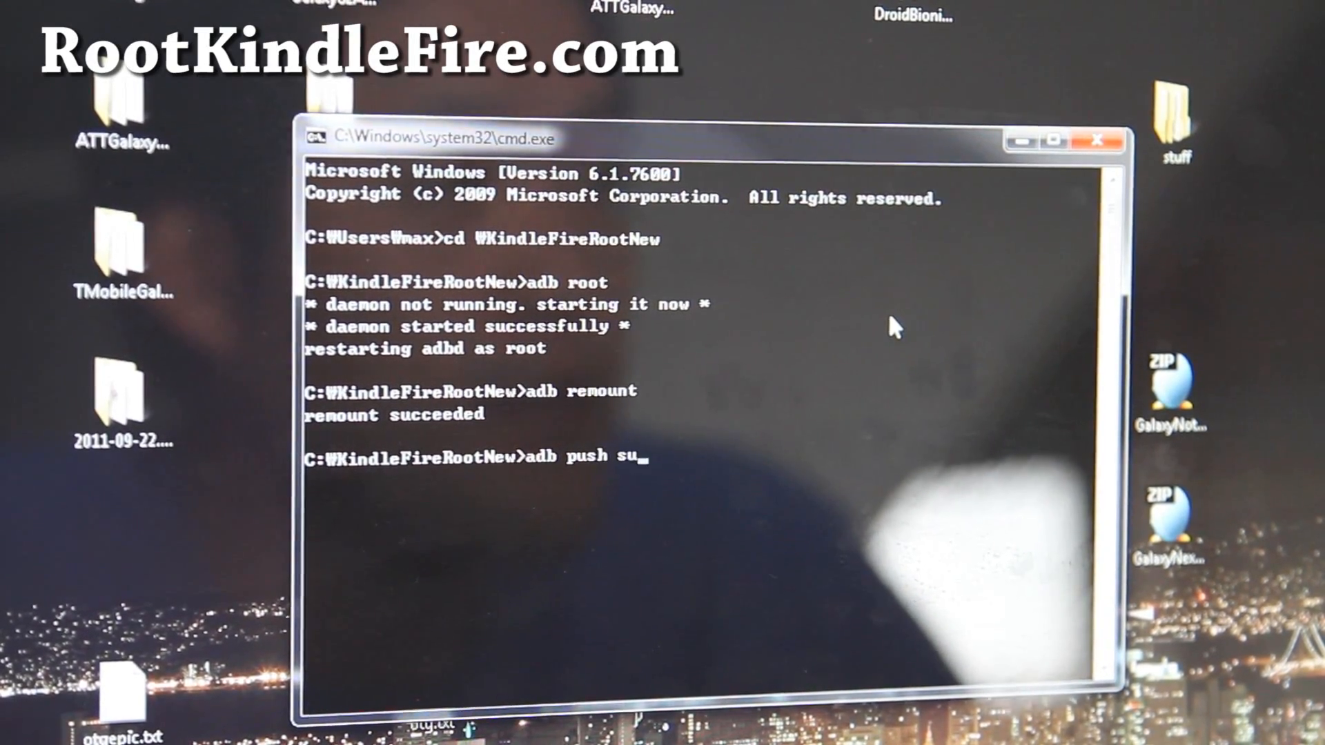
text(/system)
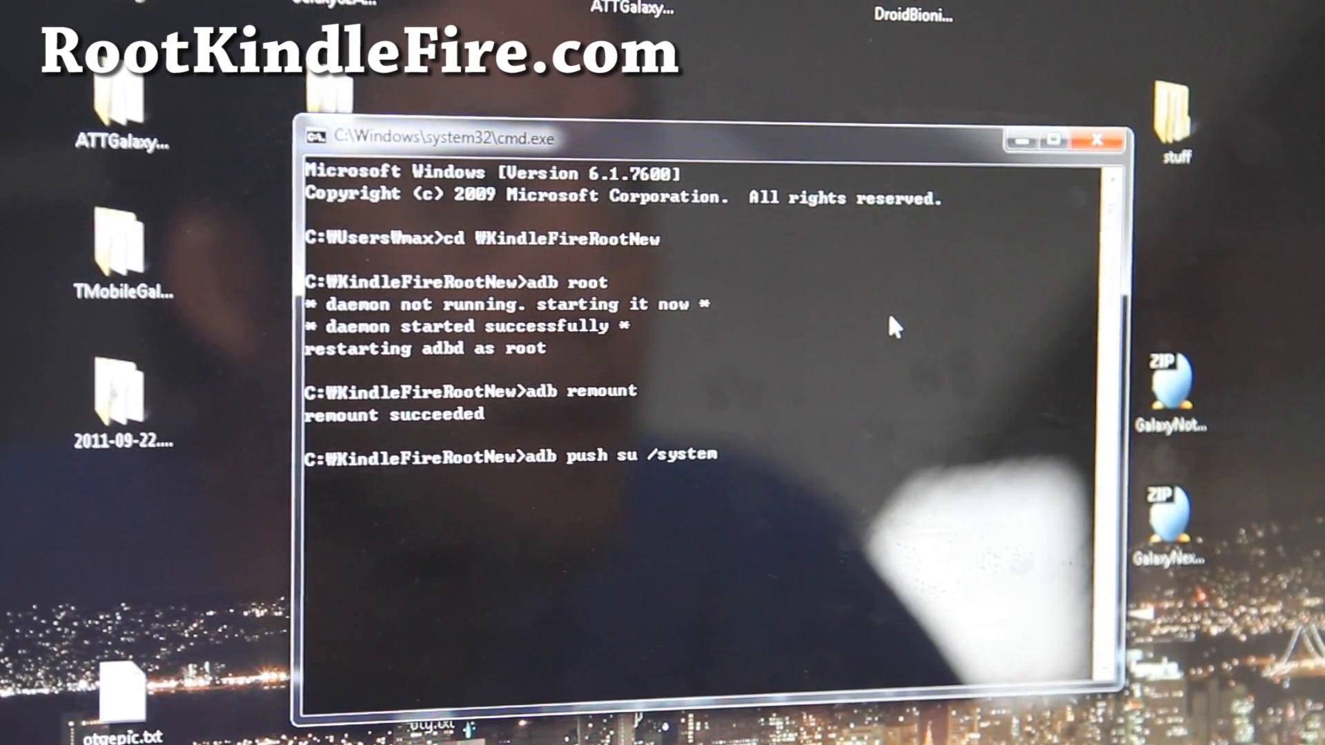
text(/xbin/su)
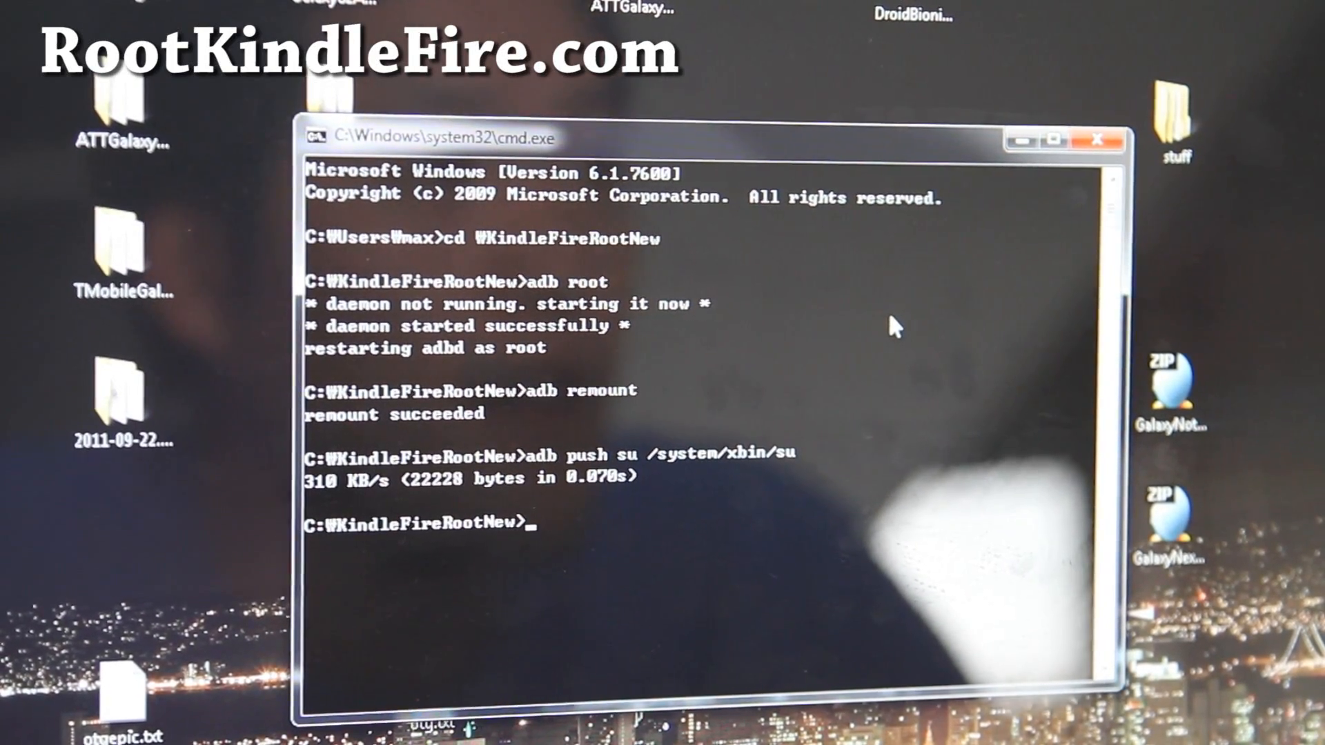
- Set ownership of /system/xbin/su to 0.0 with chown
text(adb shell)
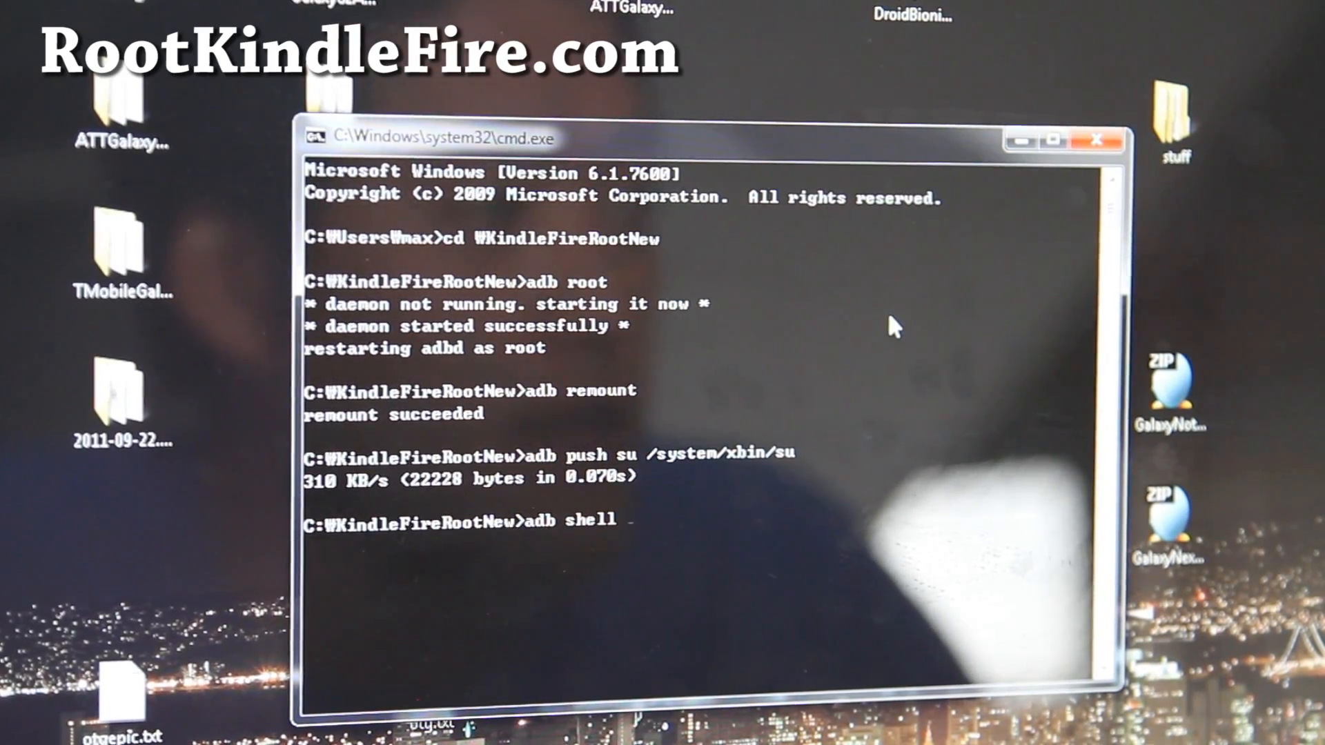
text(chown)
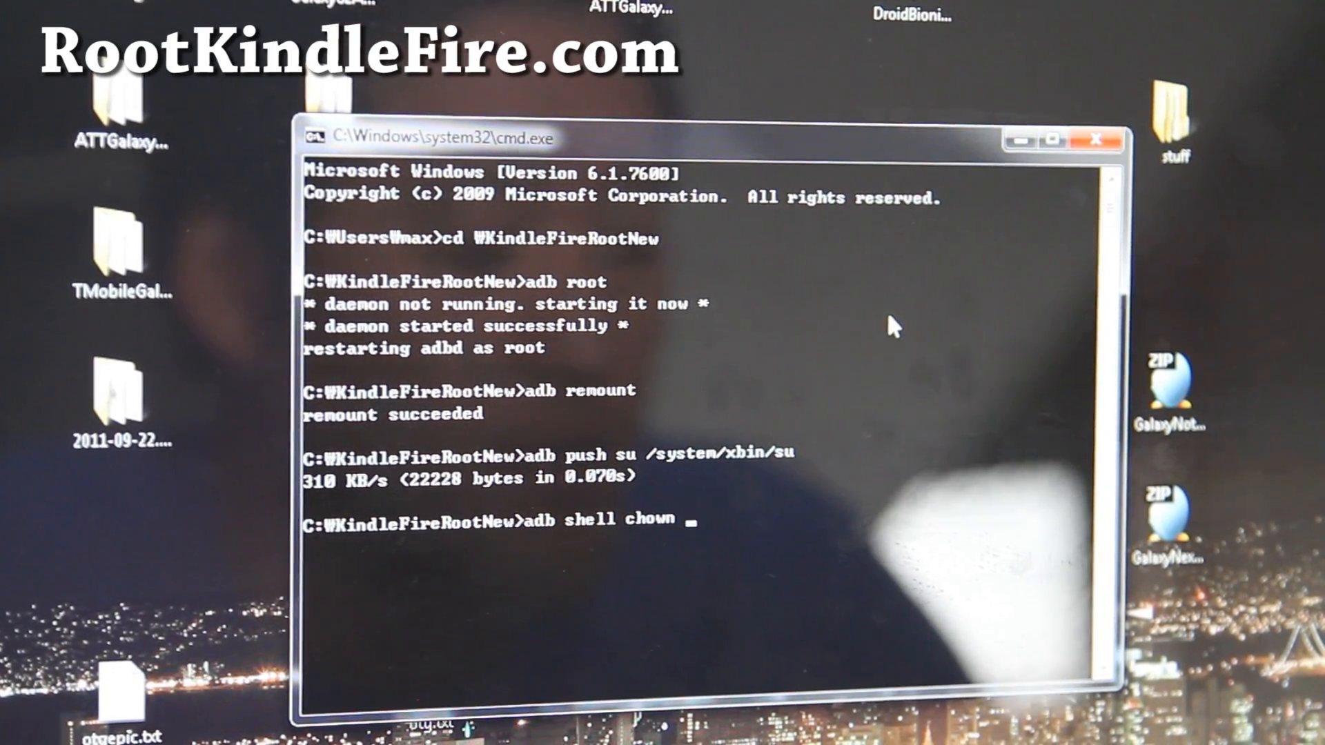
text(0.0)
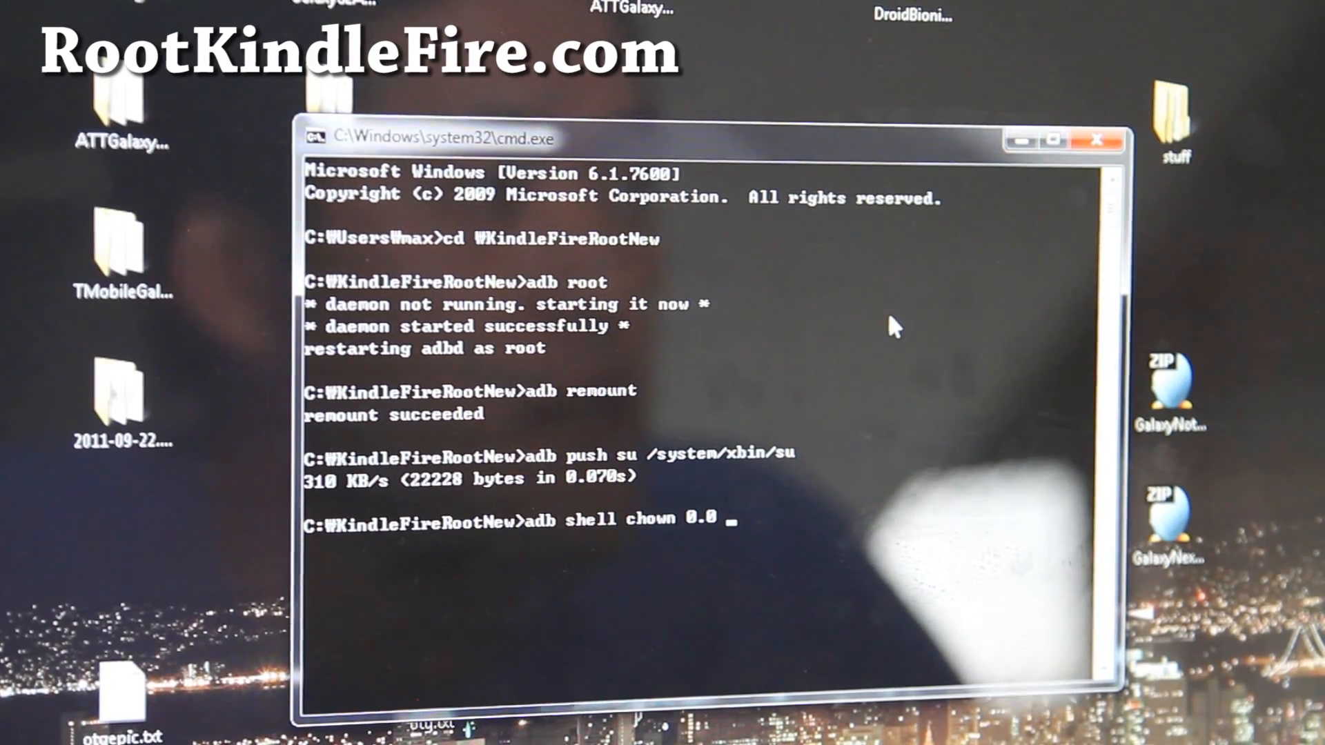
text(/system)
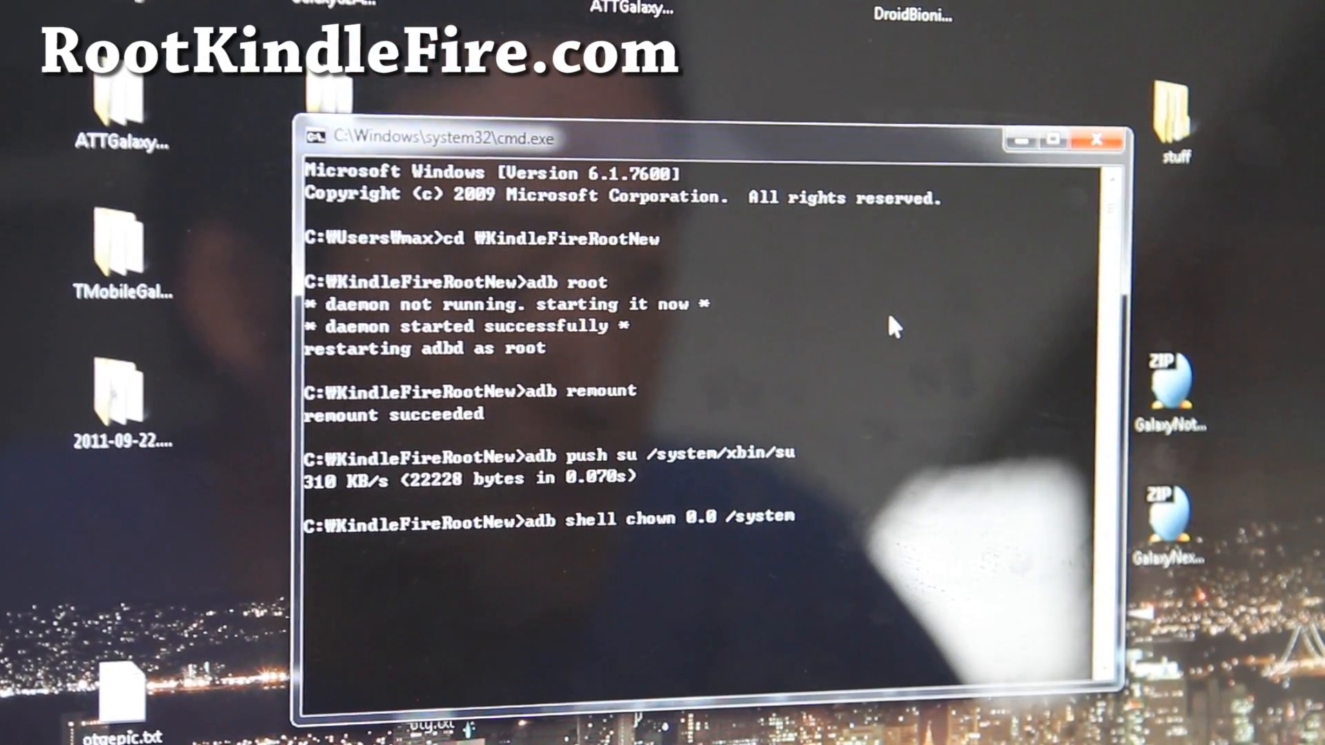
text(/xbin/su)
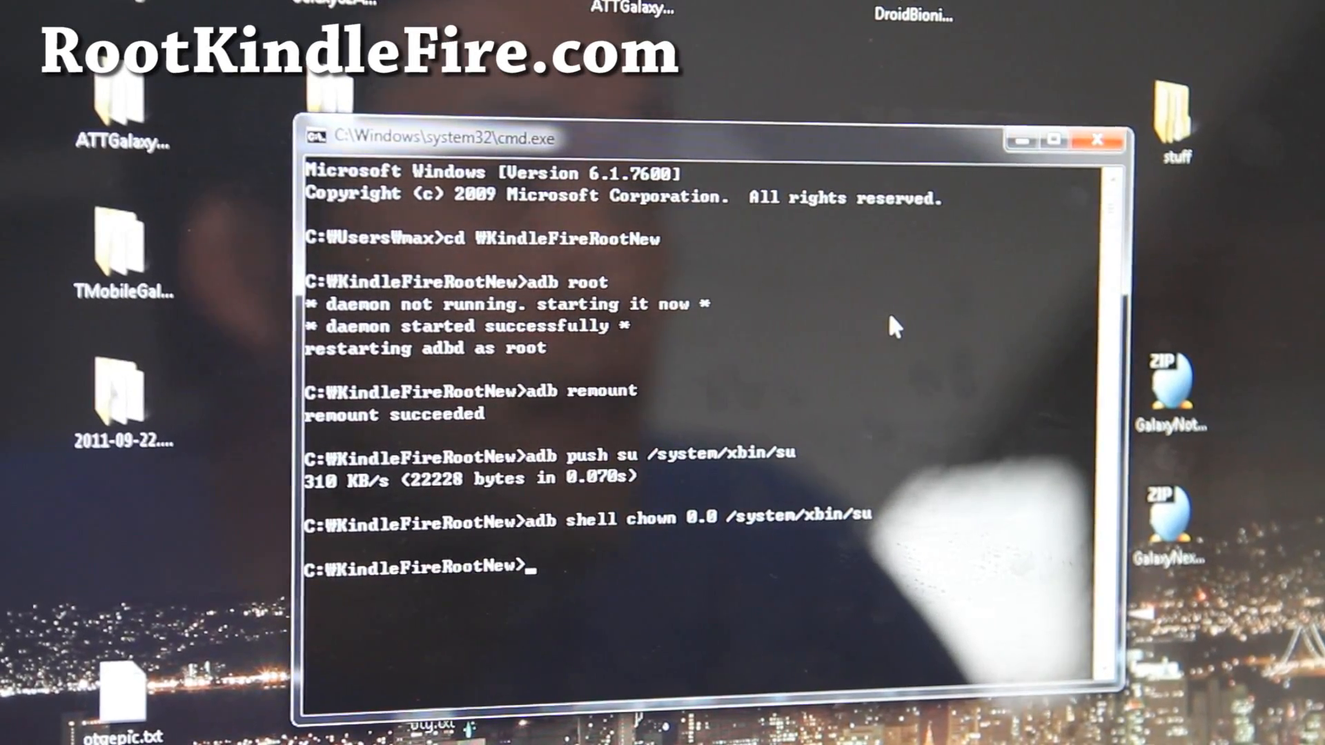
- Run chmod 06755 on /system/xbin/su, pasting the path
text(adb shell)
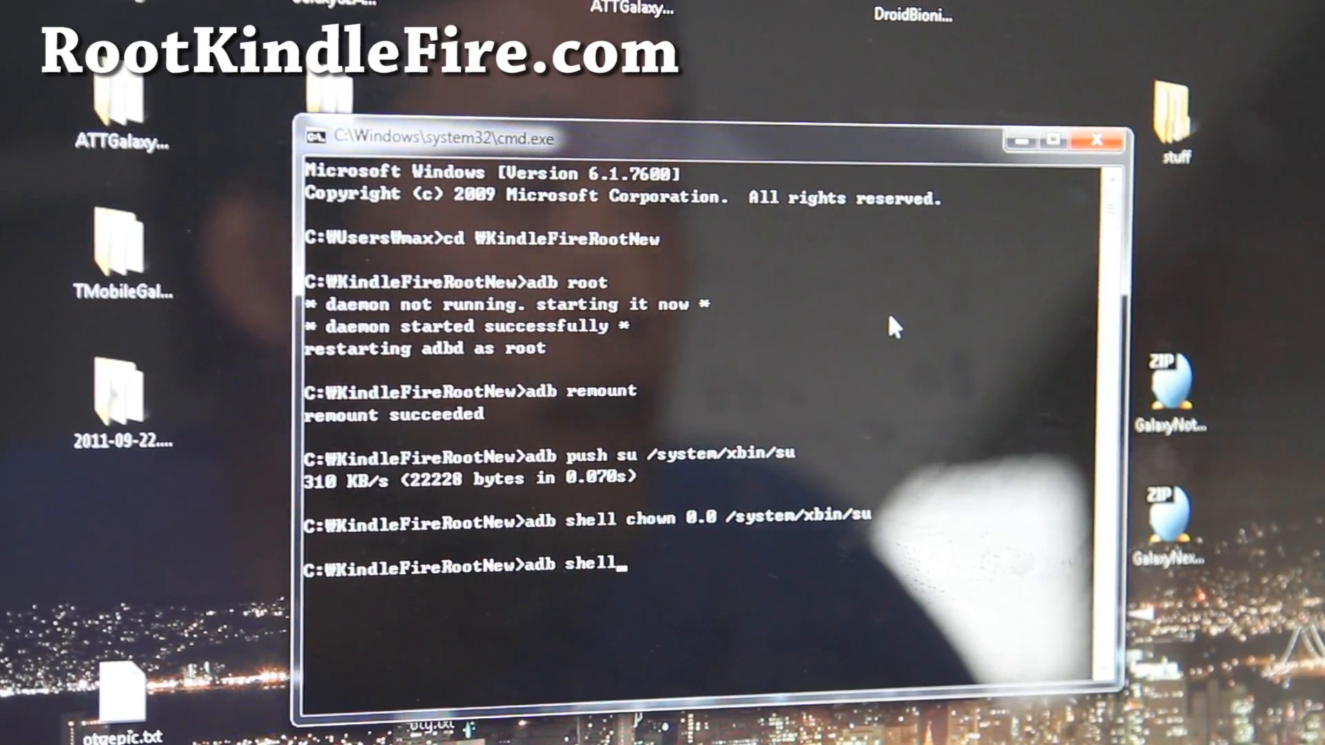
text(chmo)
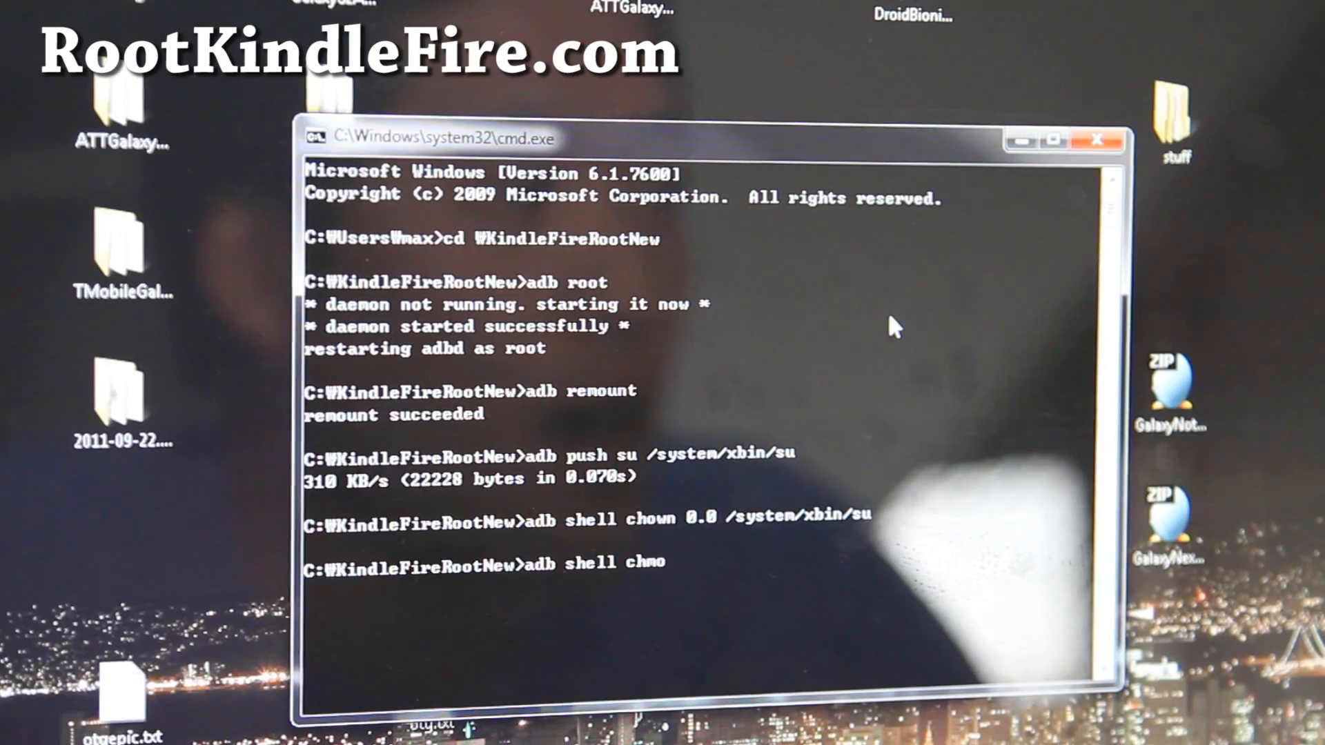
text(d 06755 /system/xbin/su)
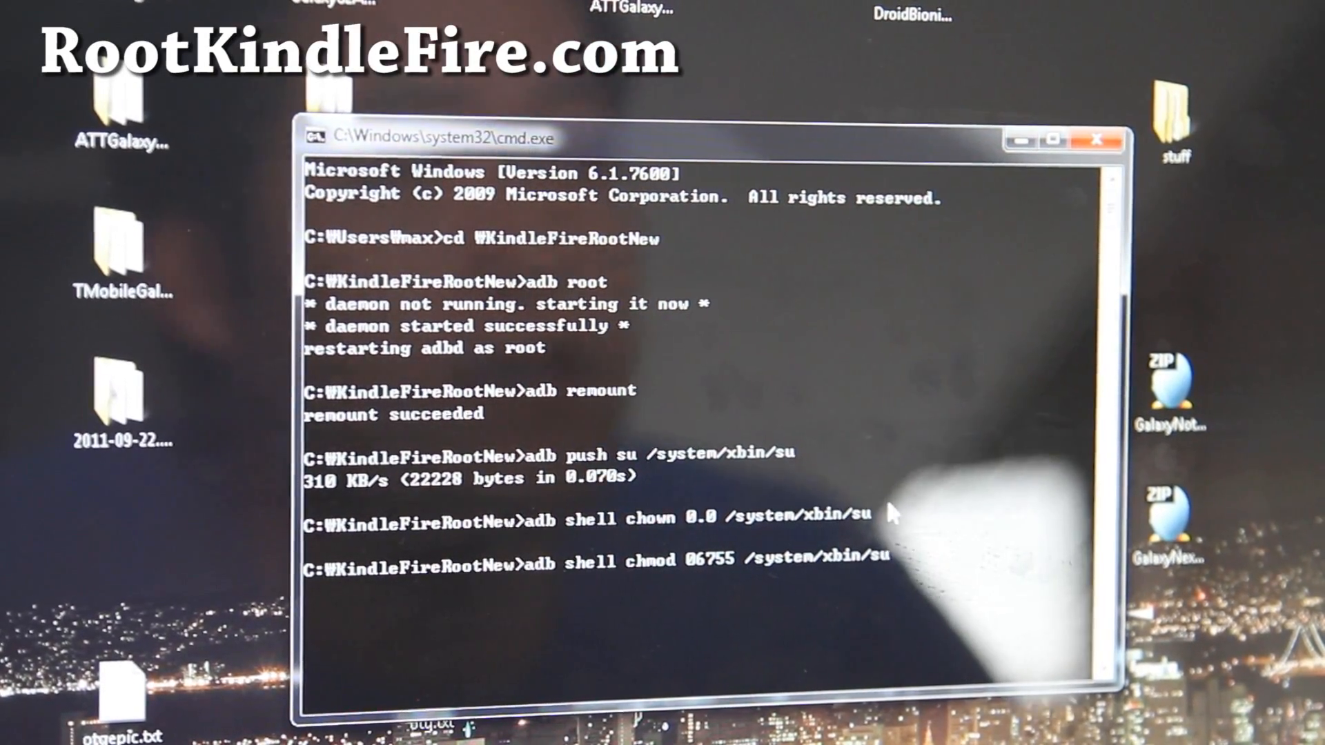
mouse_move(663, 435)
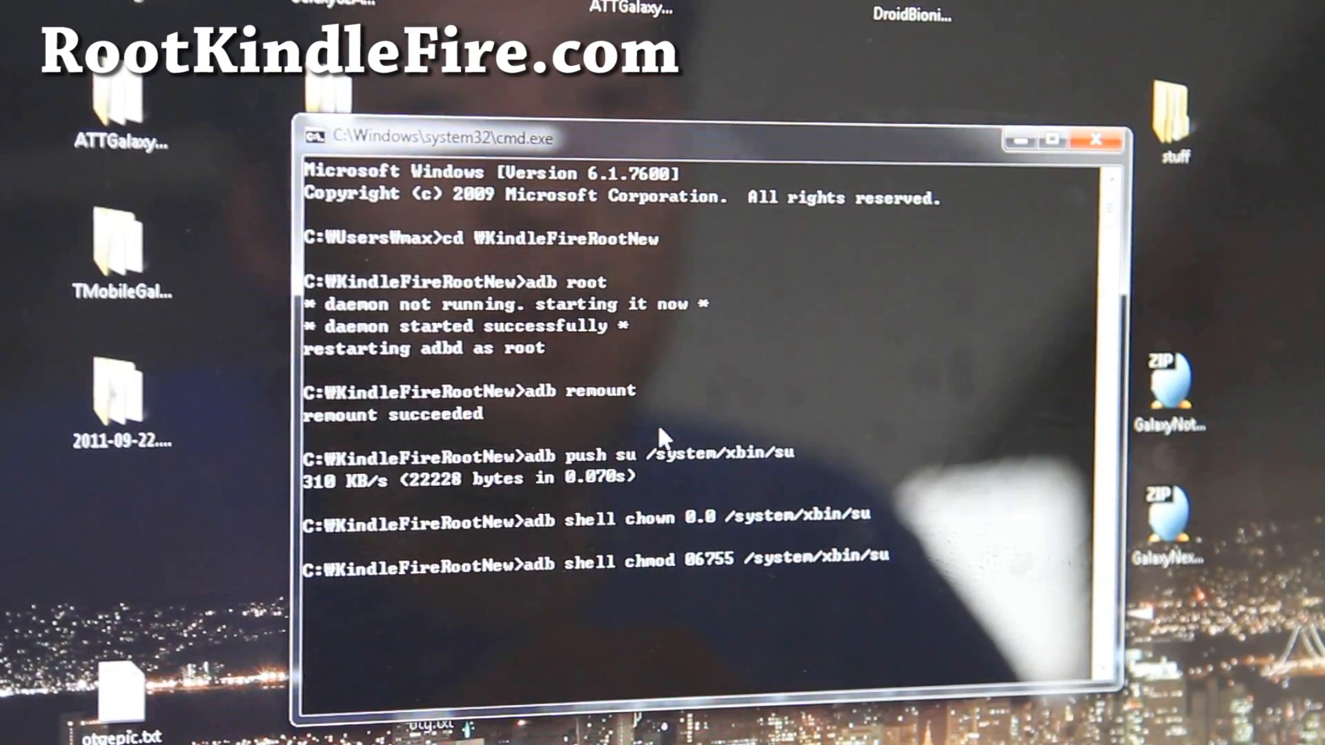
right_click(778, 591)
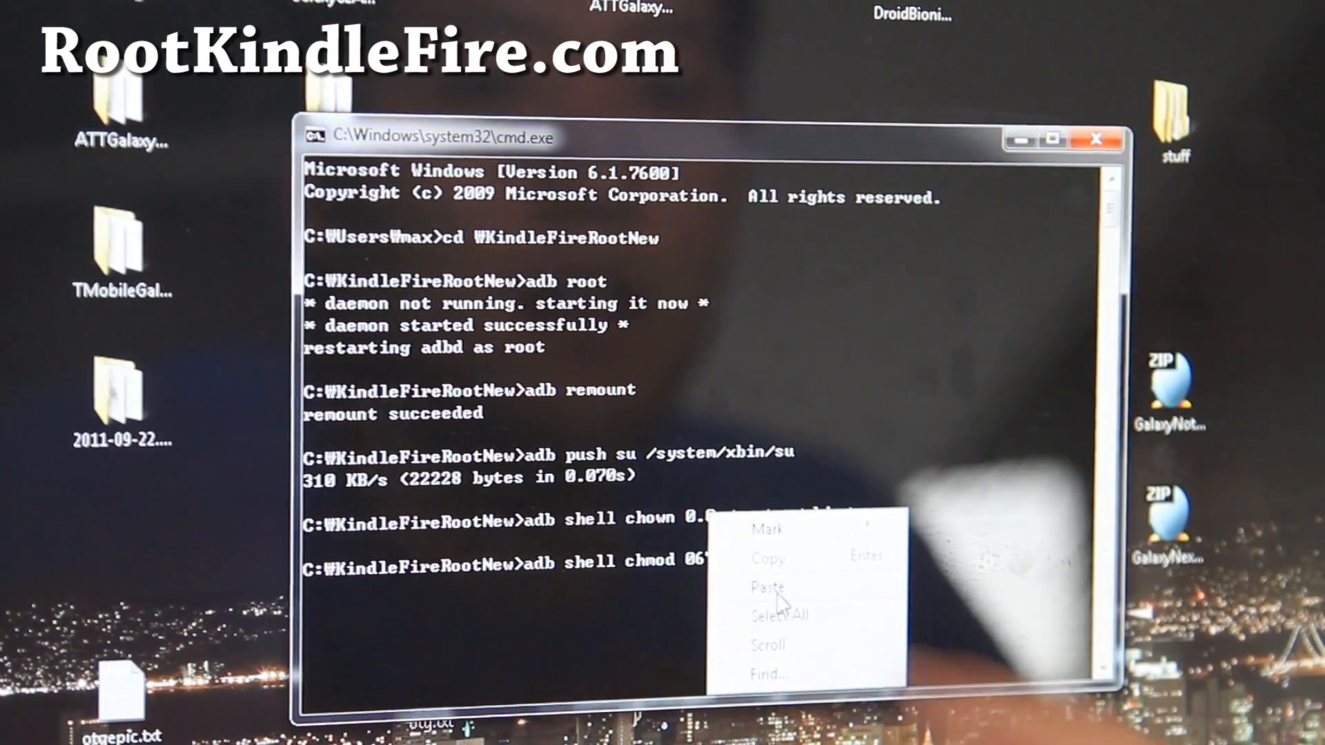
click(769, 587)
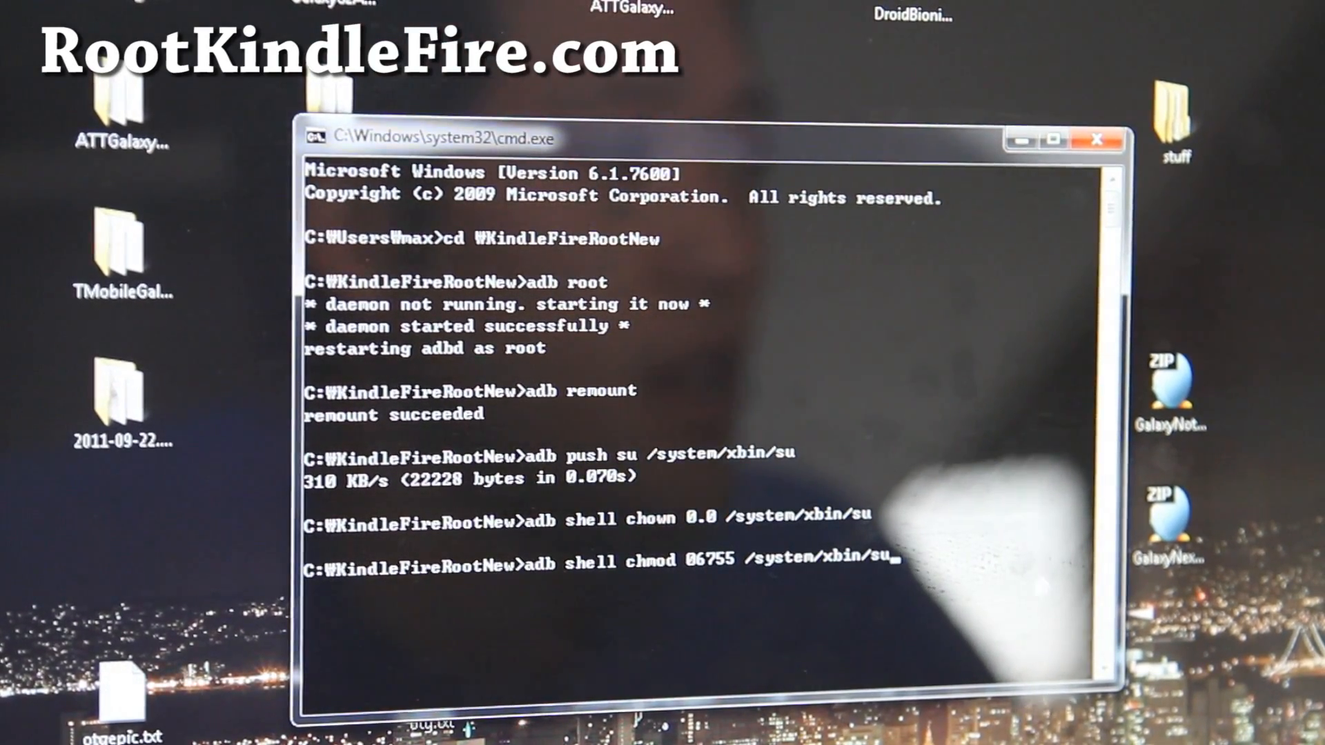
key(Enter)
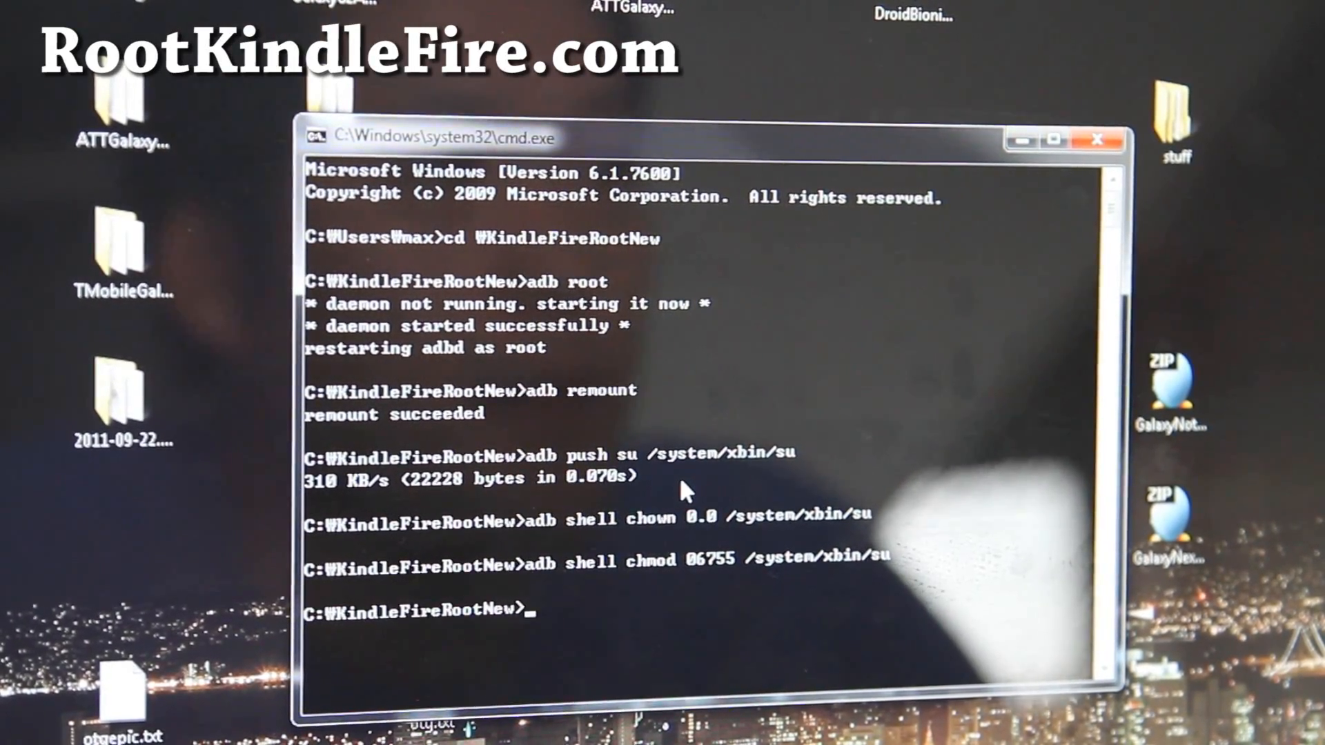
- Install Superuser.apk with adb install and wait for Success
text(adb install Superuse)
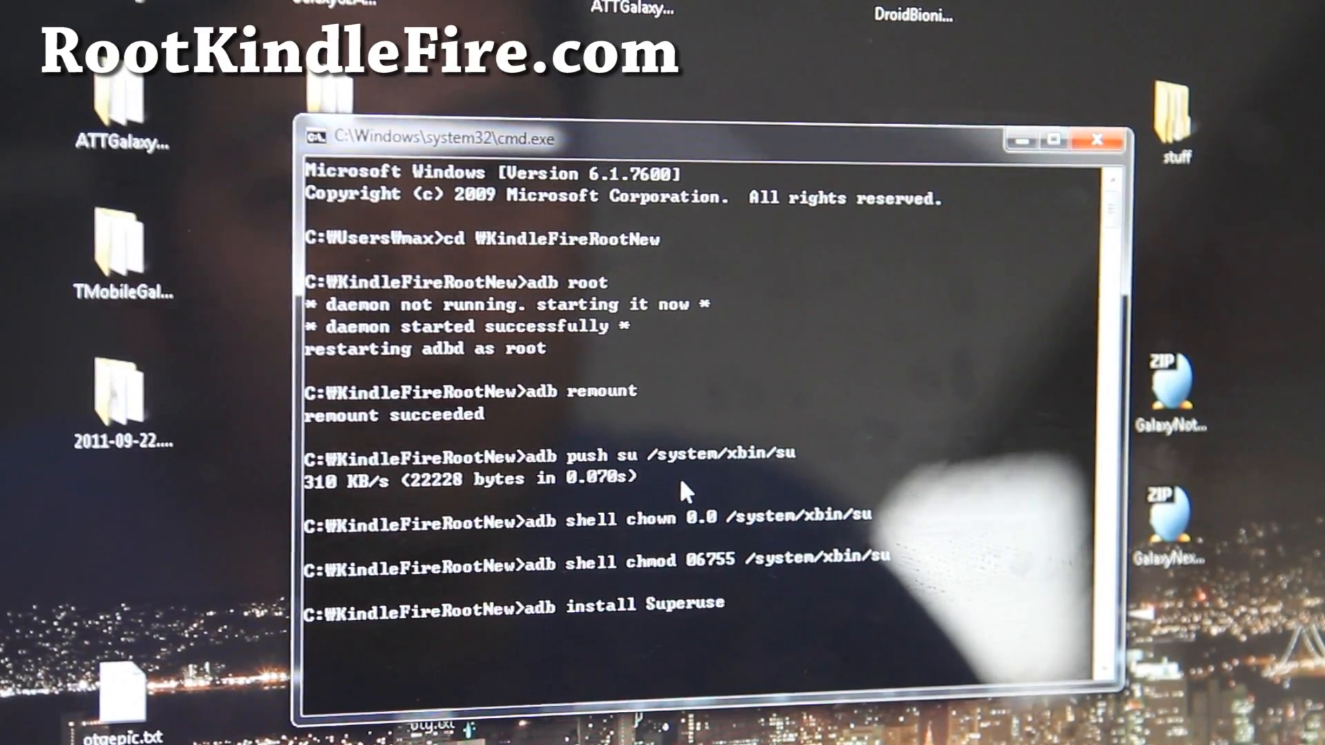
text(.apk)
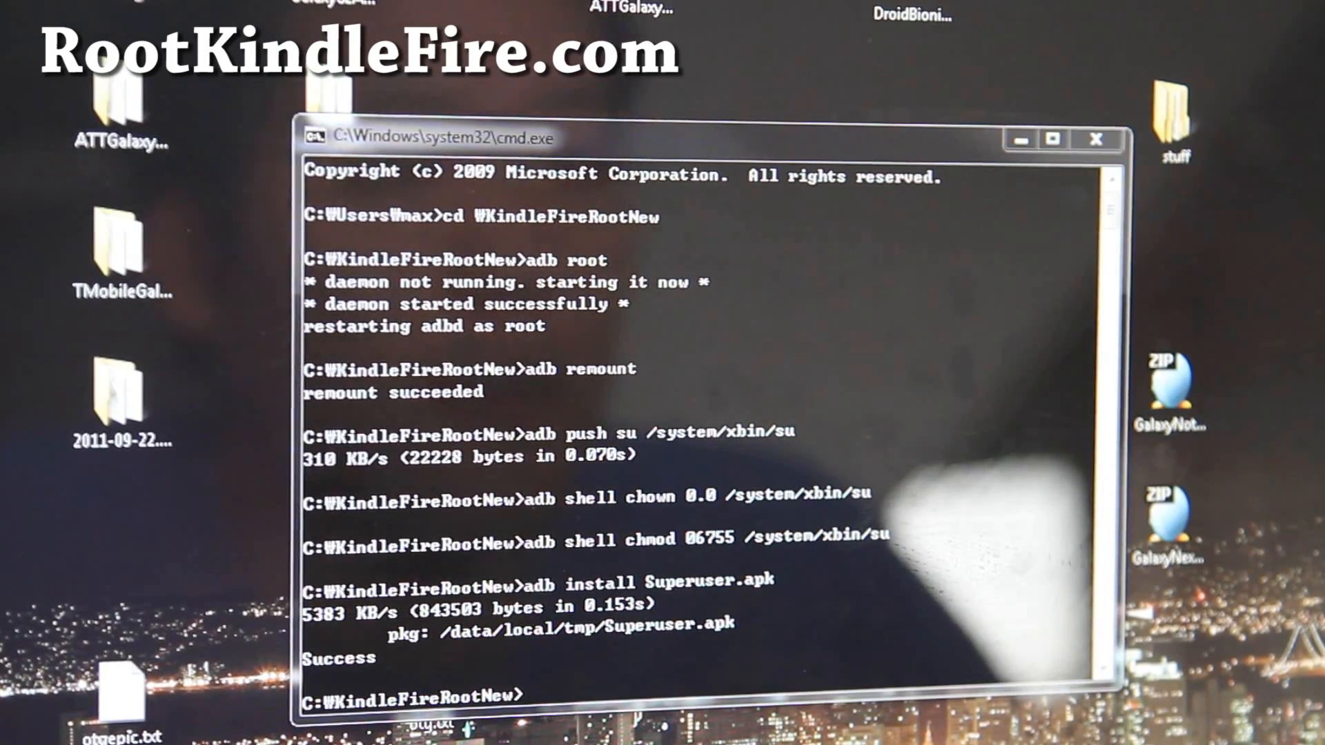
text(adb)
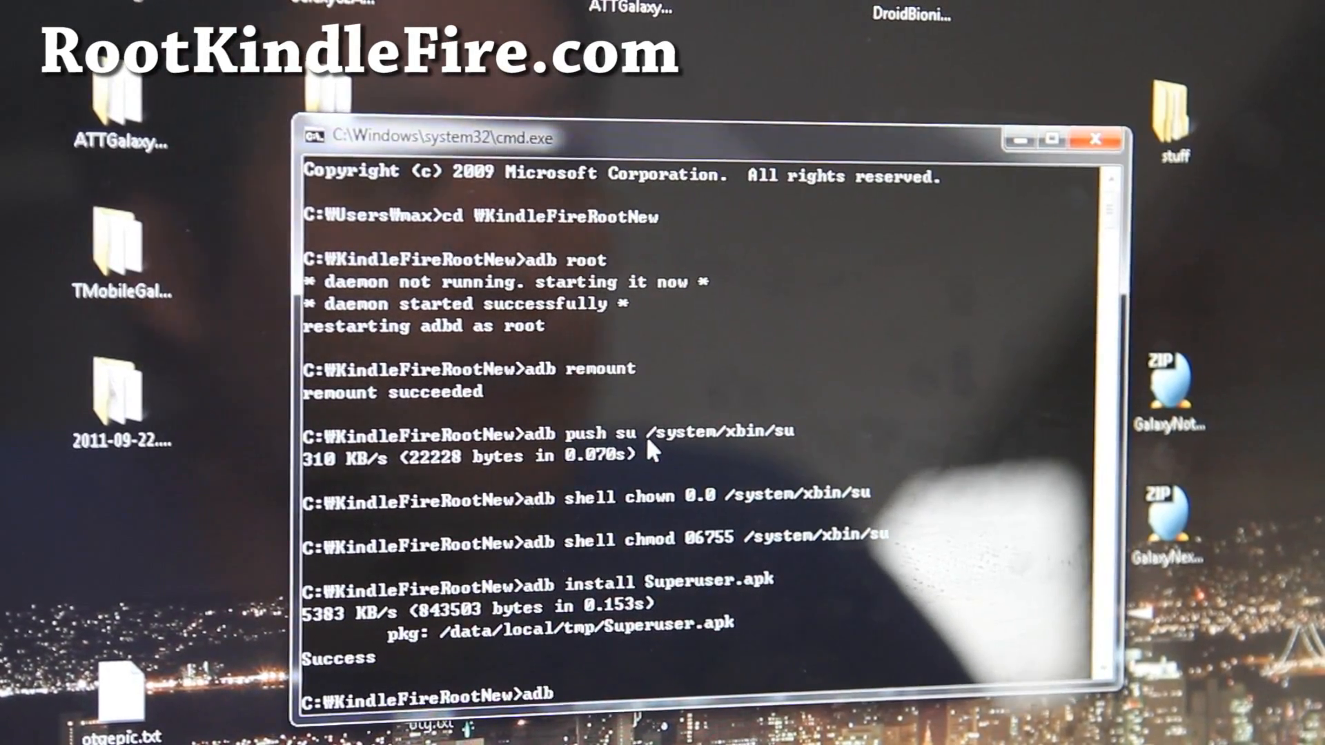
- Enter adb shell, gain root with su, and begin the idme bootmode command
text(adb shell)
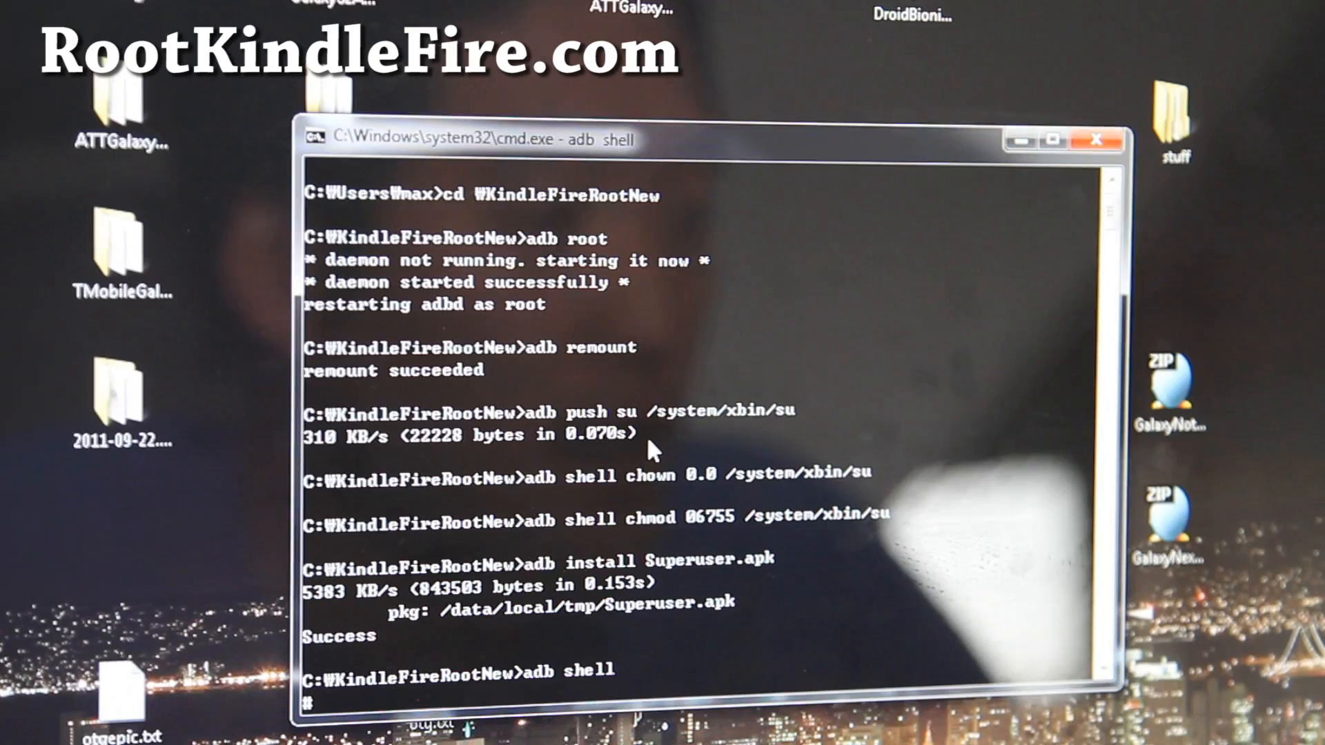
text(su)
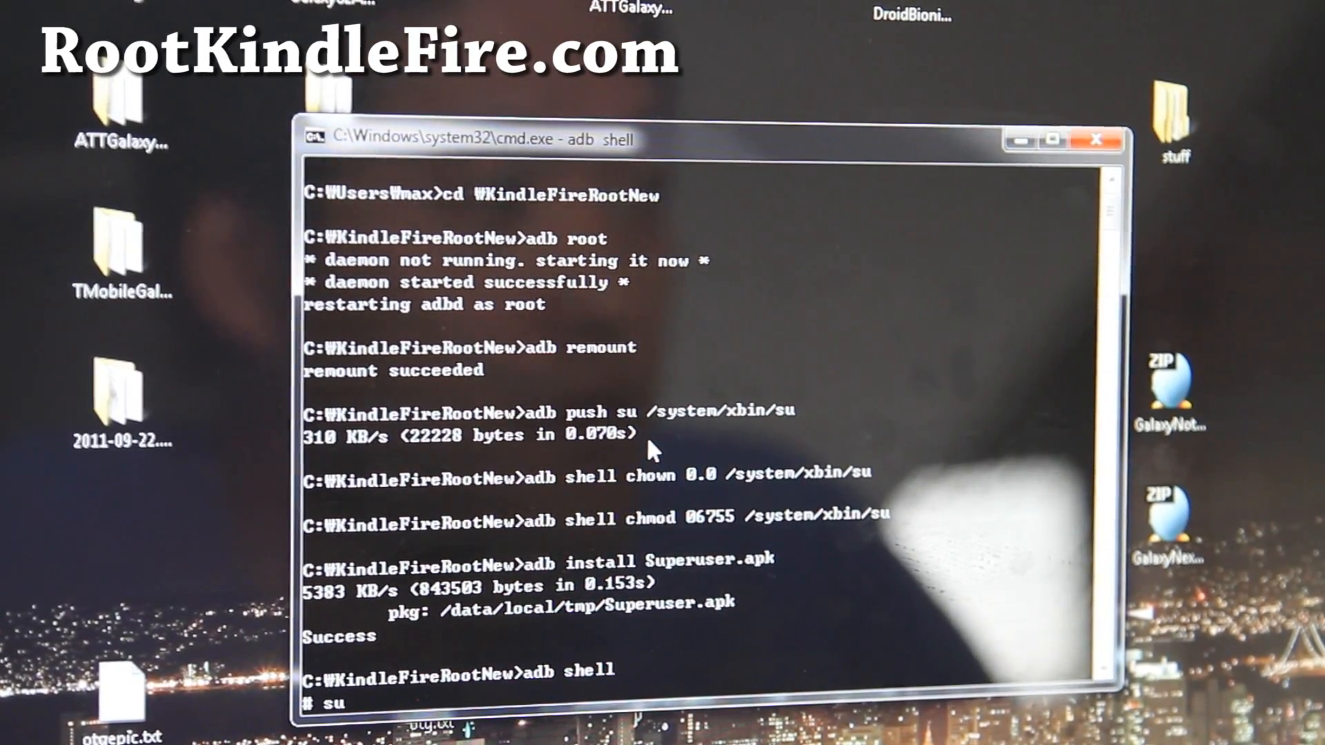
text(su)
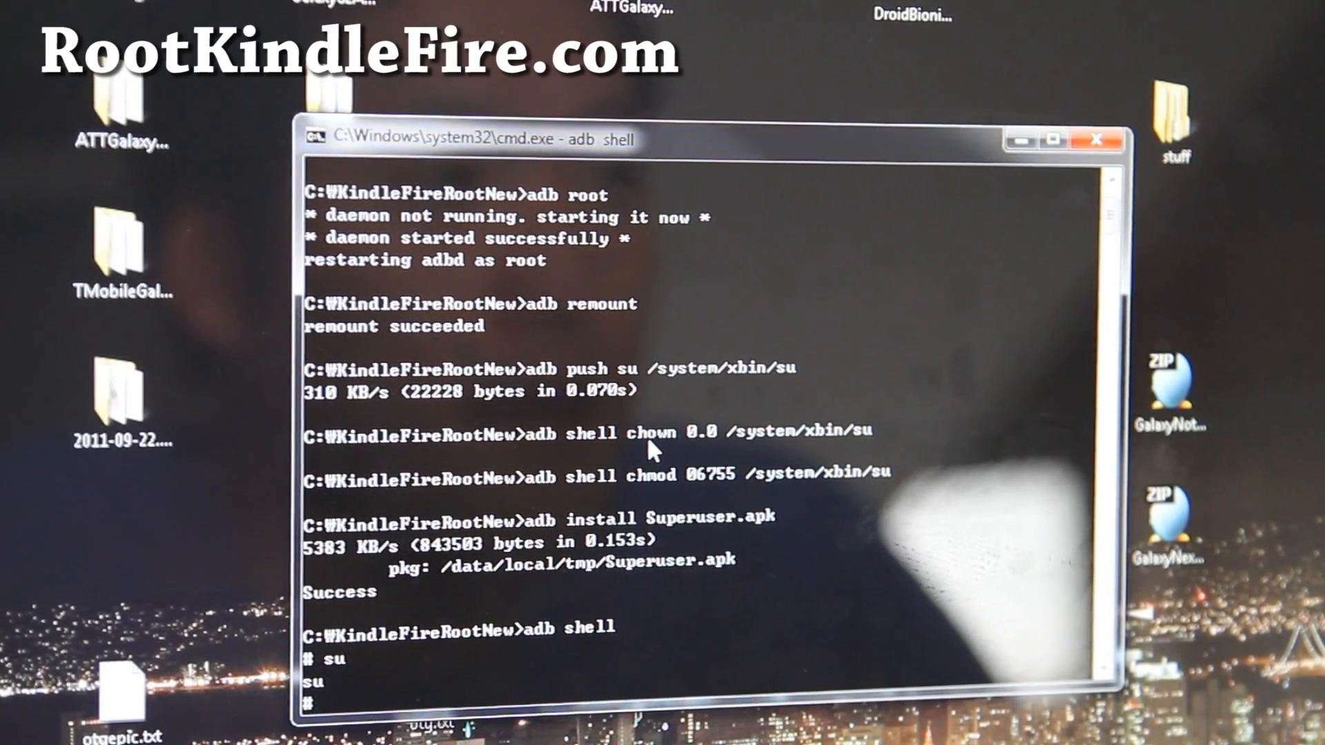
text(idme b)
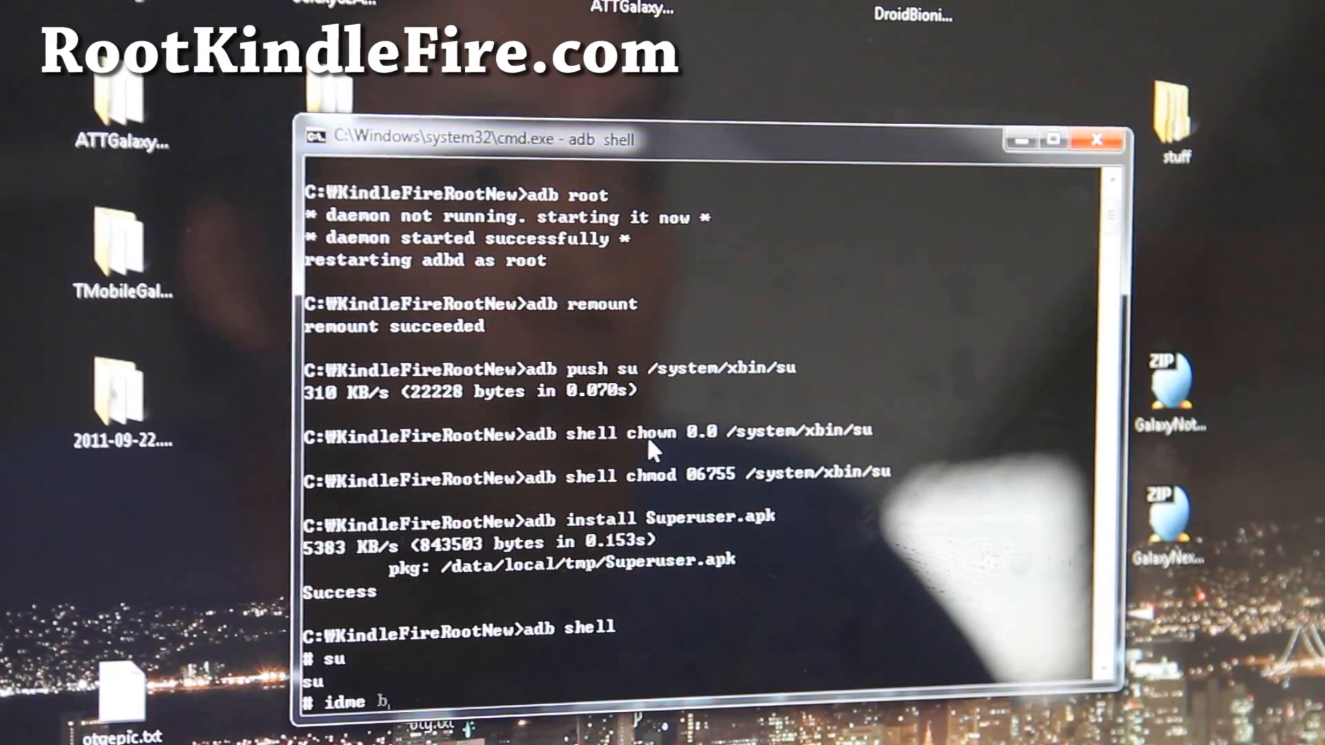
text(bootmode 40)
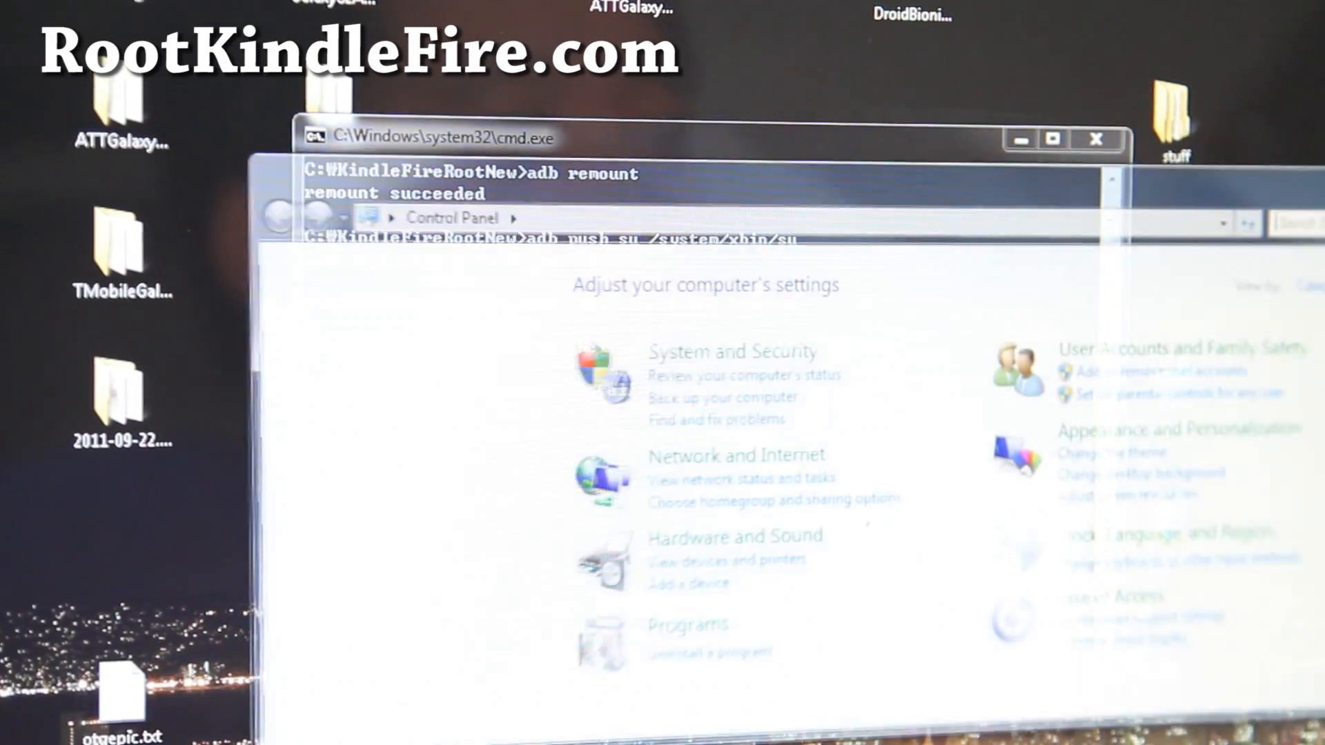
- Open Device Manager via Hardware and Sound and select the kindle under Other devices
click(735, 536)
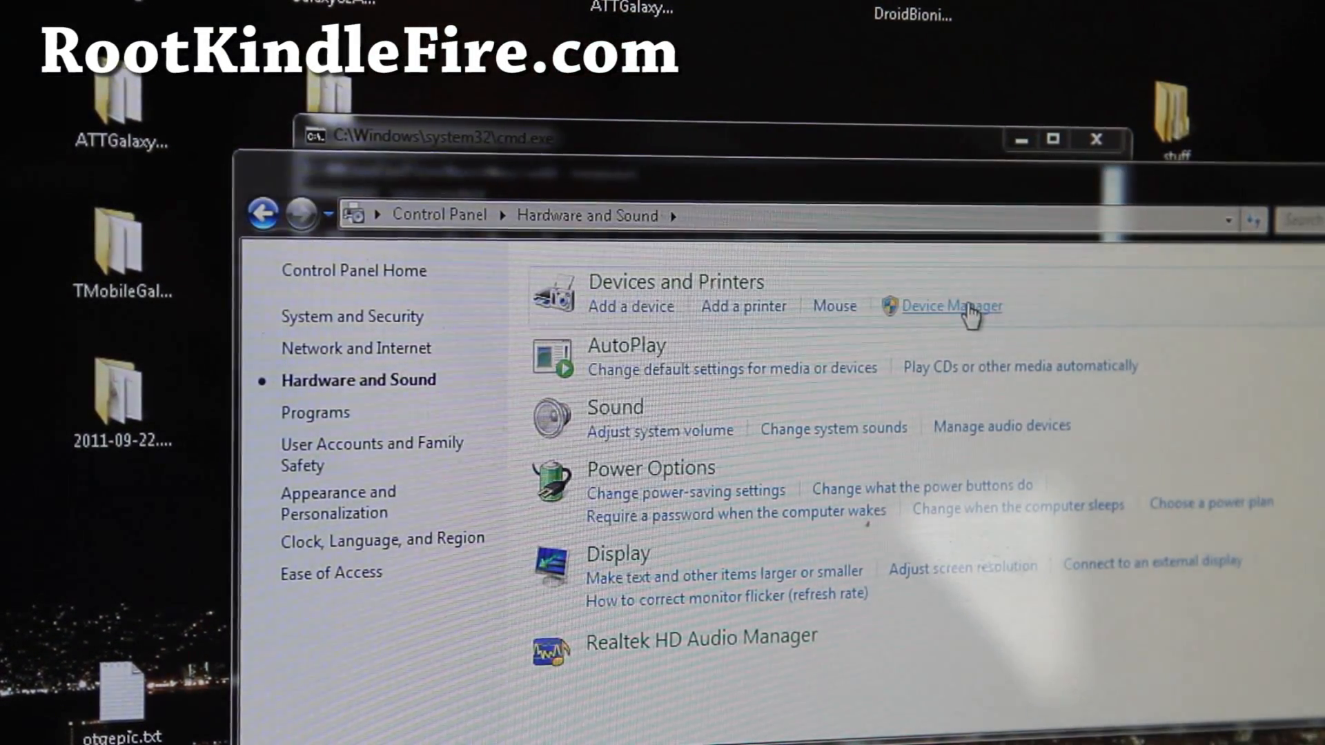
click(952, 305)
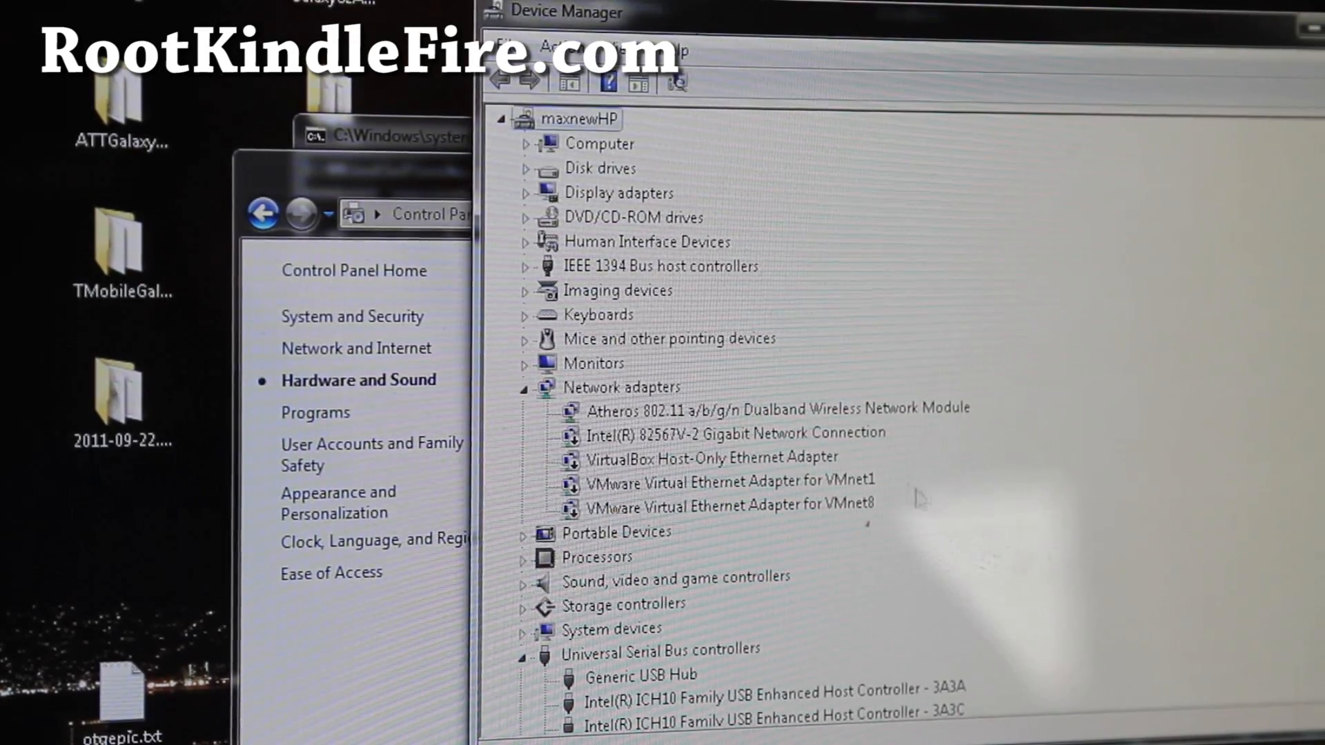
scroll(down, 3)
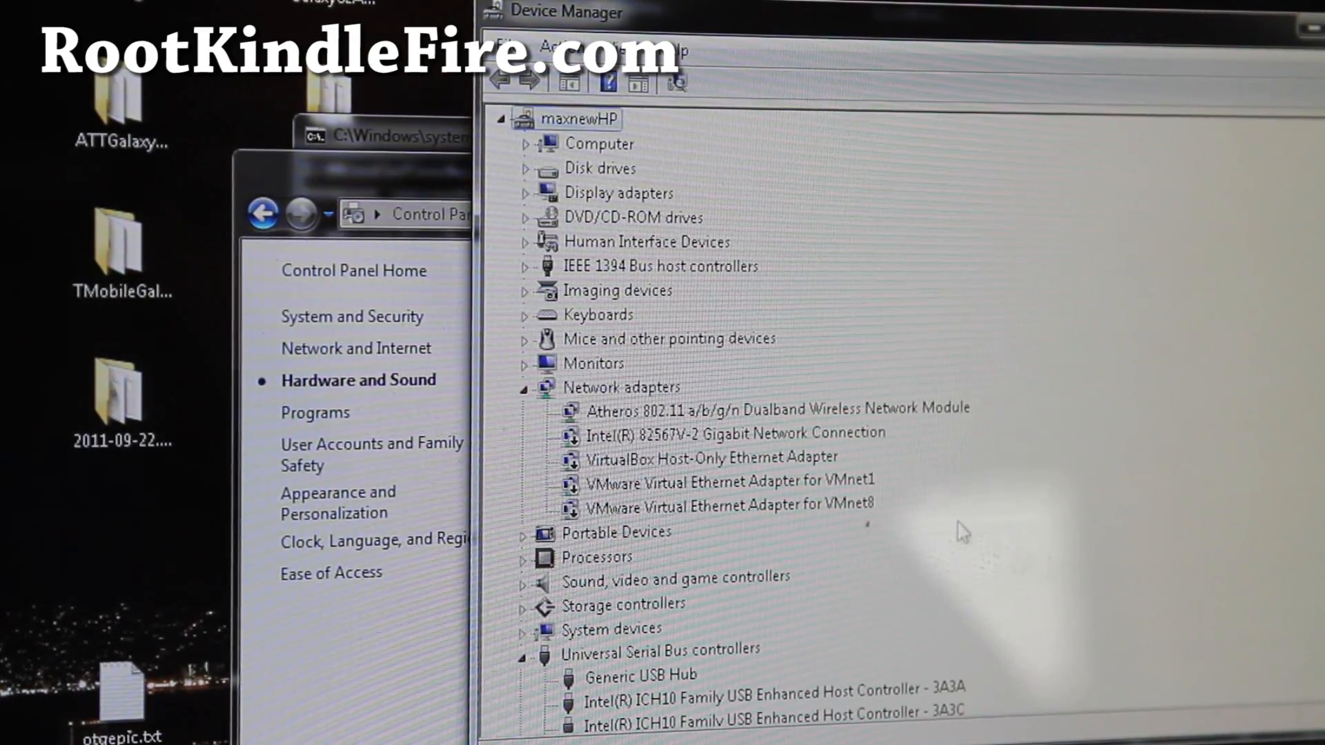
scroll(down, 3)
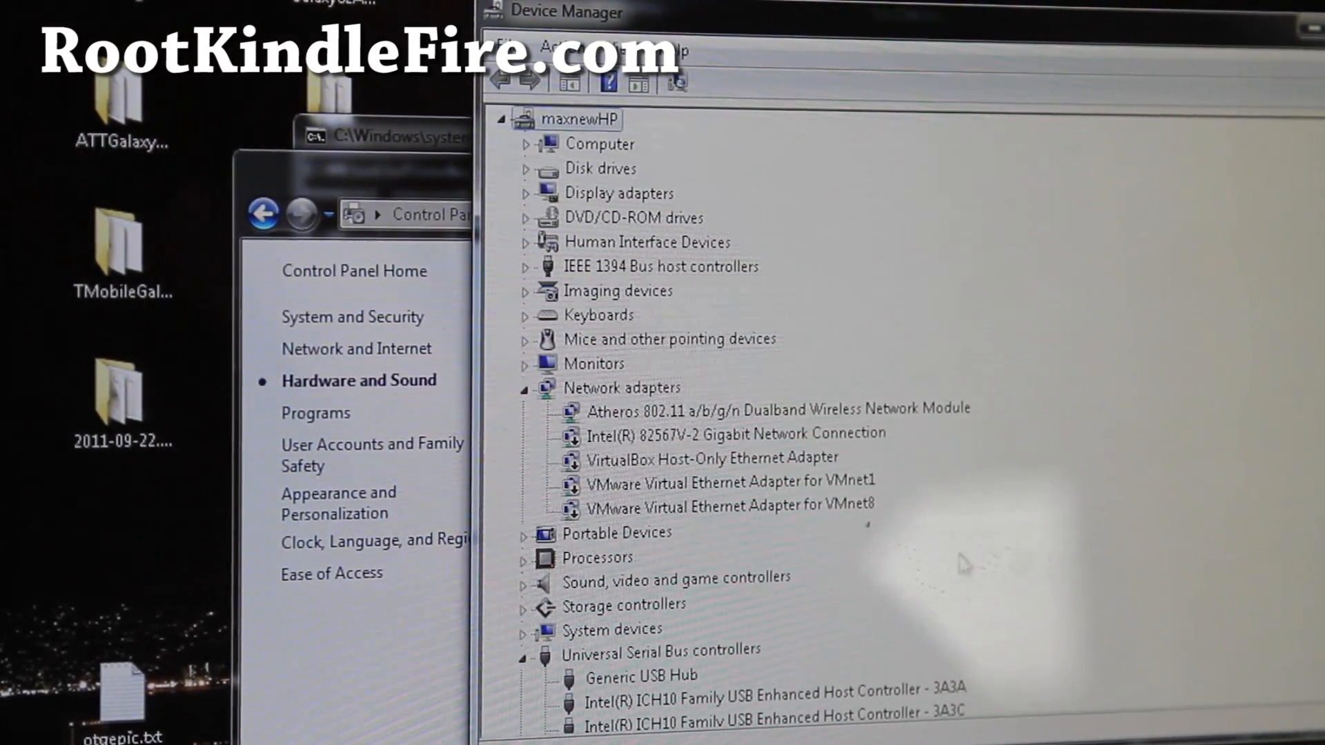
scroll(down, 3)
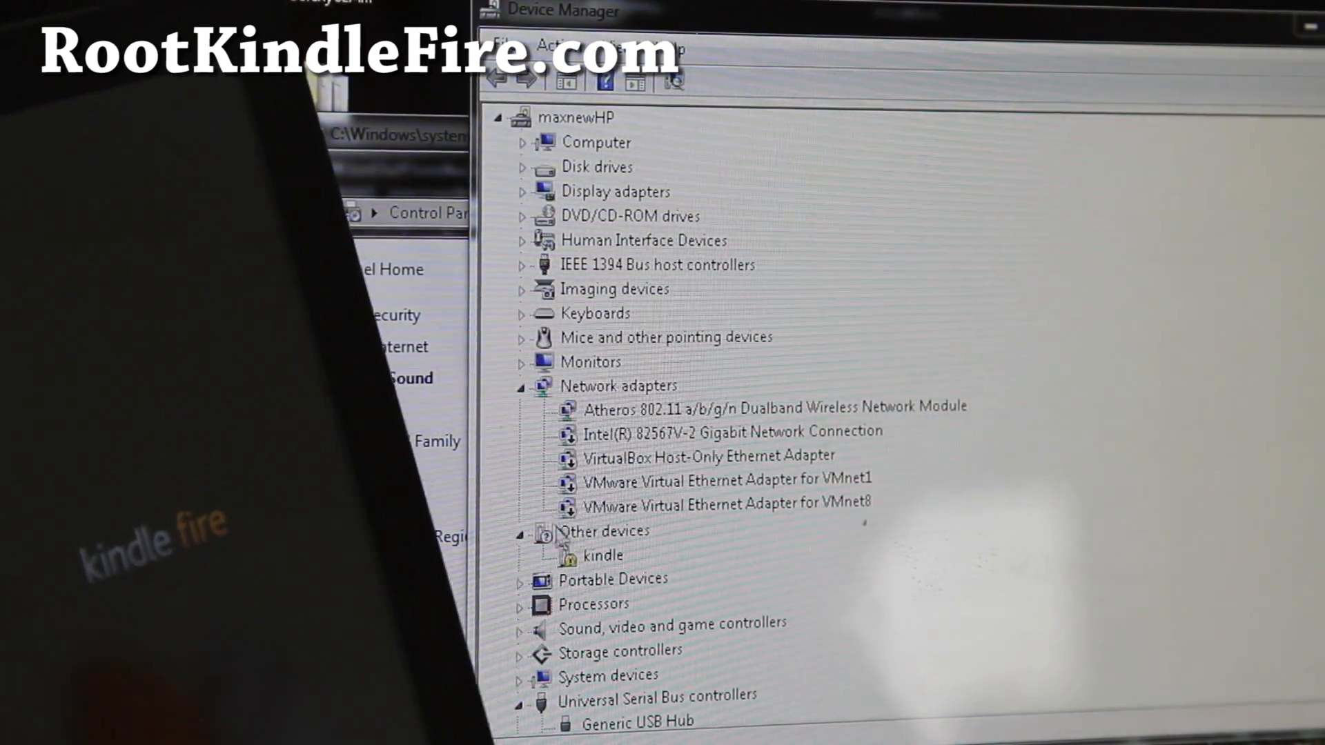
click(603, 555)
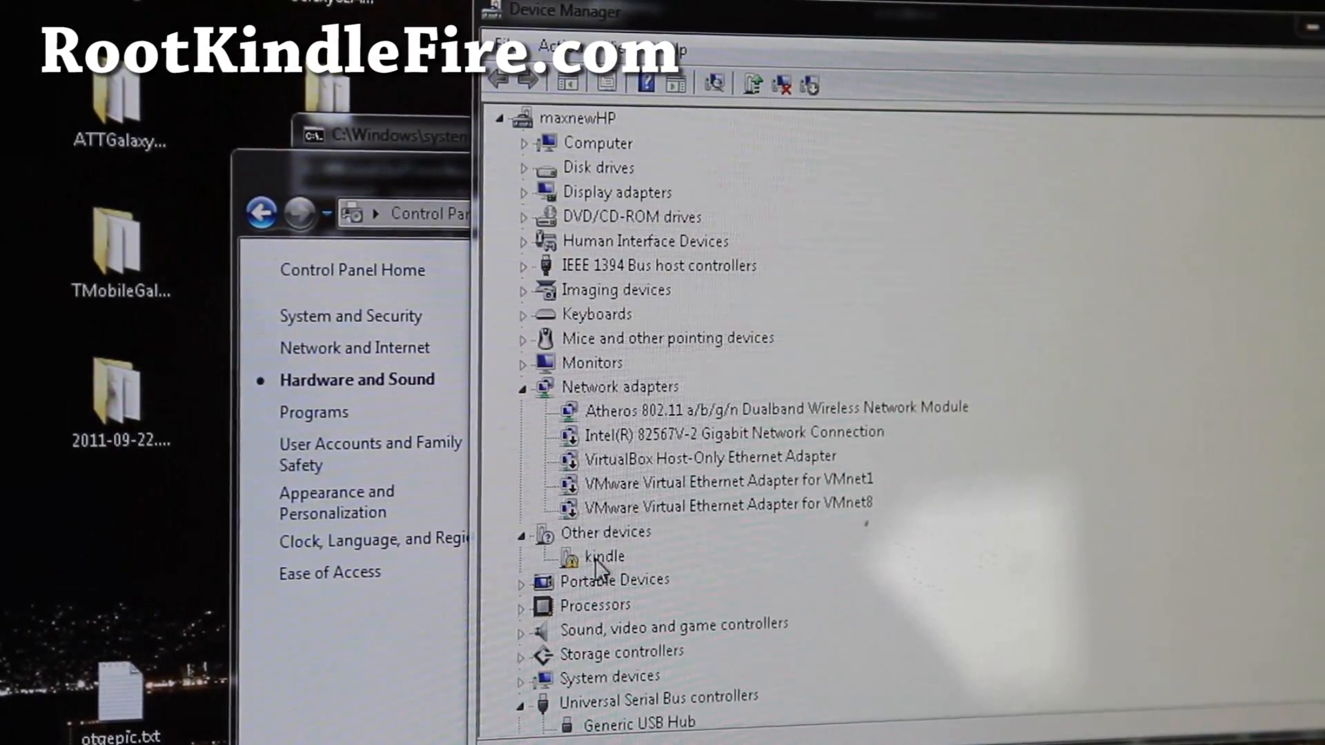
- Start a manual driver update for the kindle, choosing from the list of device types
double_click(603, 556)
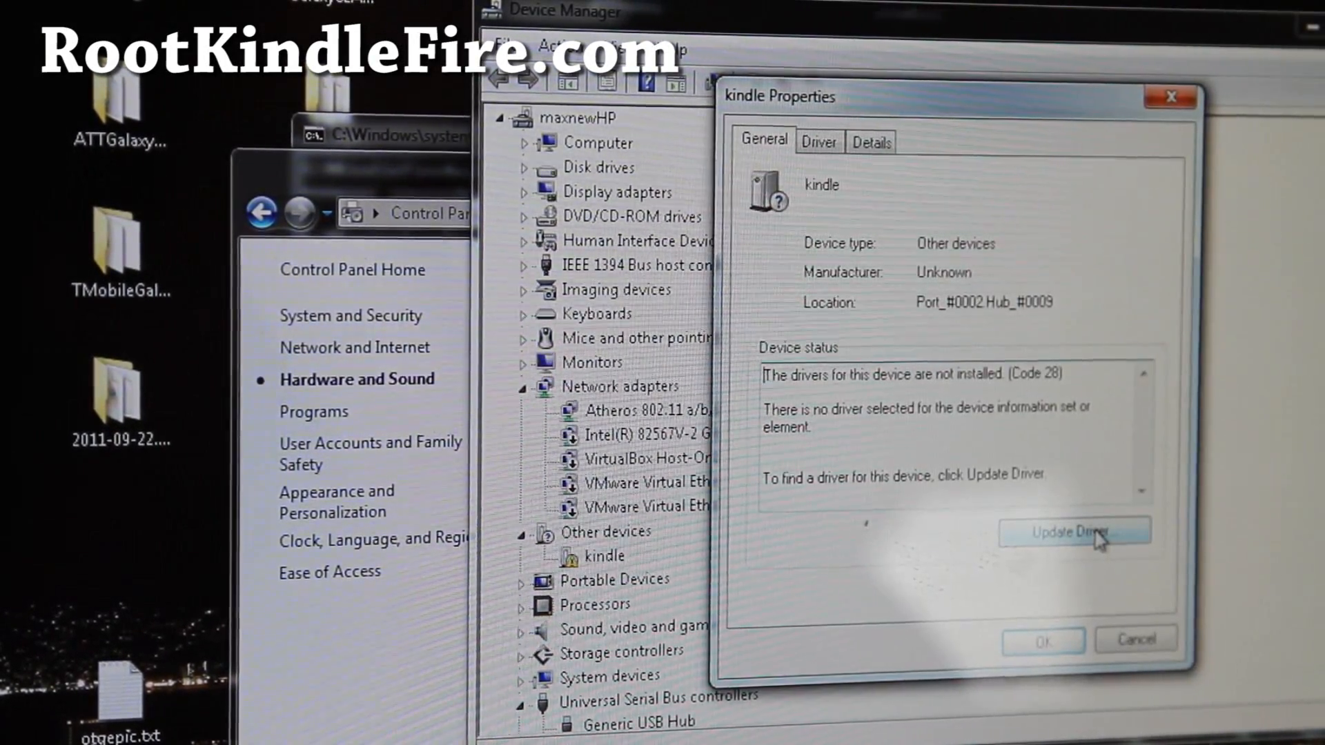
click(1075, 532)
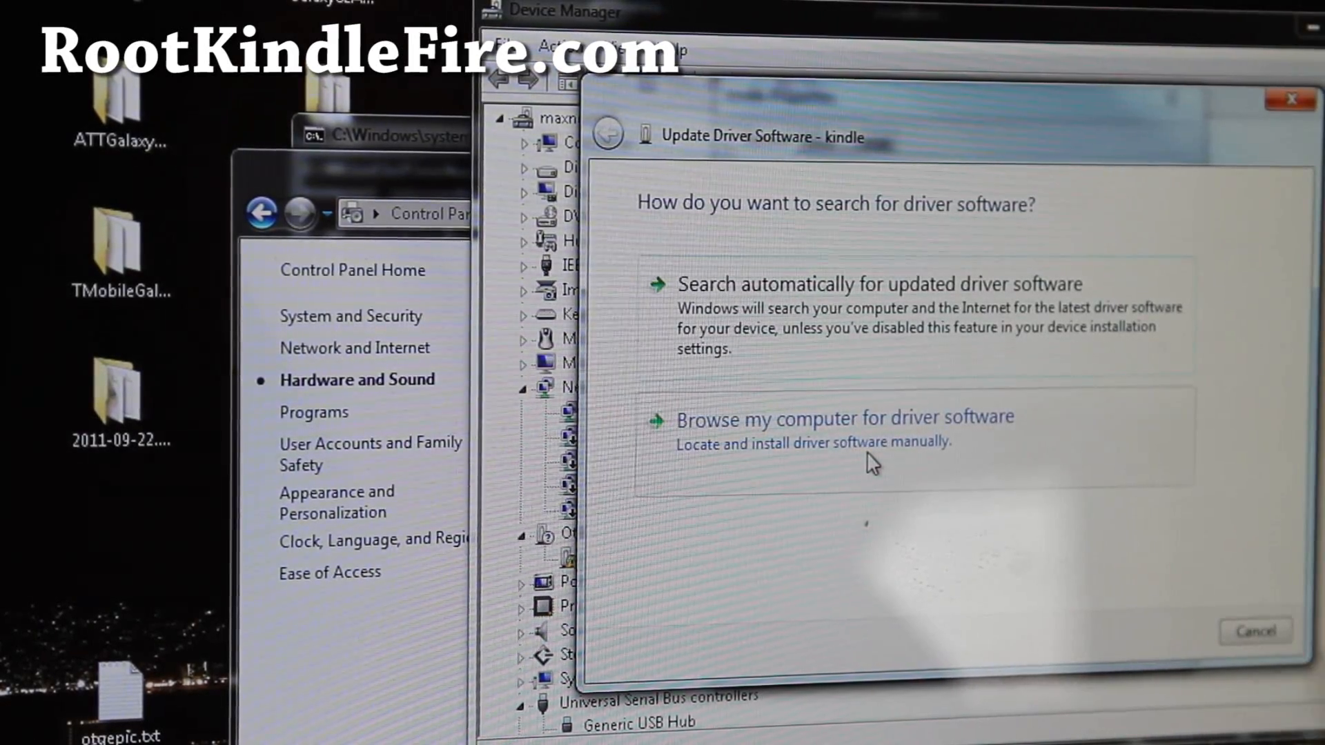
click(843, 418)
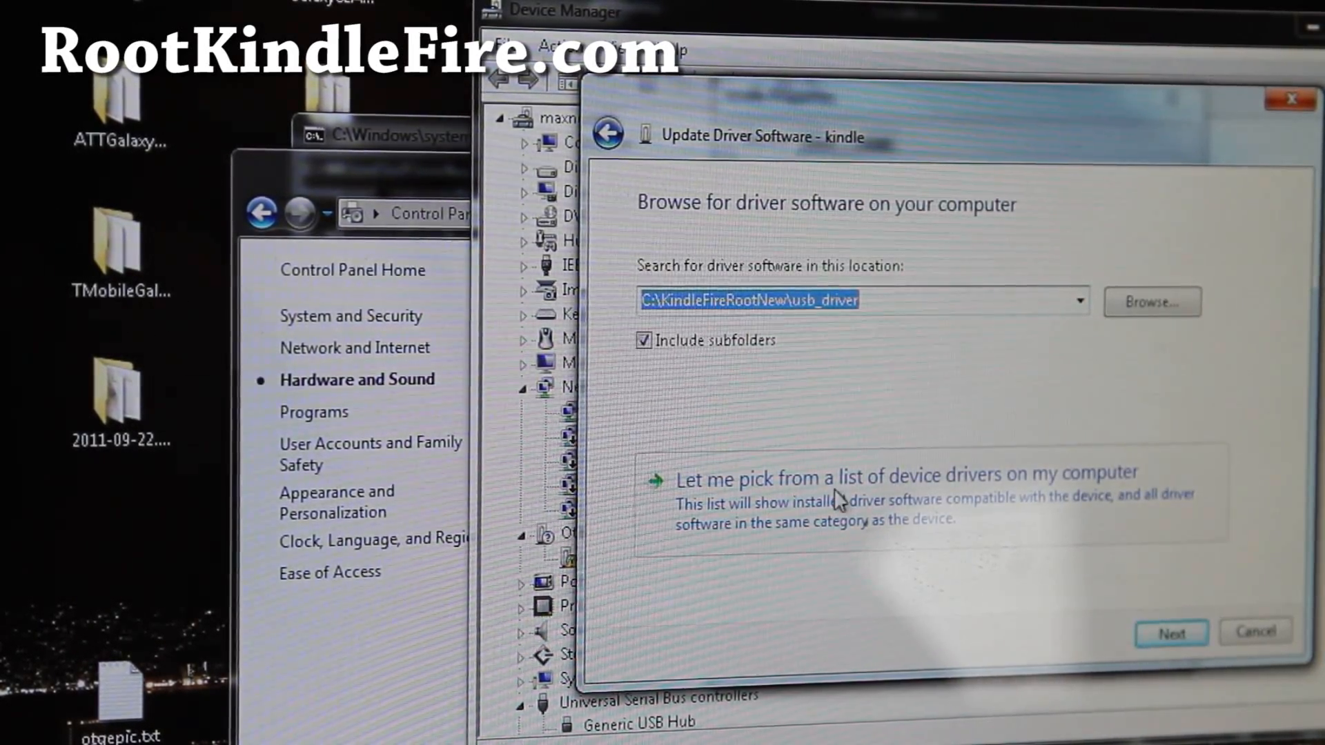
mouse_move(989, 512)
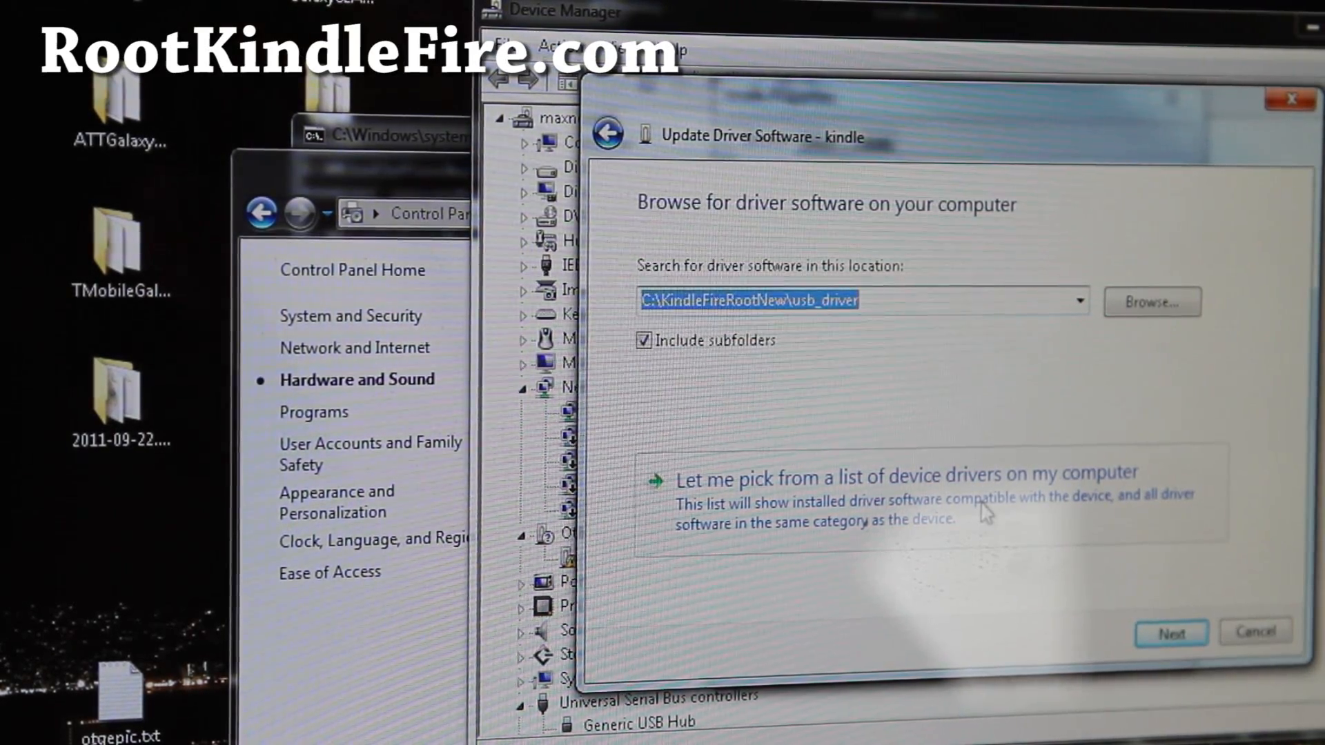
click(907, 474)
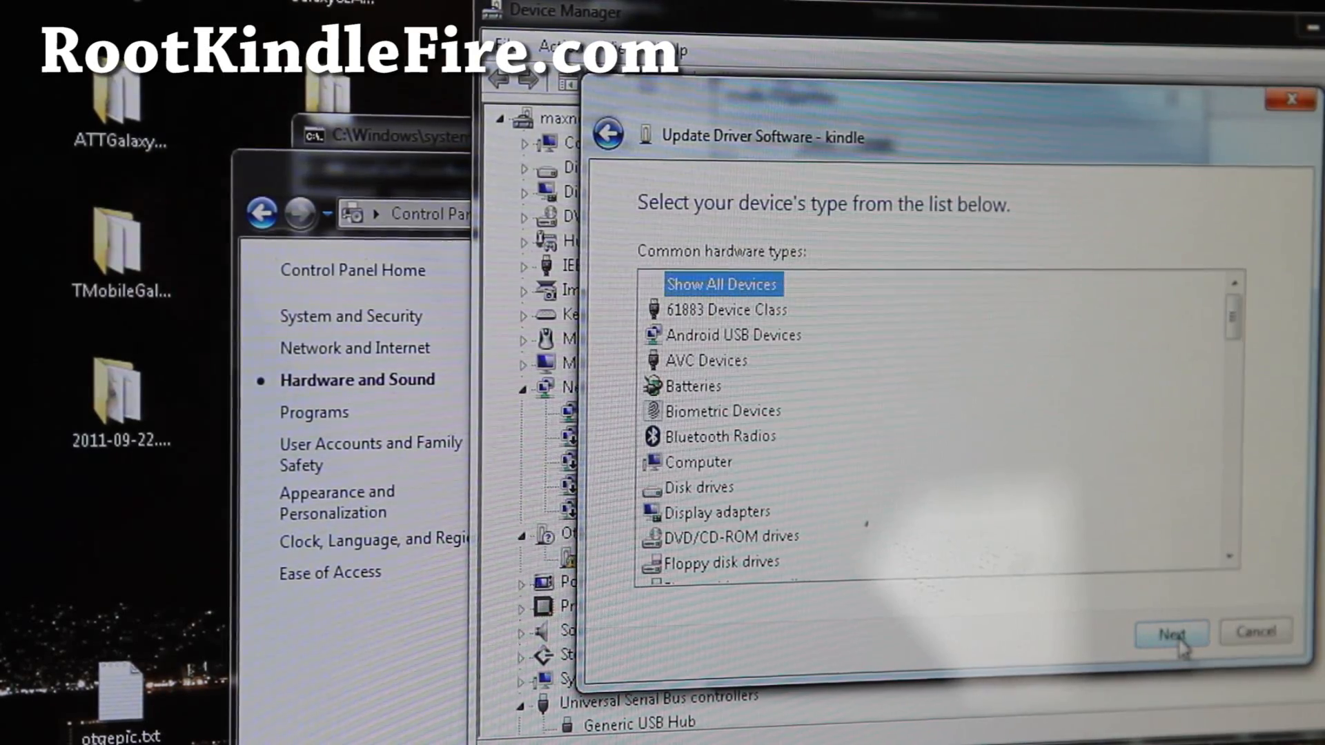
click(1171, 633)
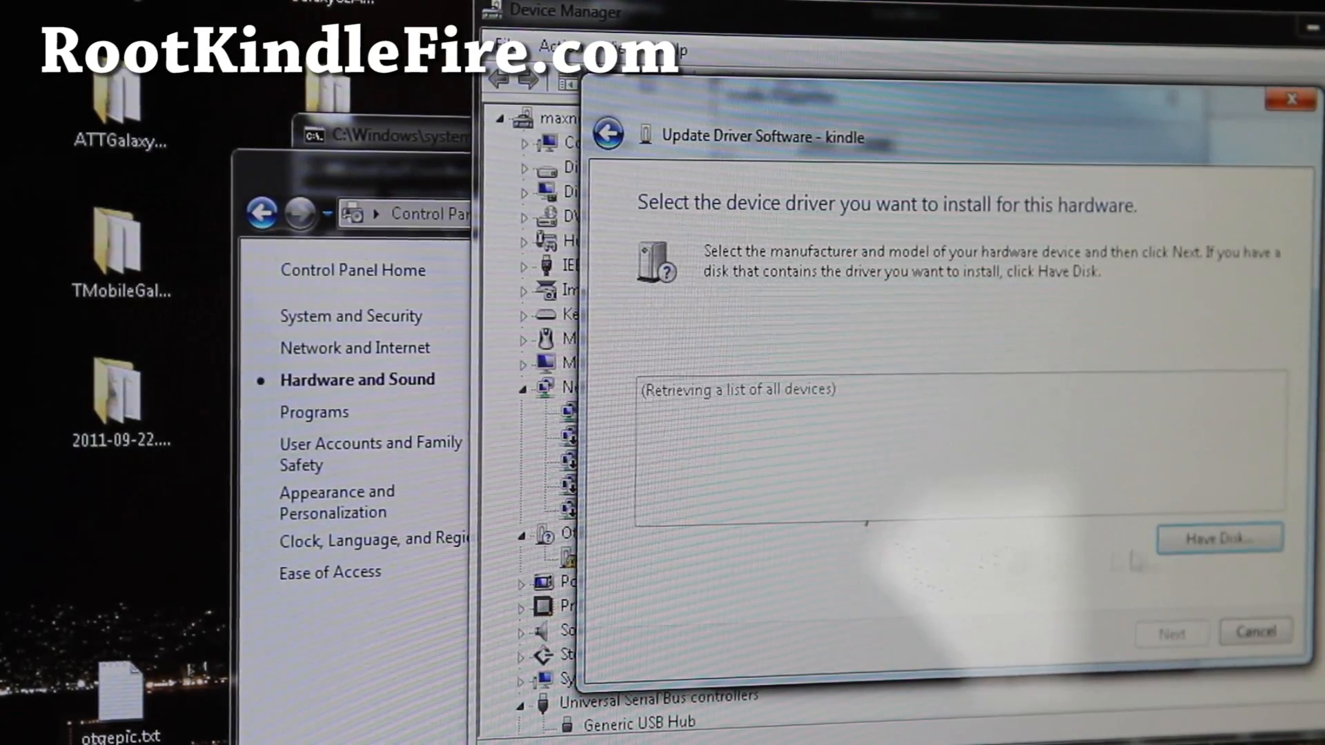
- Install Android ADB Interface from usb_driver\android_winusb.inf, accepting the unsigned driver
click(1219, 538)
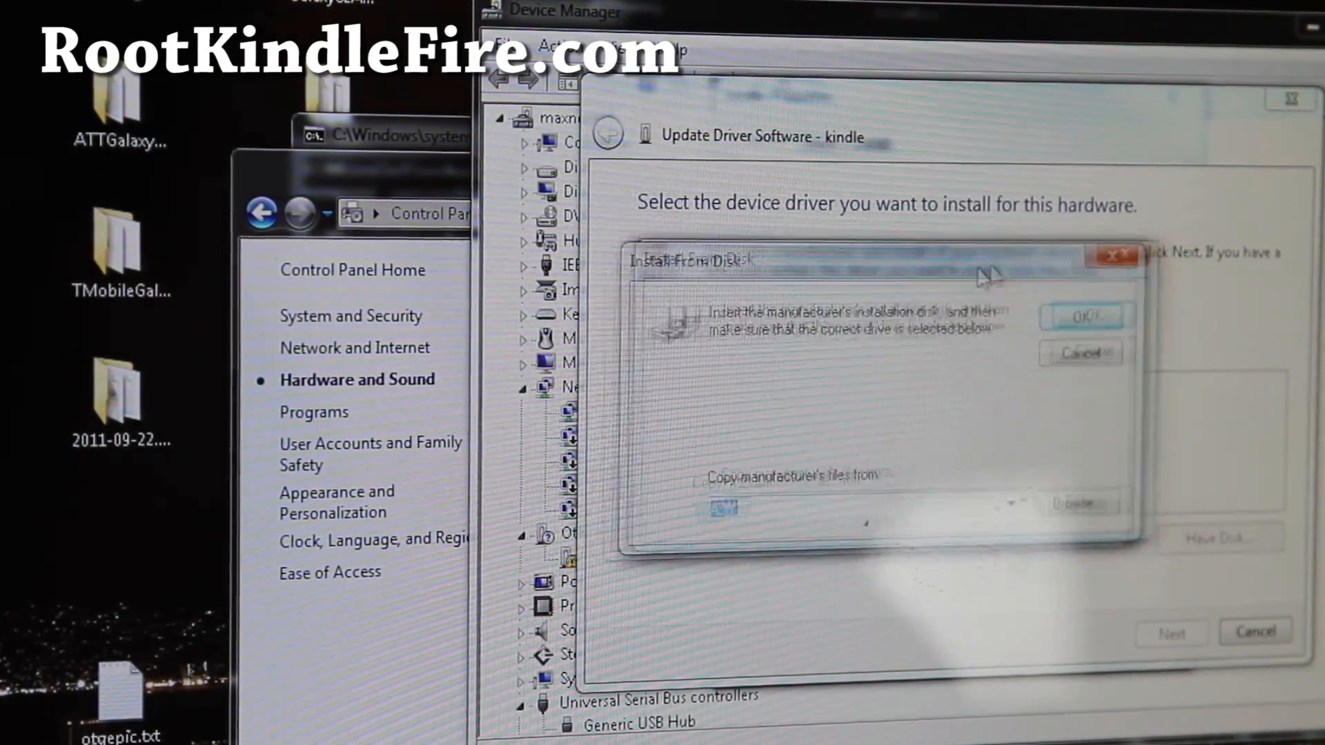
click(1075, 503)
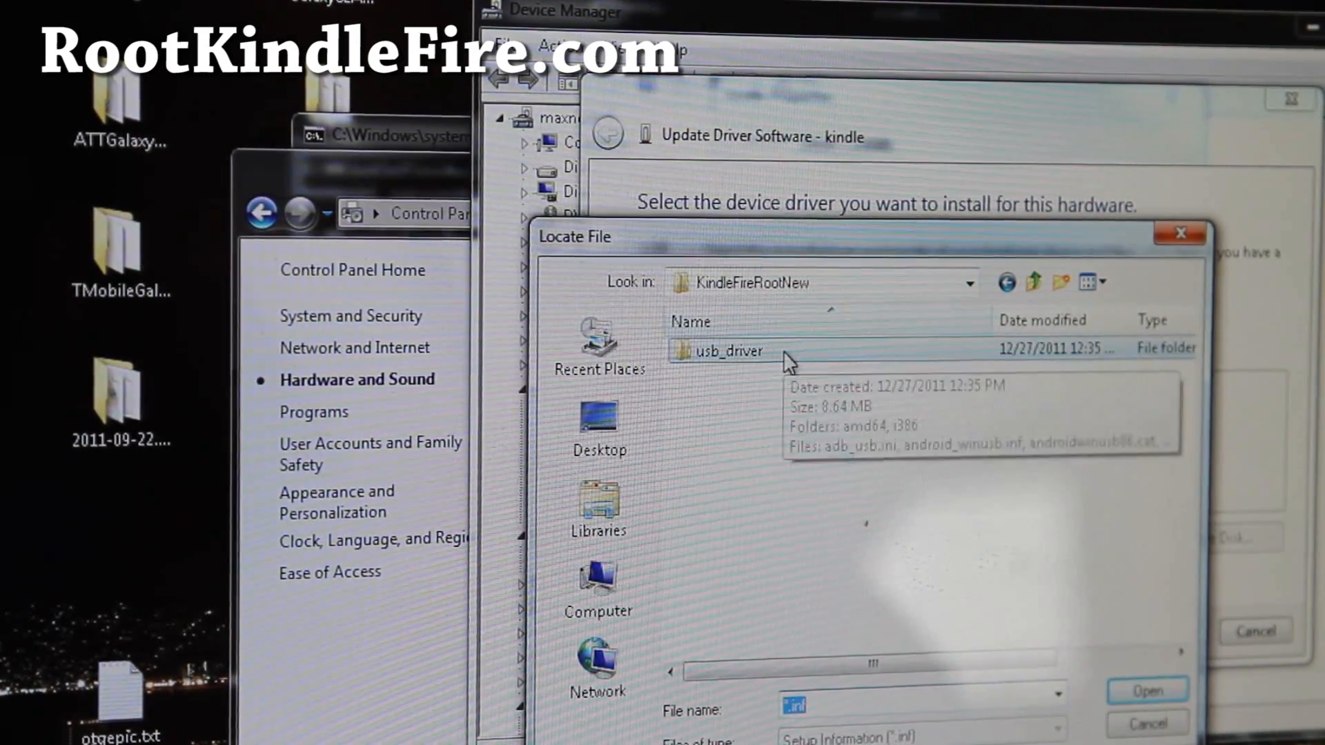
double_click(729, 350)
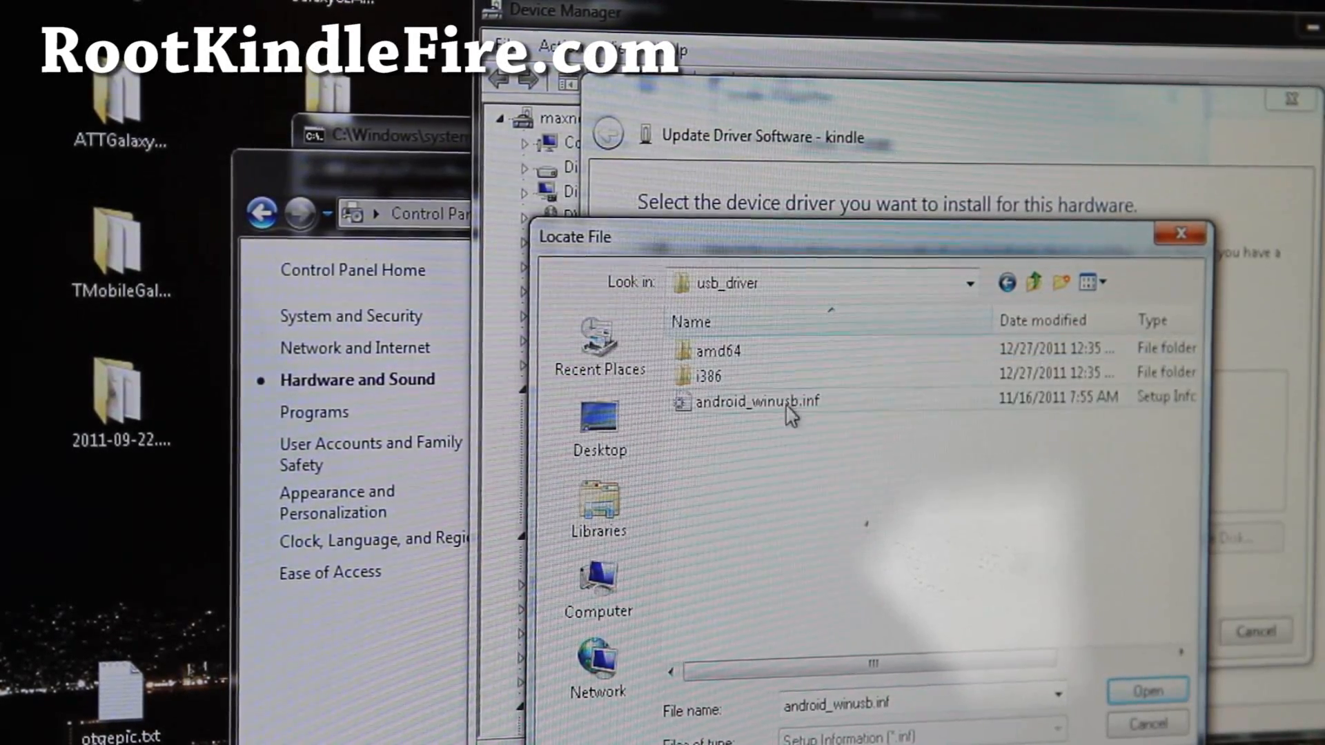
click(756, 400)
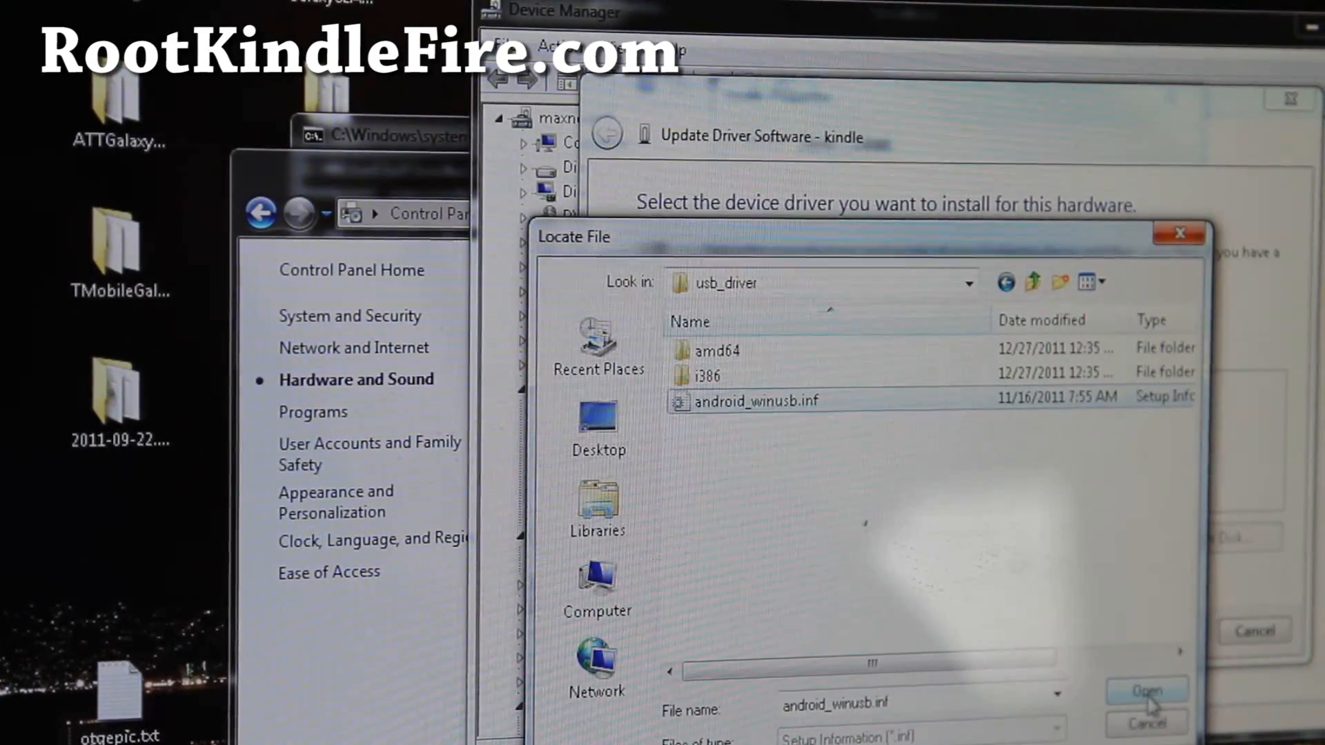
click(1145, 690)
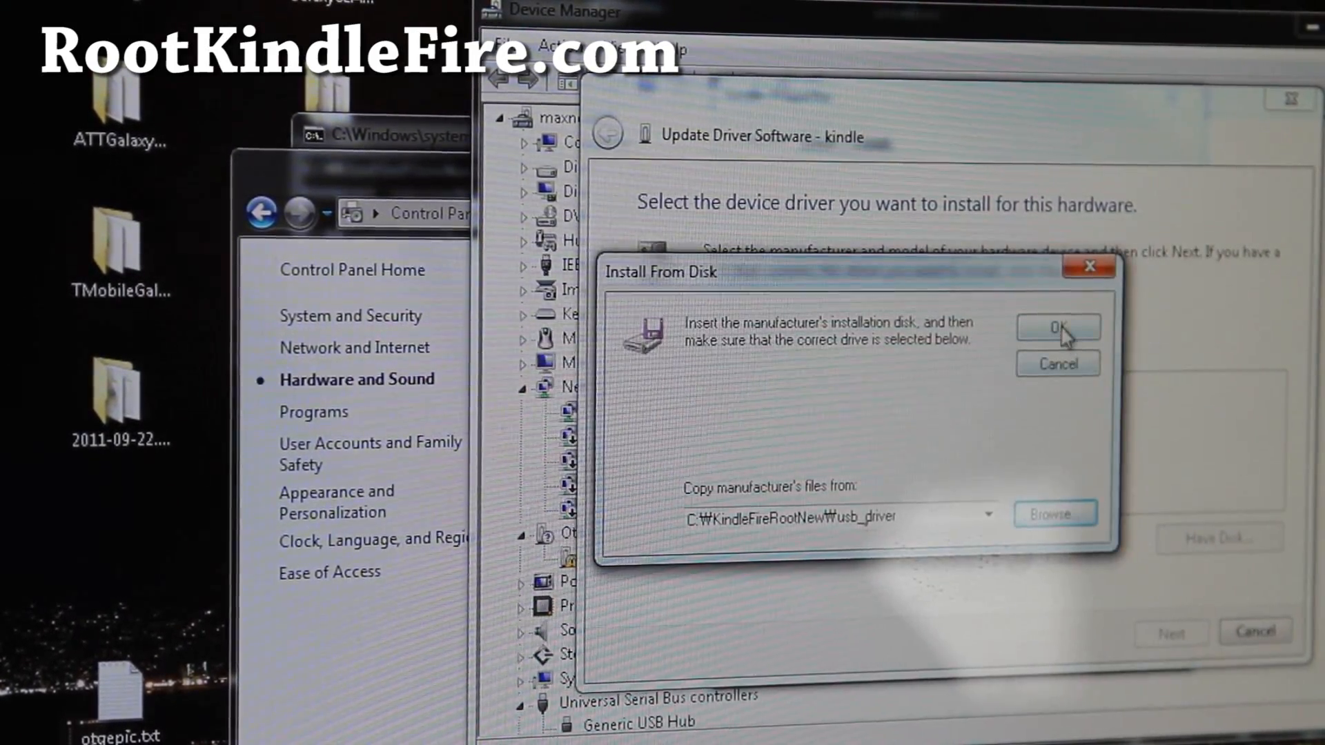
click(1058, 327)
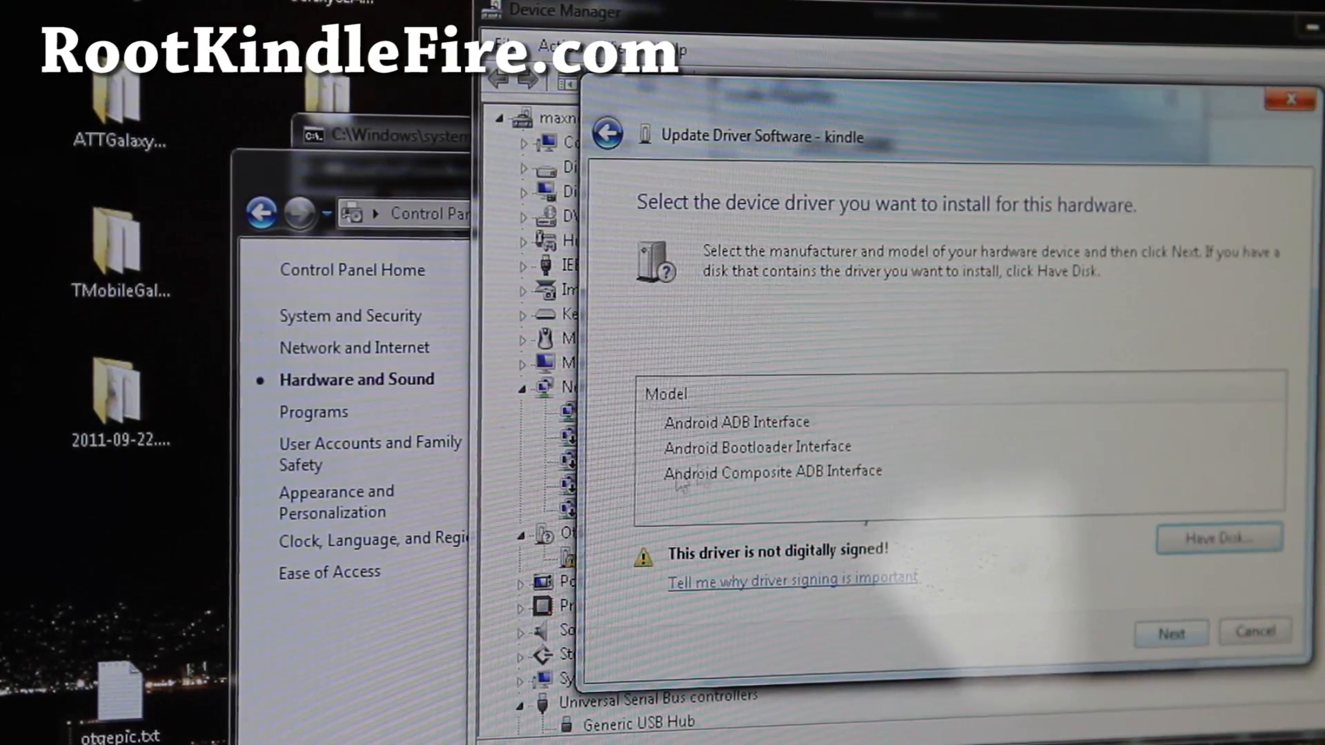
click(736, 422)
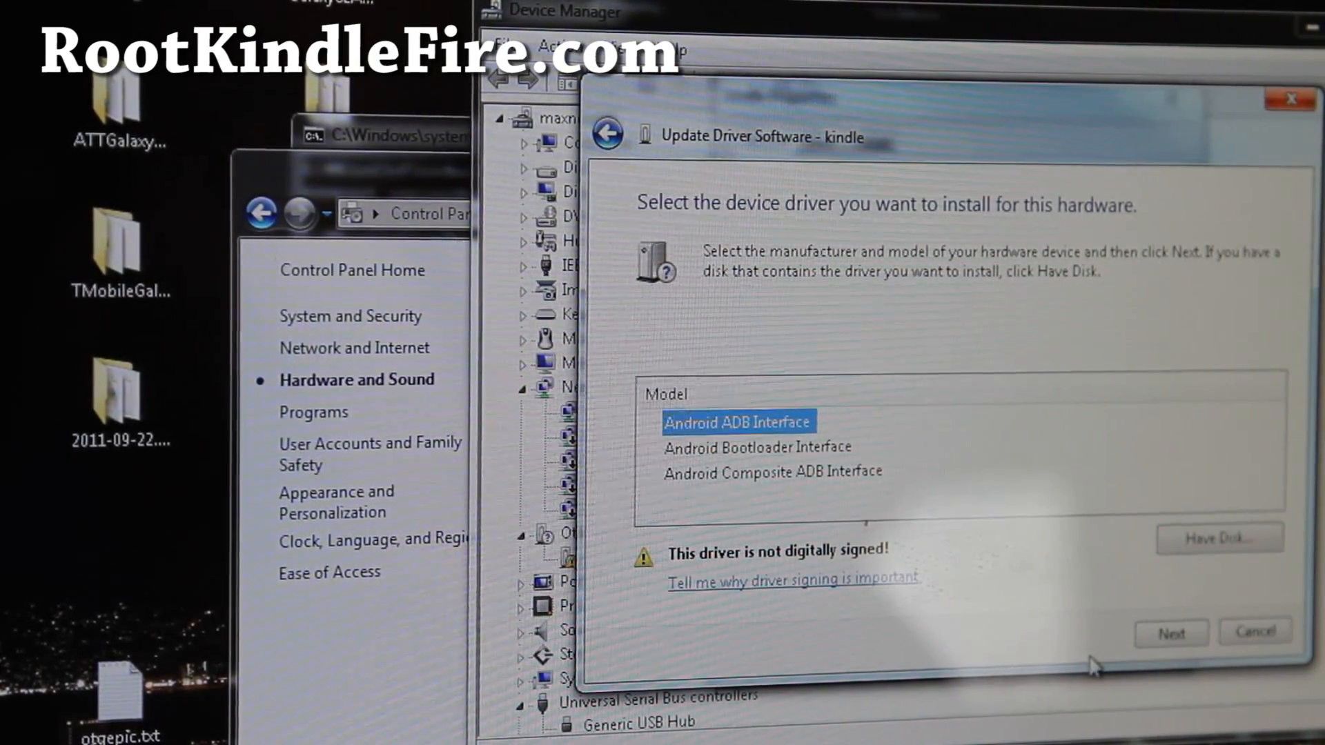
click(1170, 633)
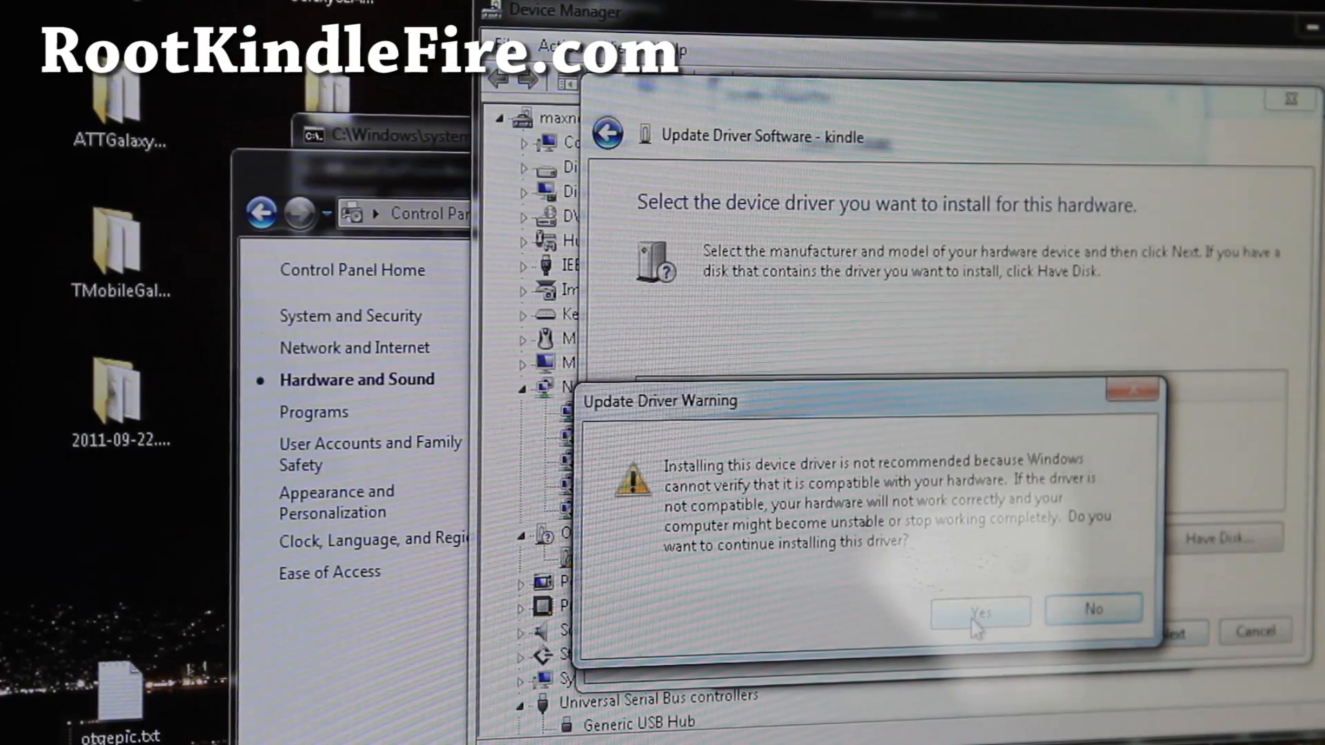
click(978, 611)
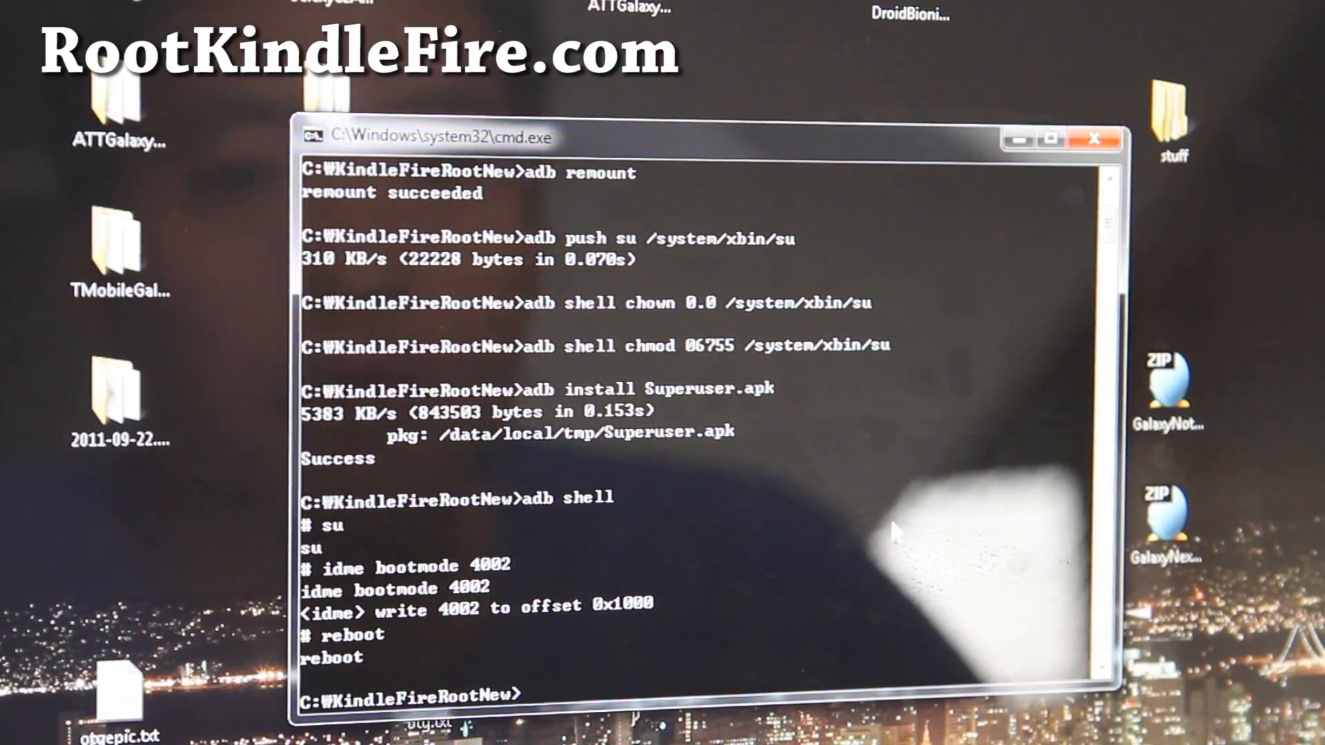
- Run fastboot -i 0x1949 boot with the twrp-blaze recovery image
text(fastboot -i 0)
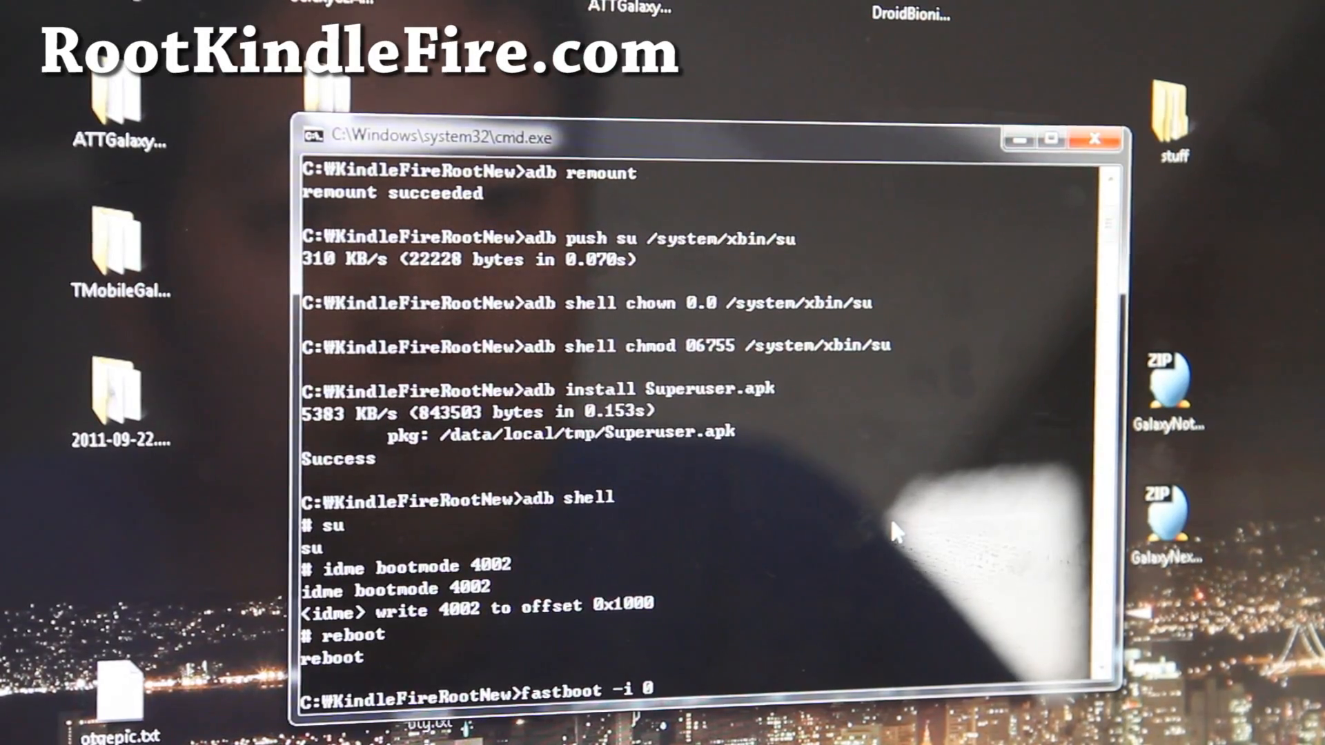
text(x1949 boot twrp)
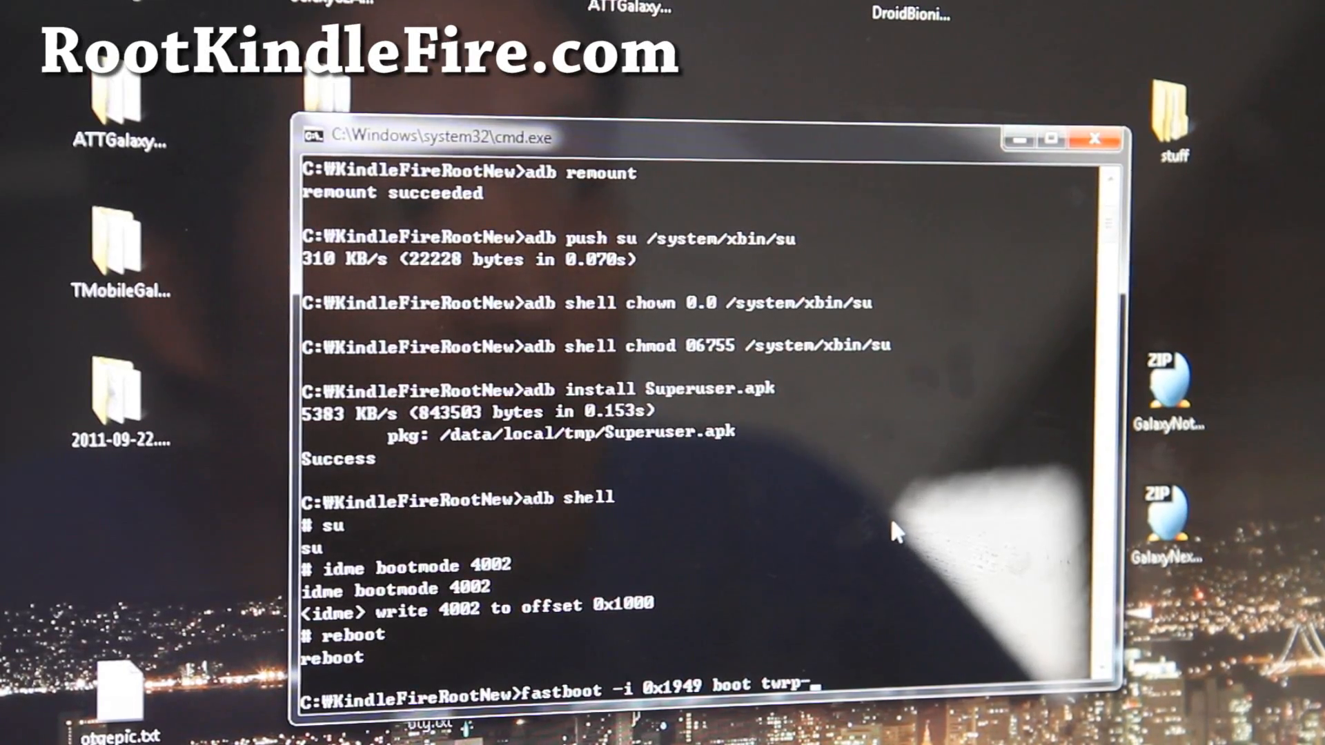
text(-blaze-2.0)
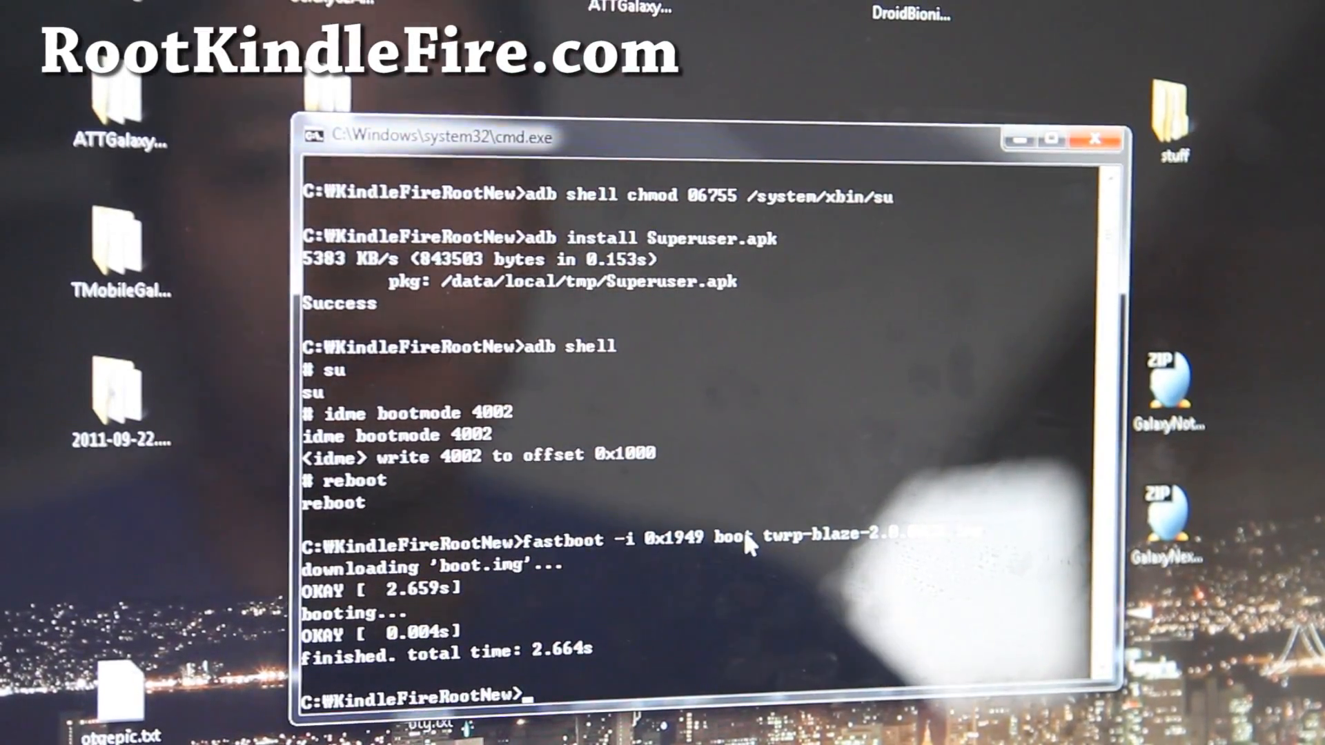
- Run fastboot -i 0x1949 oem idme bootmode 4000
text(fastboot -i)
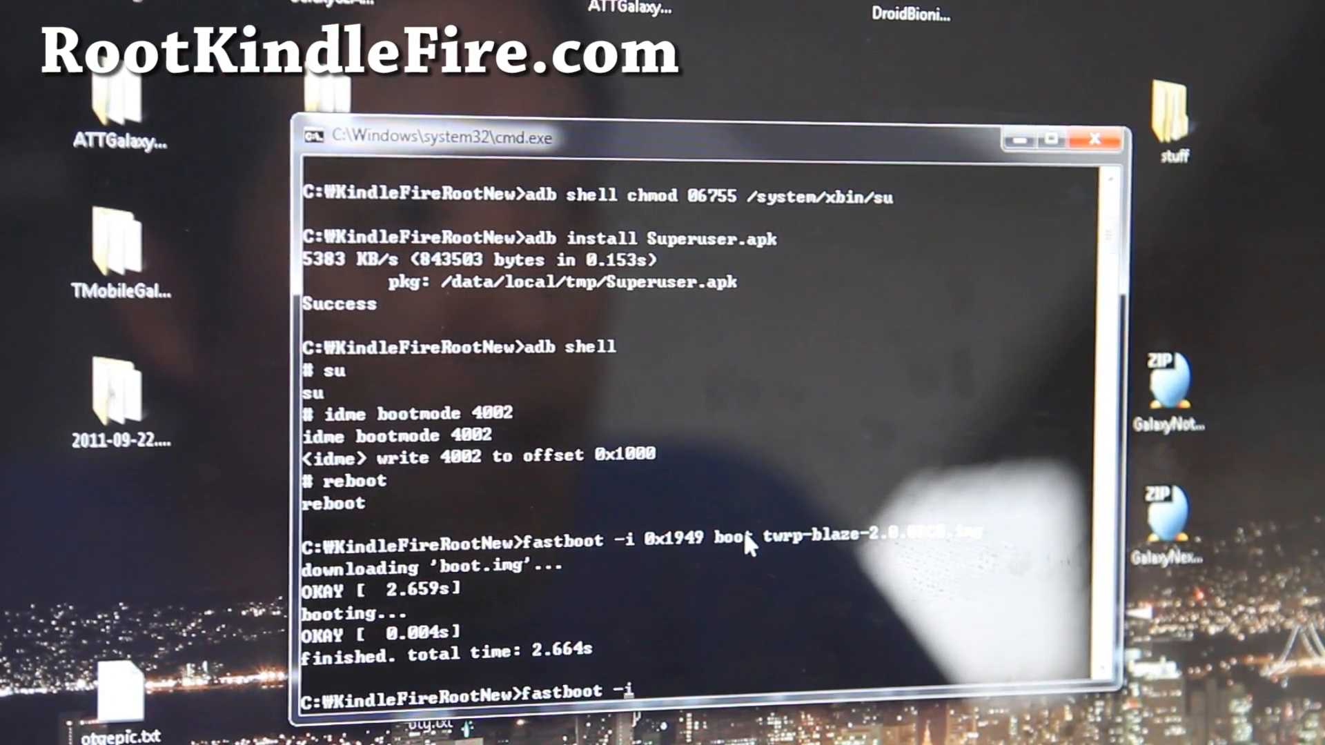
text(0x1949 oem)
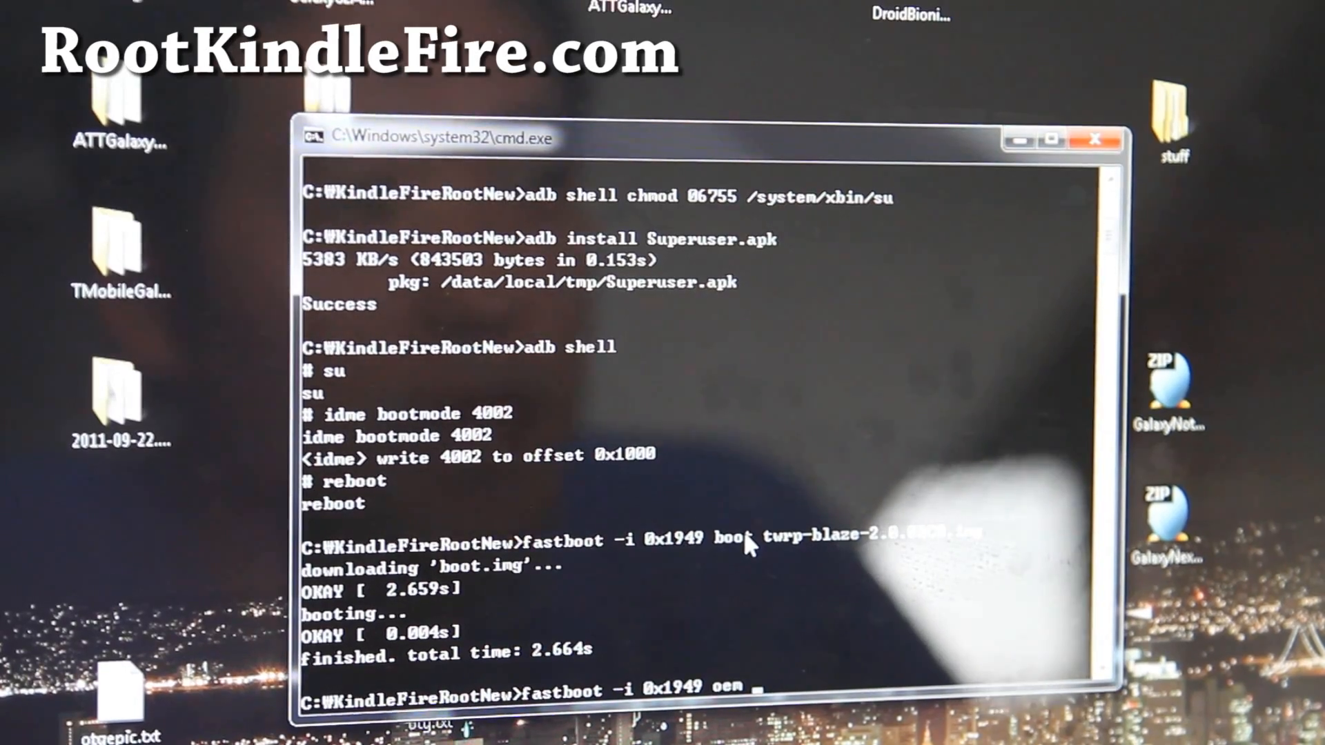
text(idme)
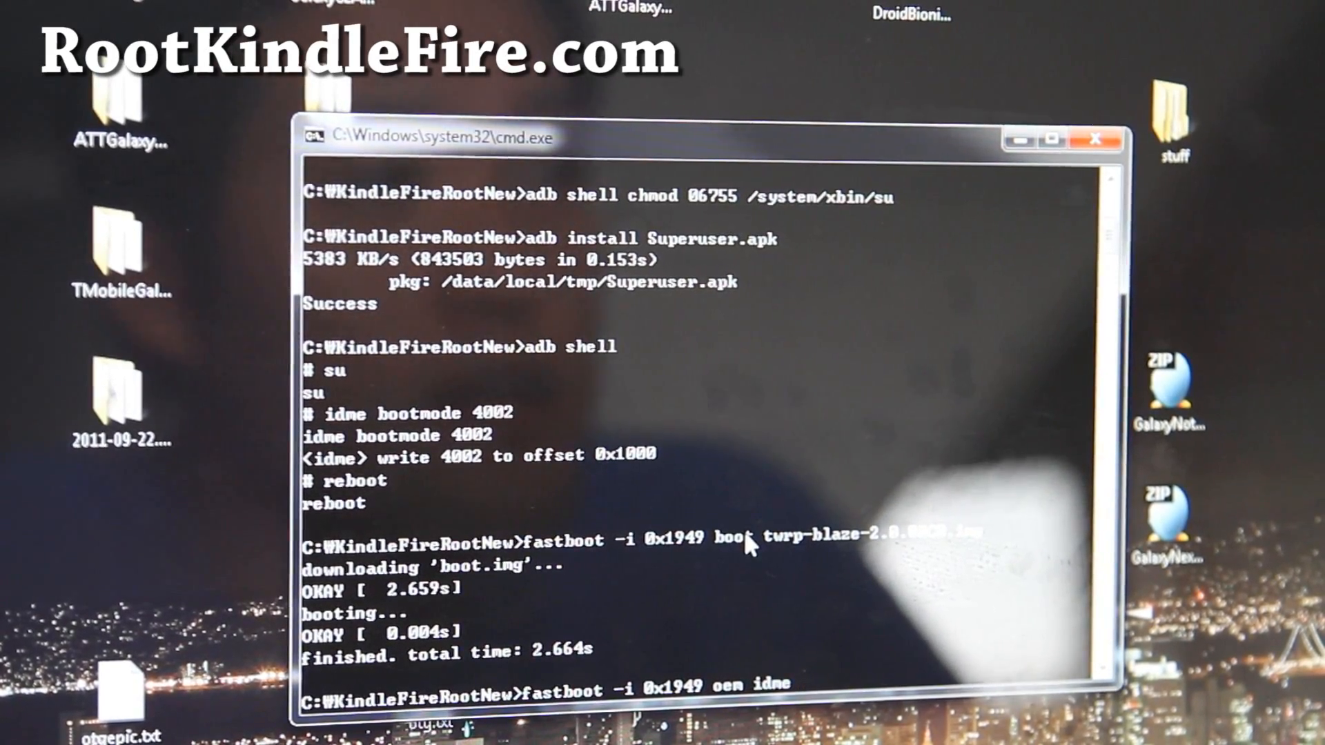
text(bootmode 4000)
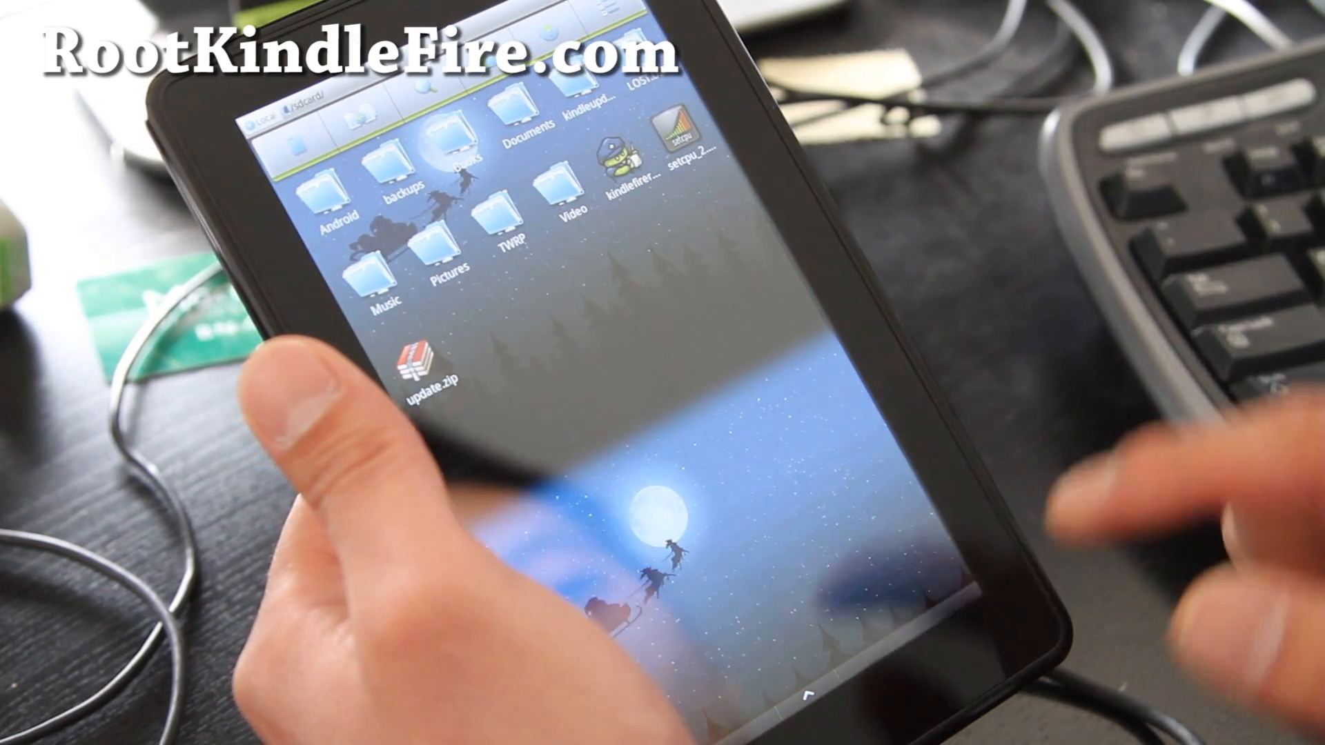
- Launch SetCPU, tick Remember, and Allow its Superuser request
click(685, 135)
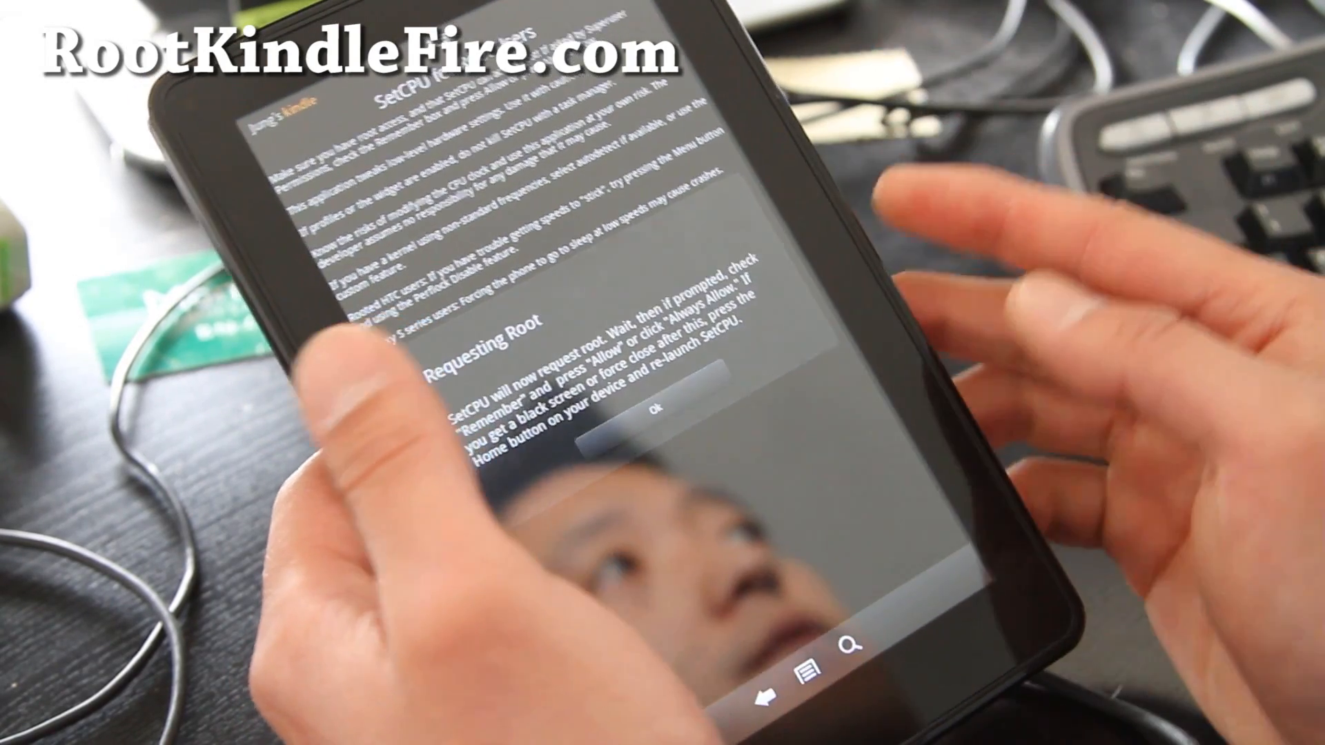
click(655, 419)
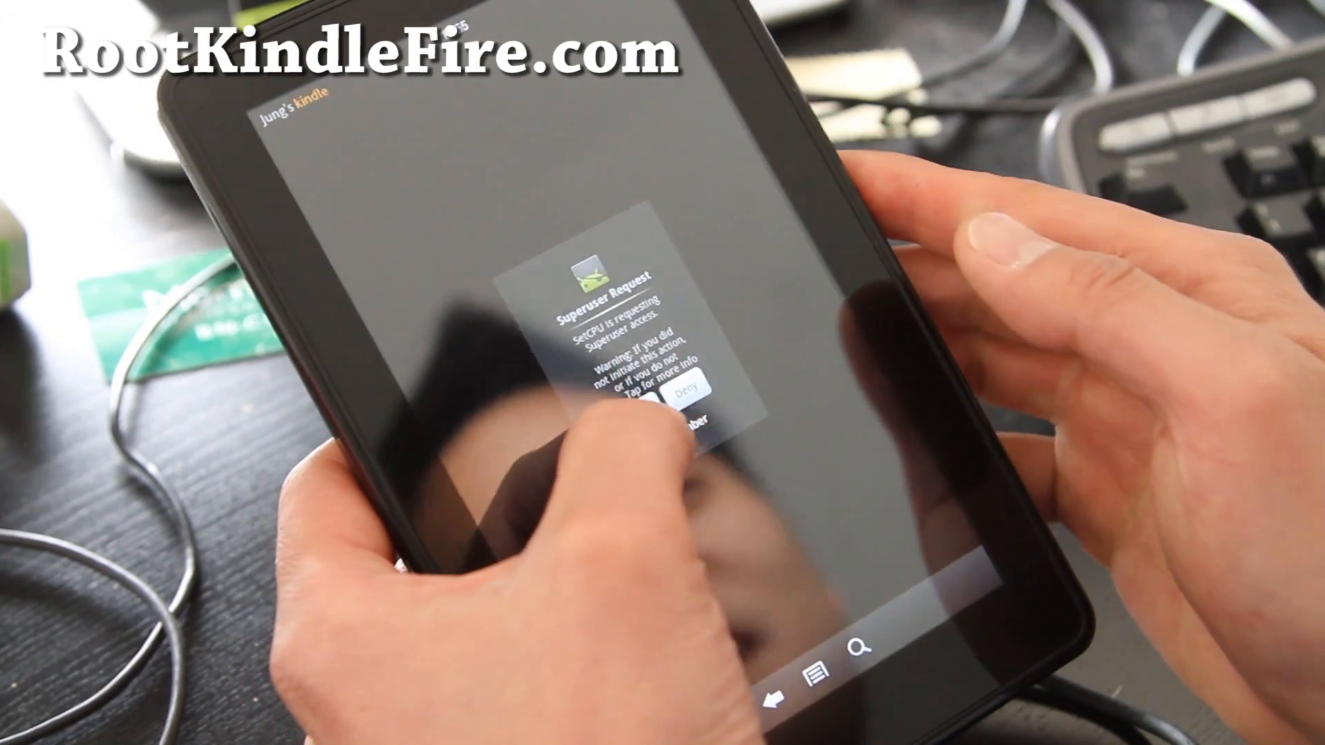
click(646, 438)
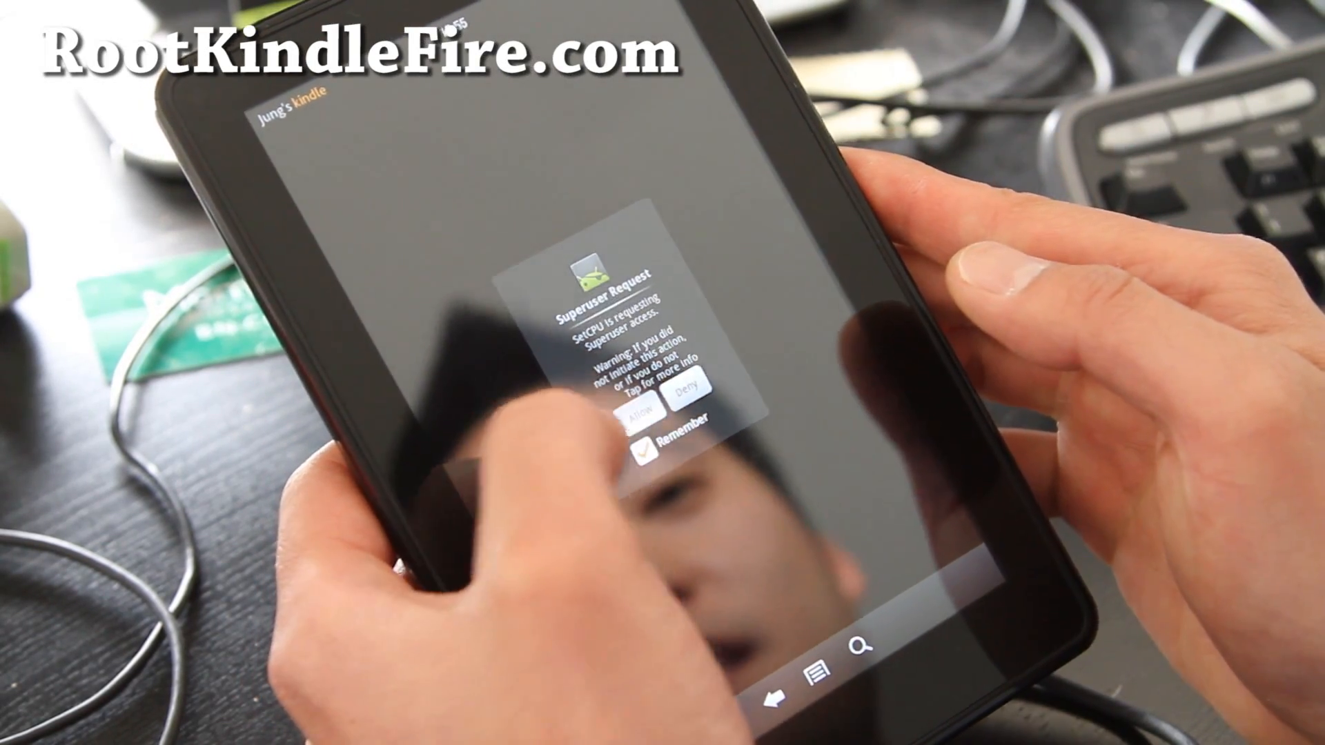
click(635, 398)
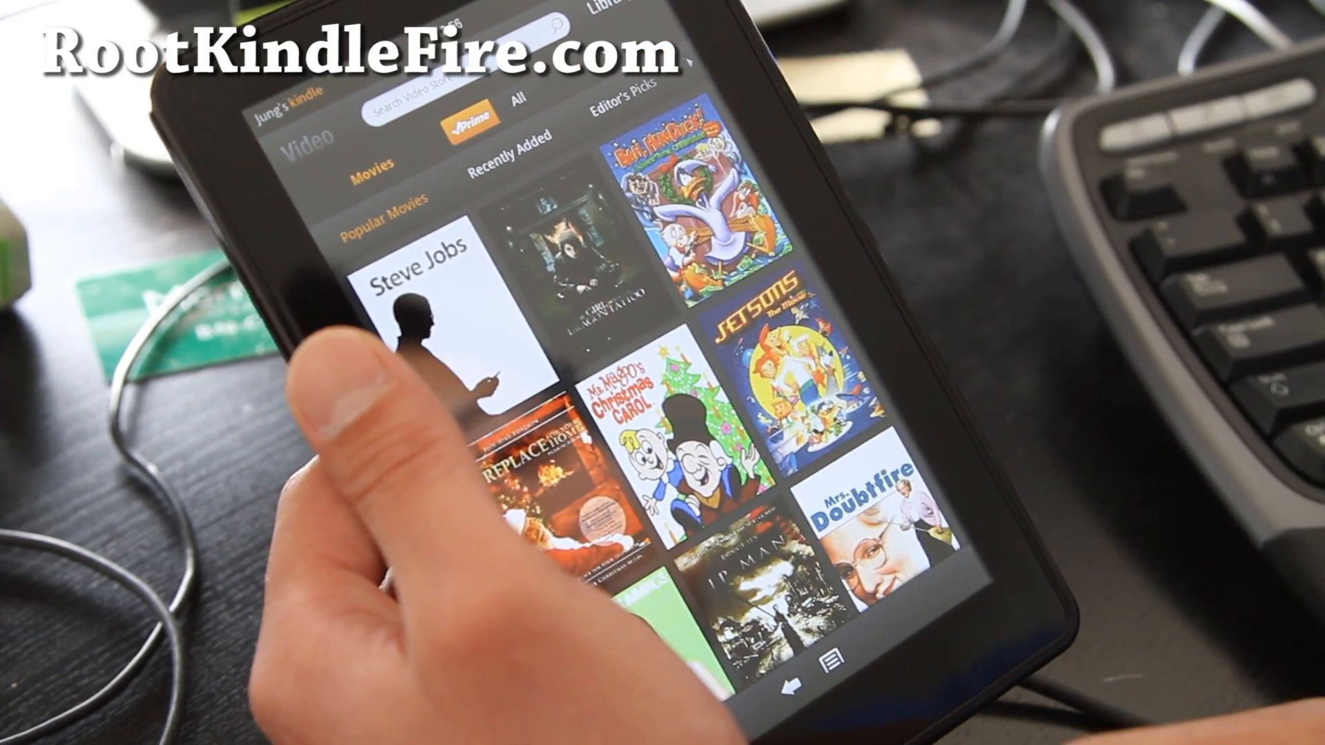
- Open the Steve Jobs movie and tap Watch Now, triggering the playback warning
click(423, 320)
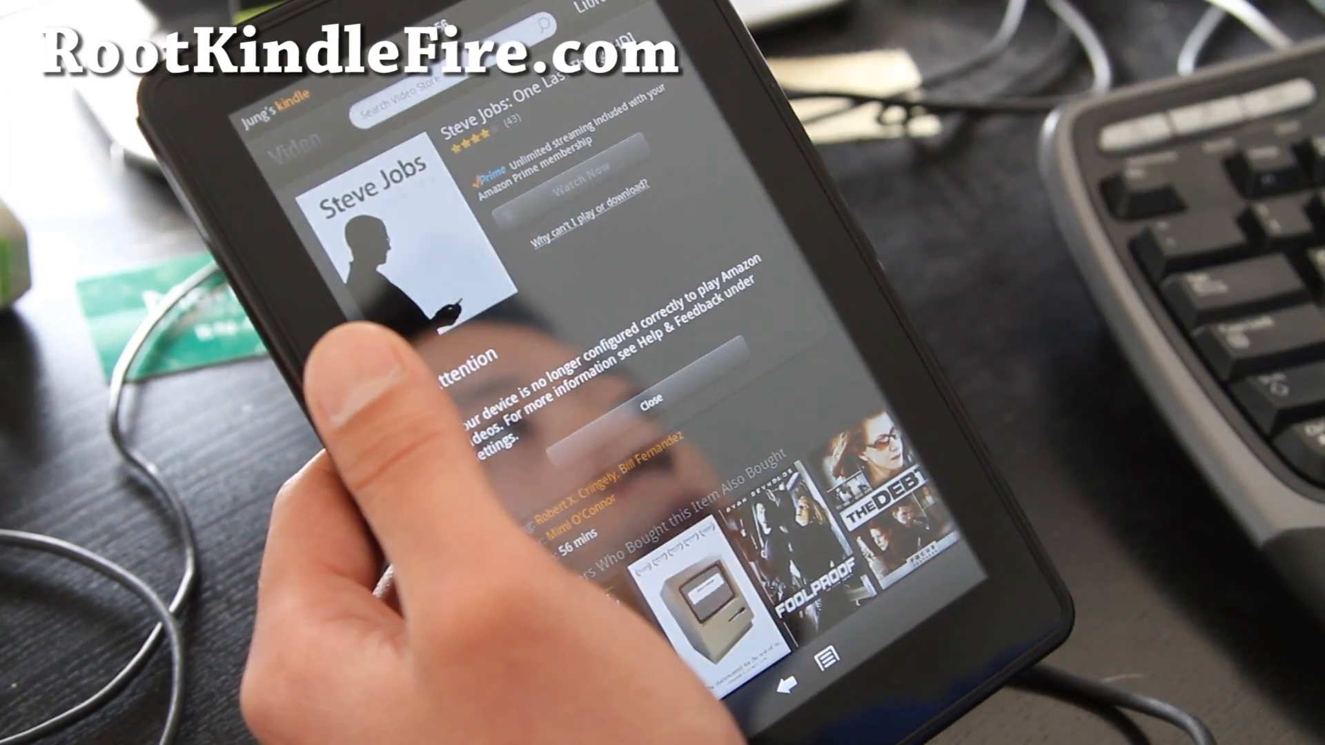
click(646, 422)
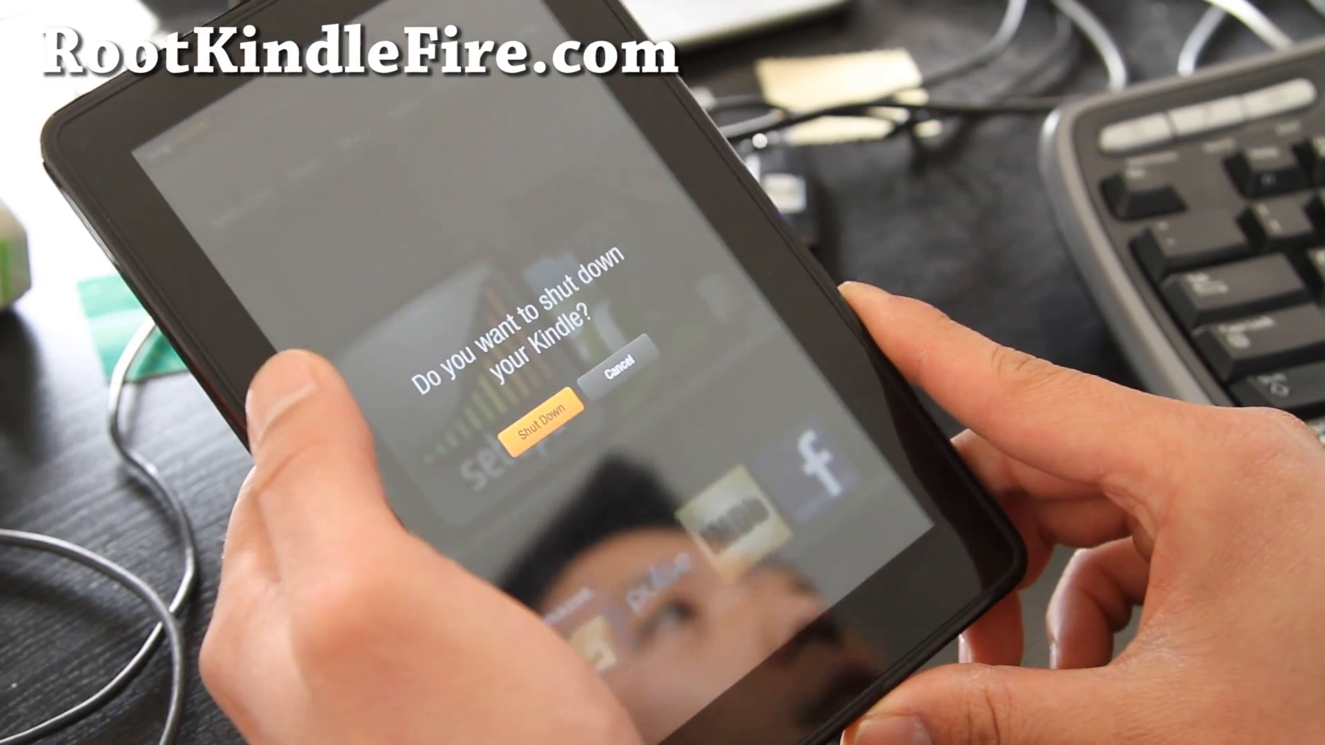
- Confirm Shut Down on the Kindle Fire's power-off prompt
click(539, 432)
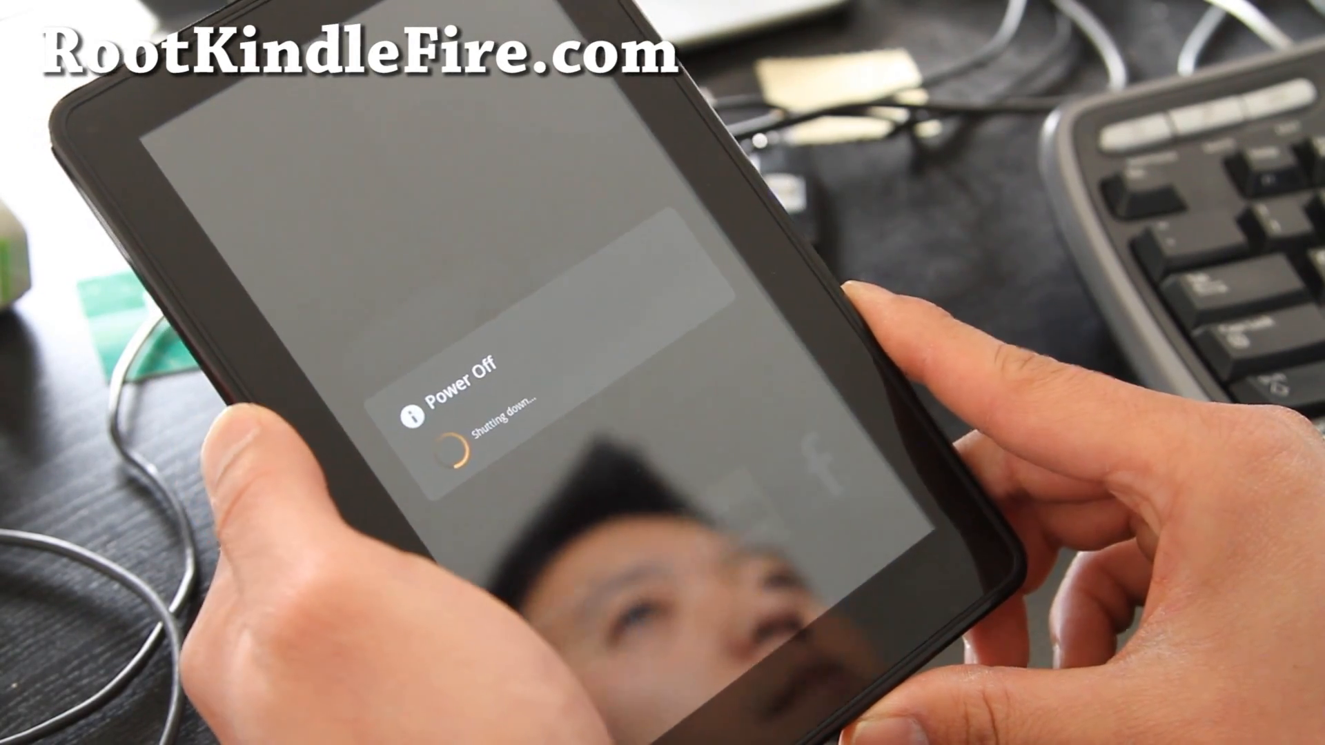